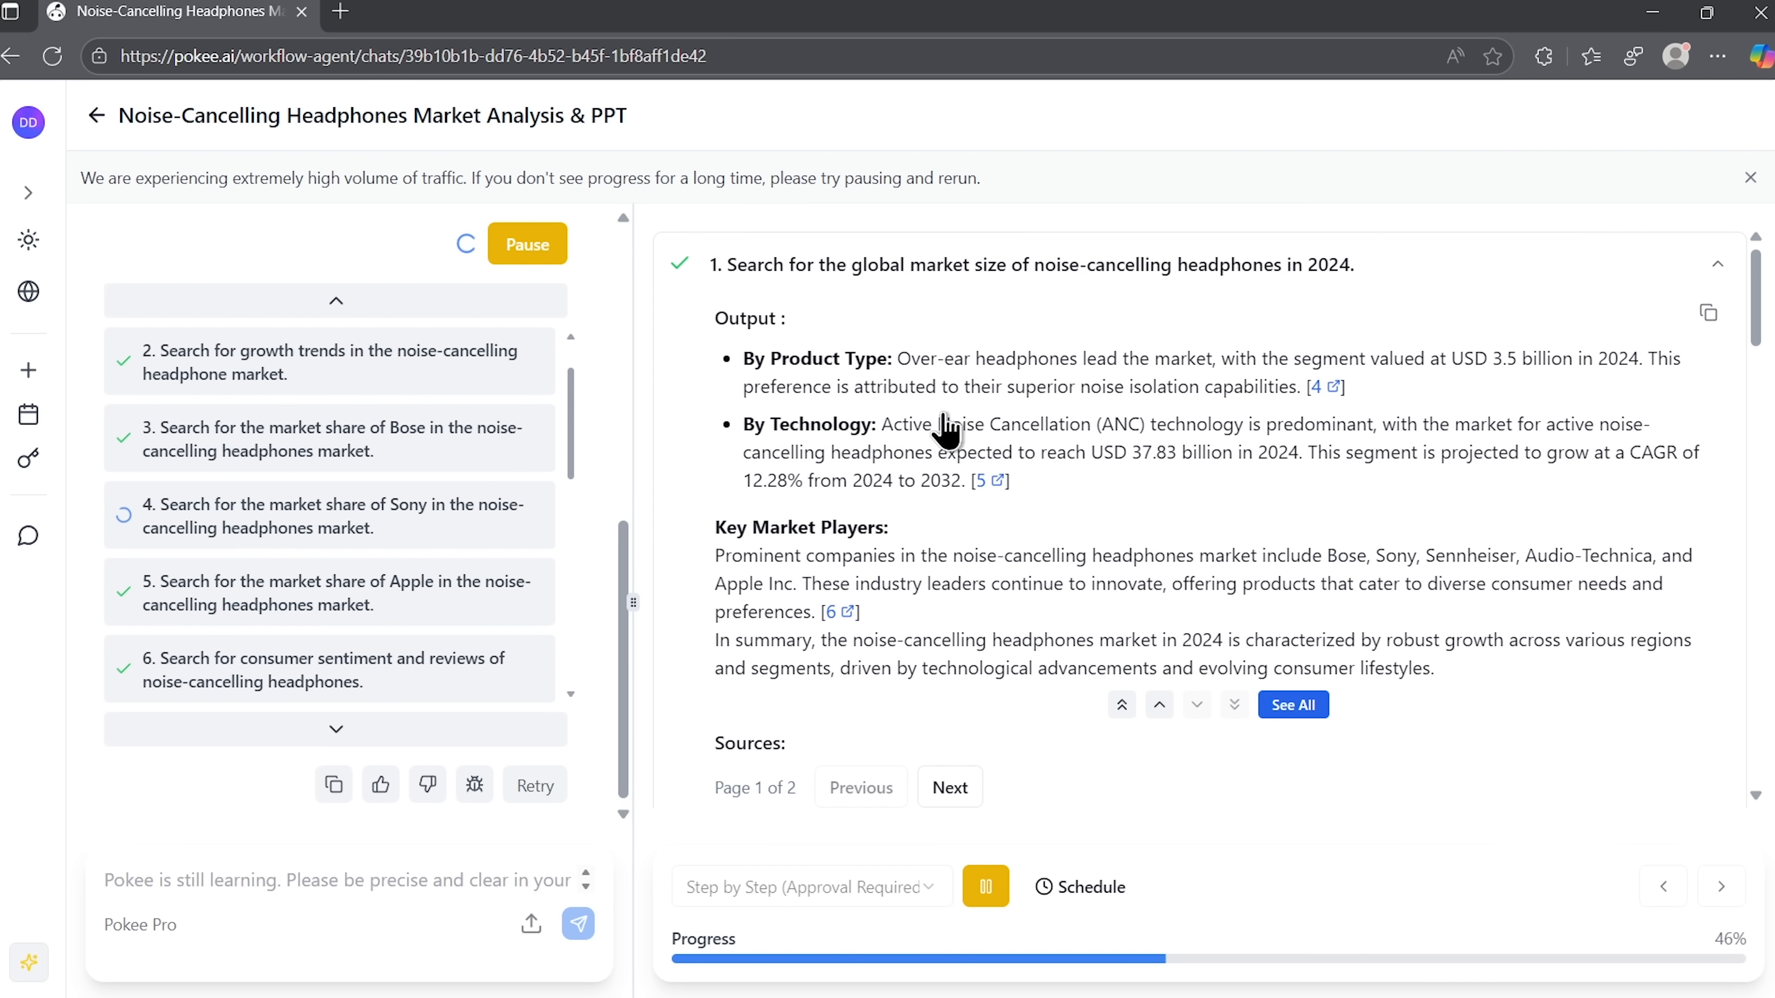
Scroll through the Pokee AI promo site and go to pokee.ai/about listing its 37 integrations.
scroll("down", 3)
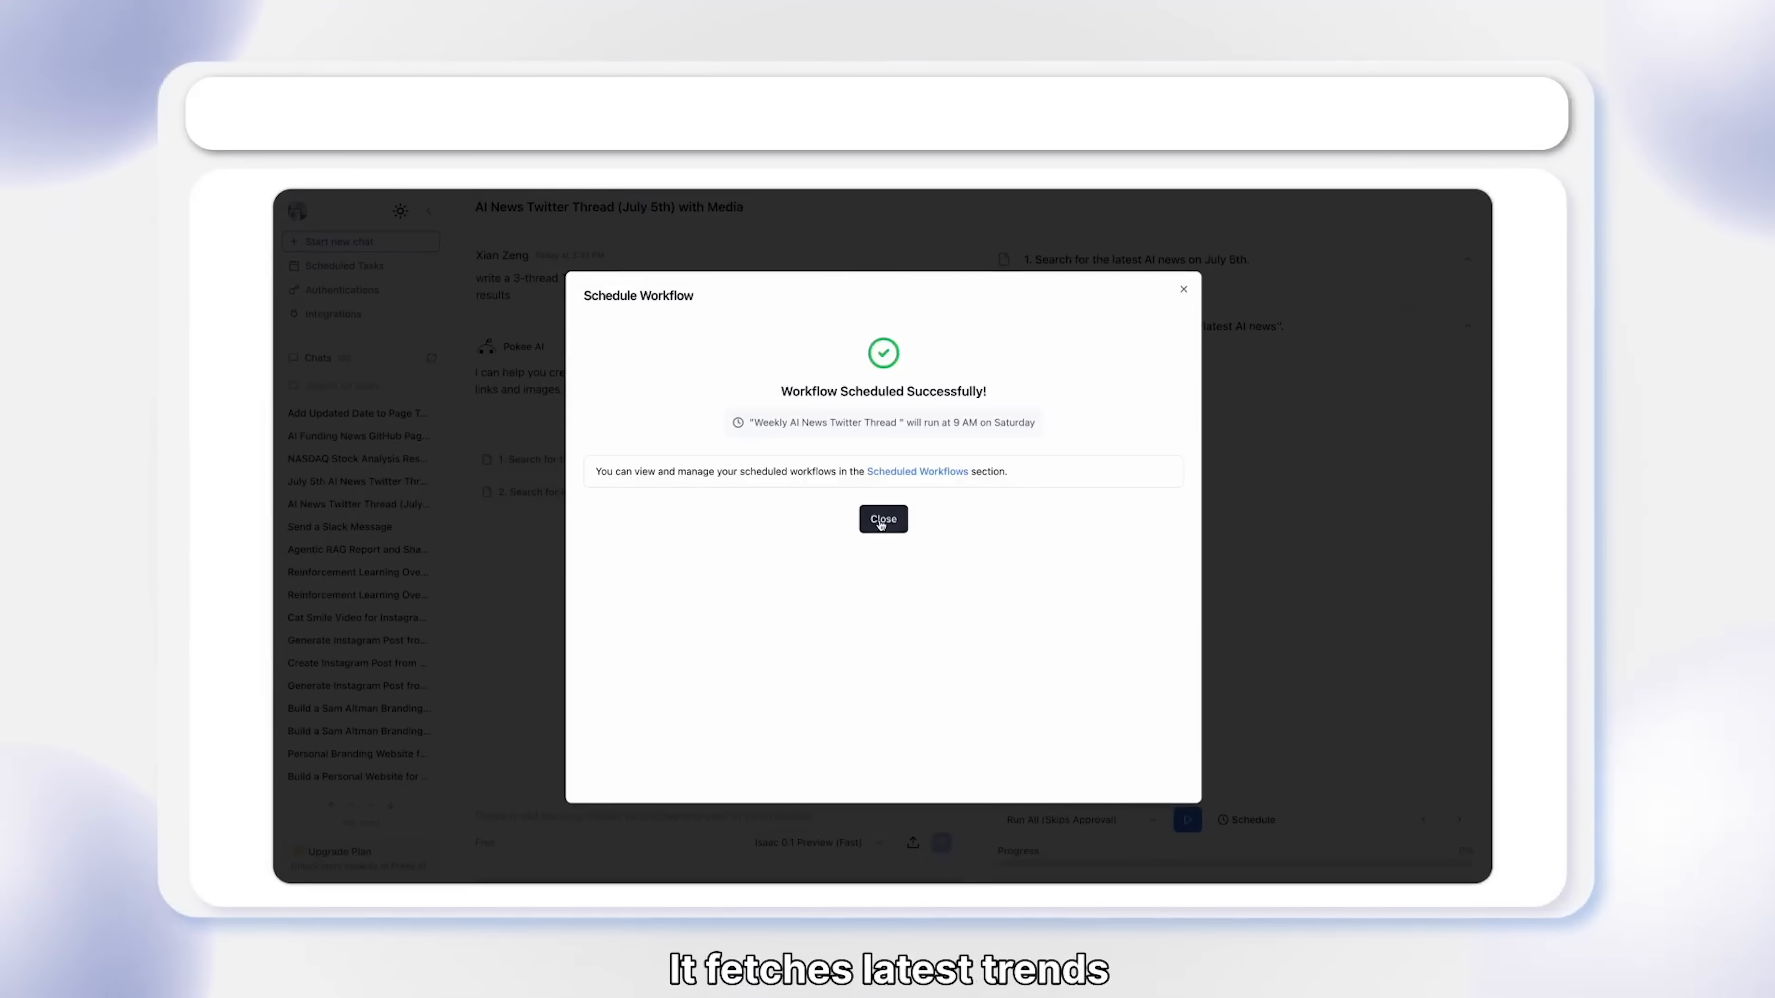
left_click(882, 519)
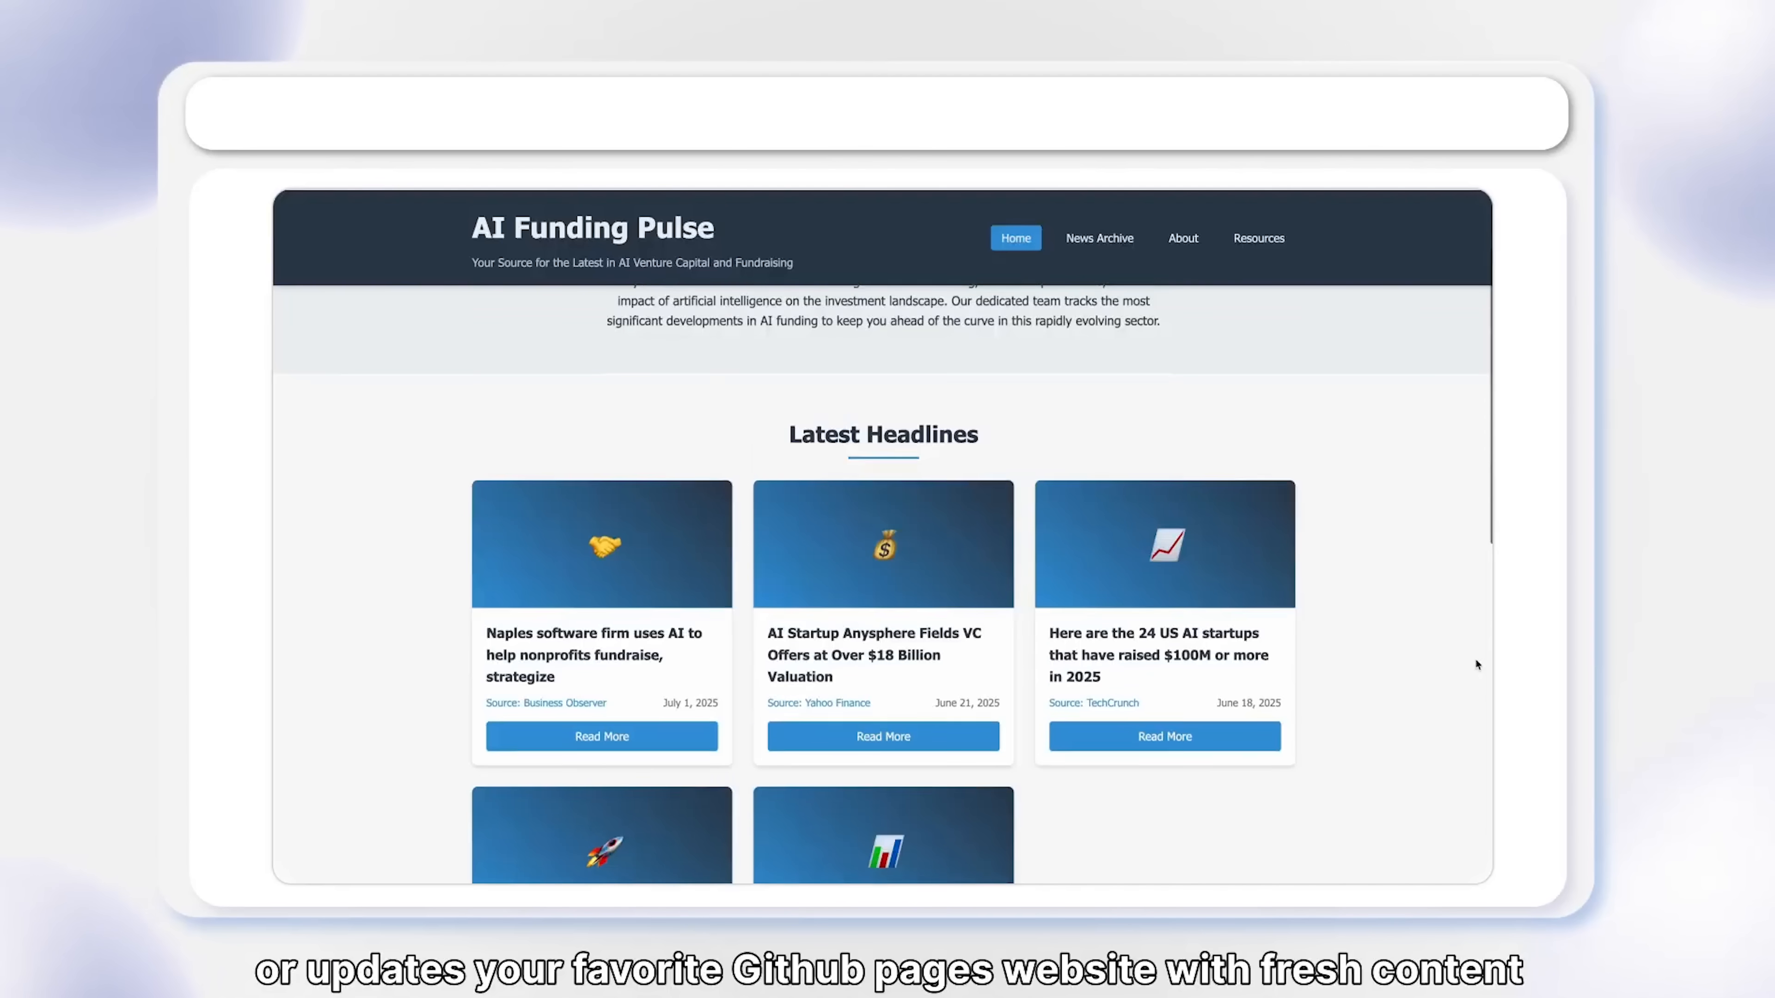
scroll("down", 3)
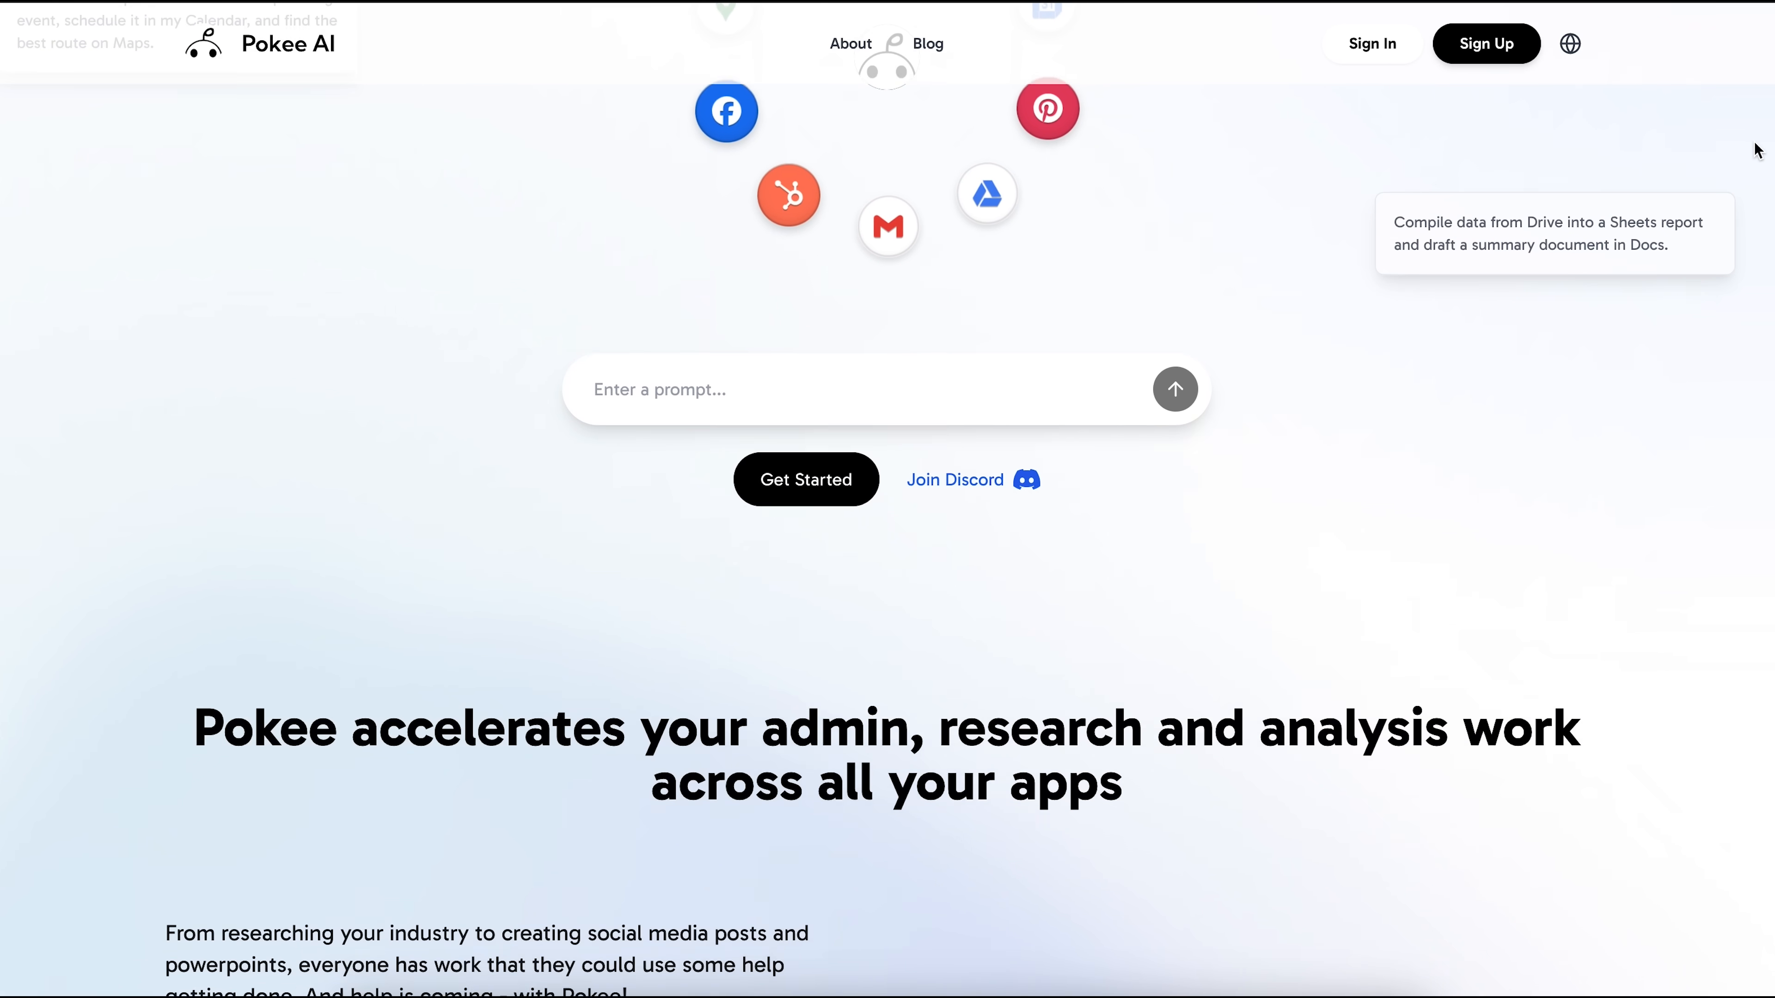
scroll("down", 3)
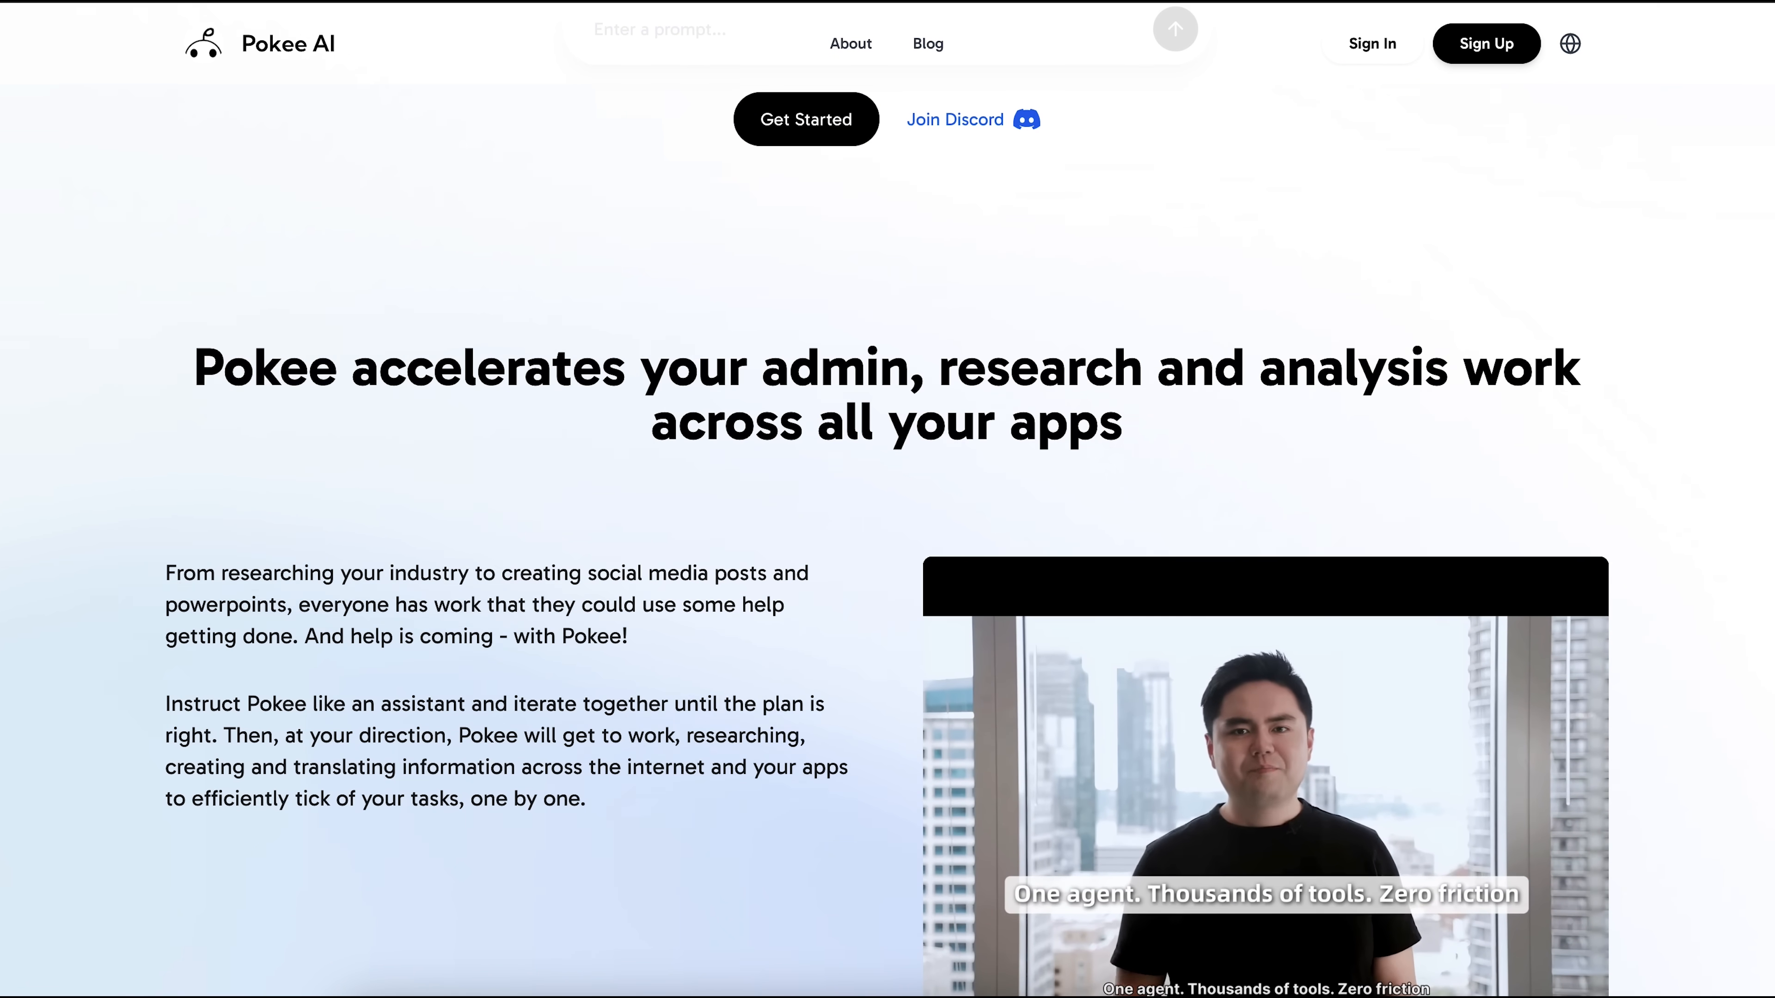
scroll("down", 3)
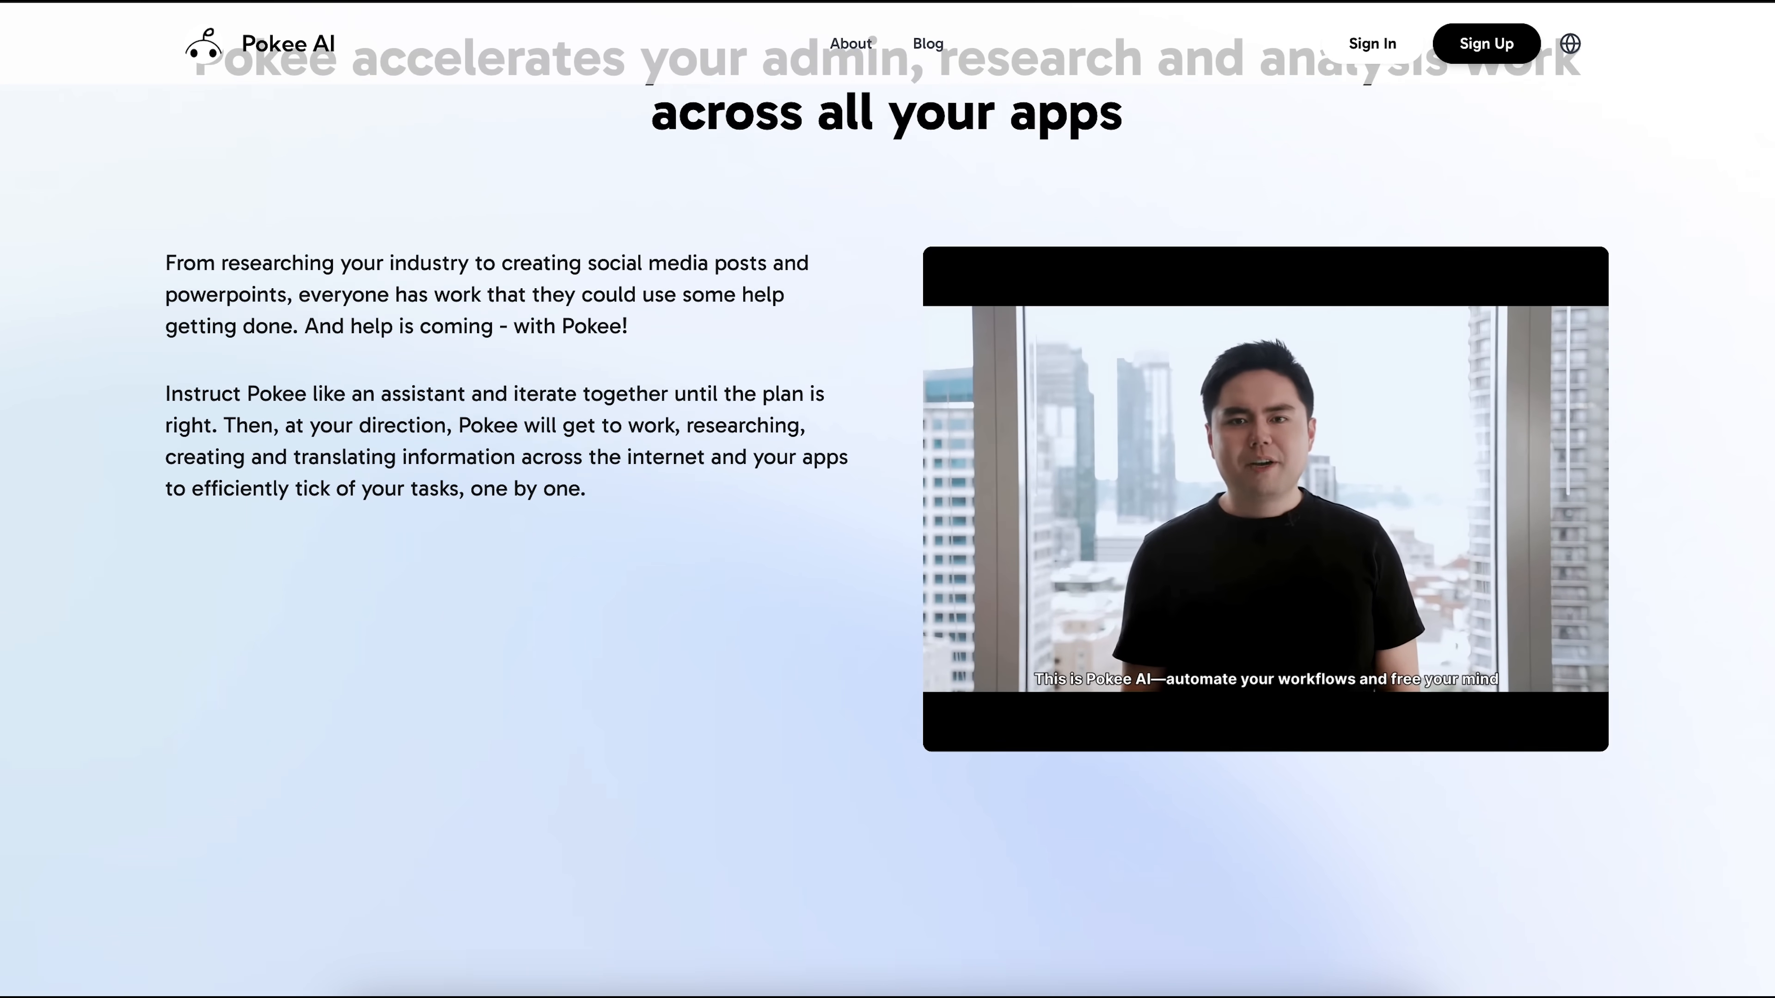
scroll("down", 3)
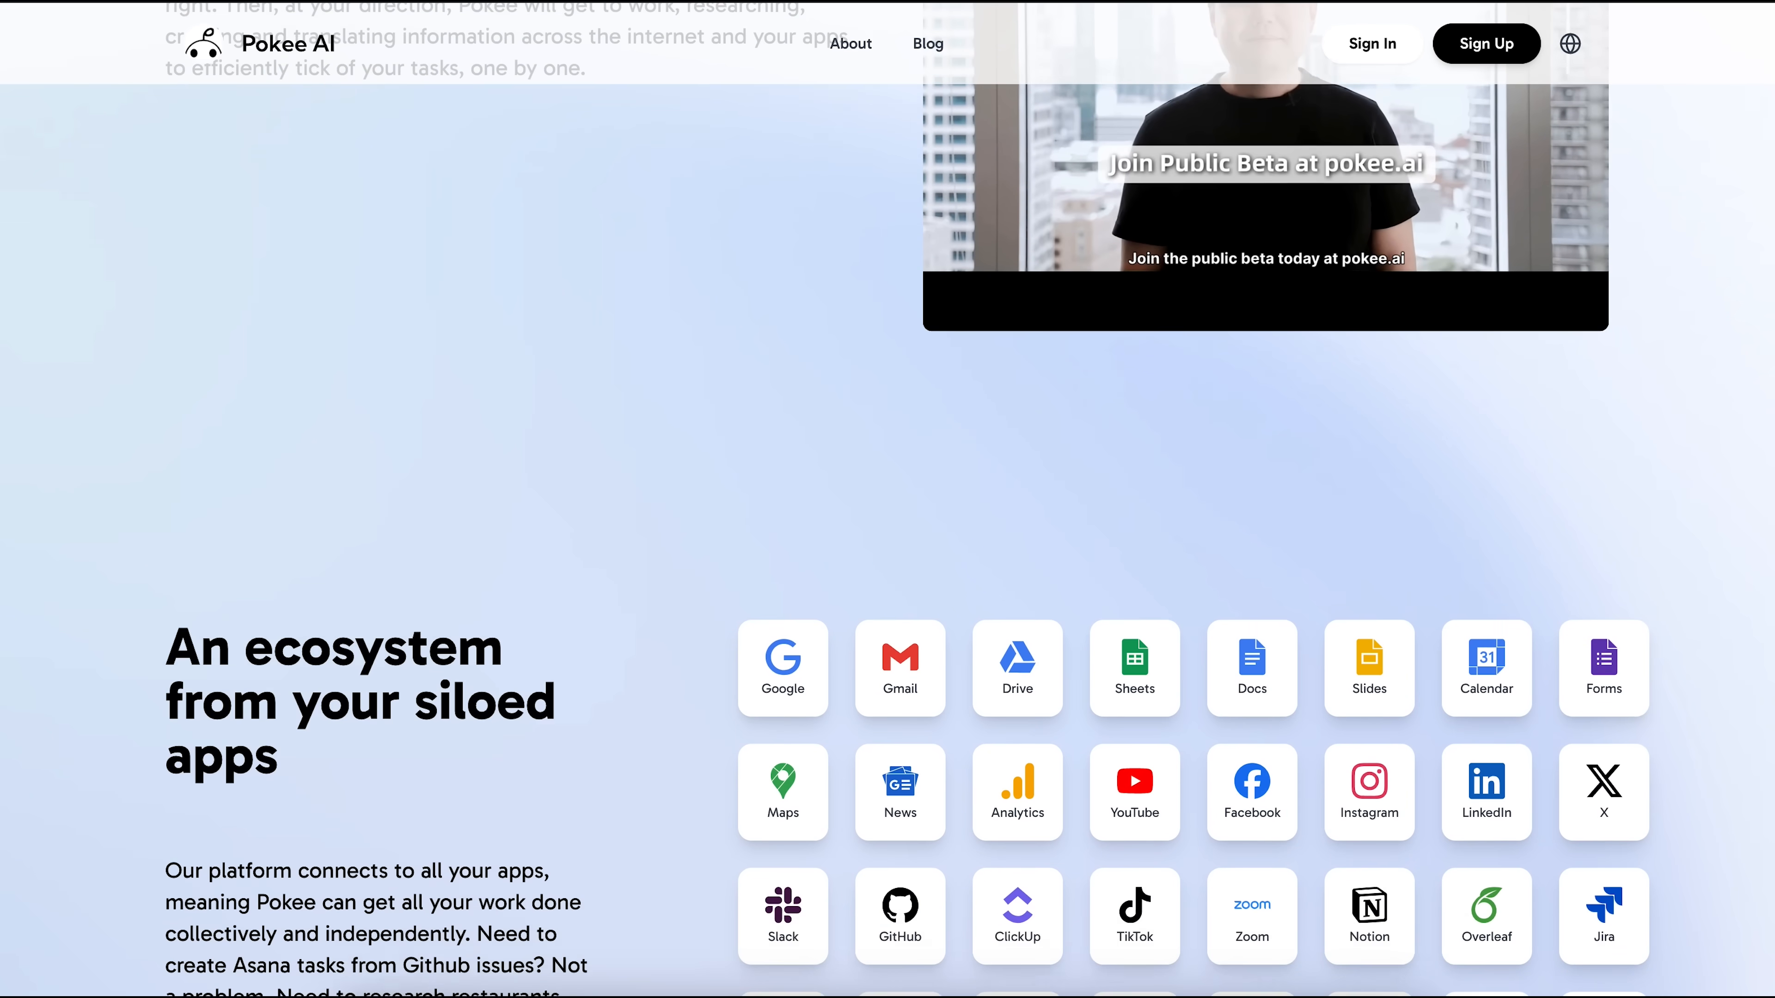
left_click(851, 43)
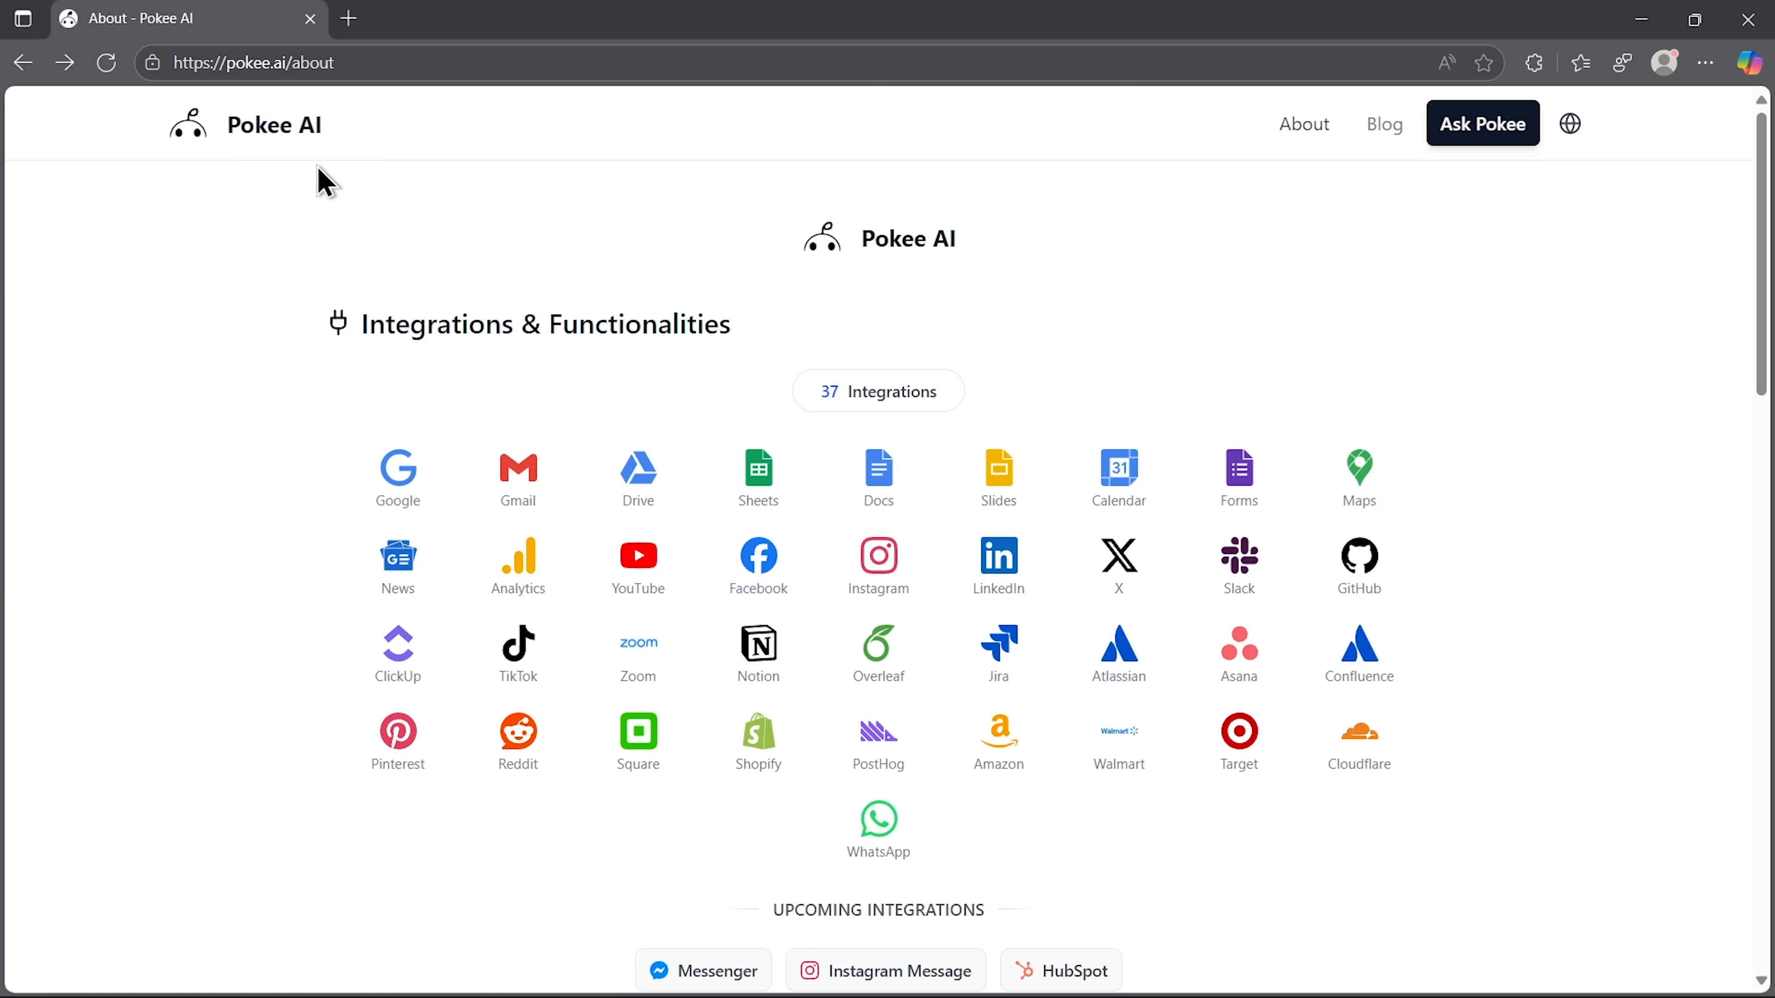
mouse_move(360, 145)
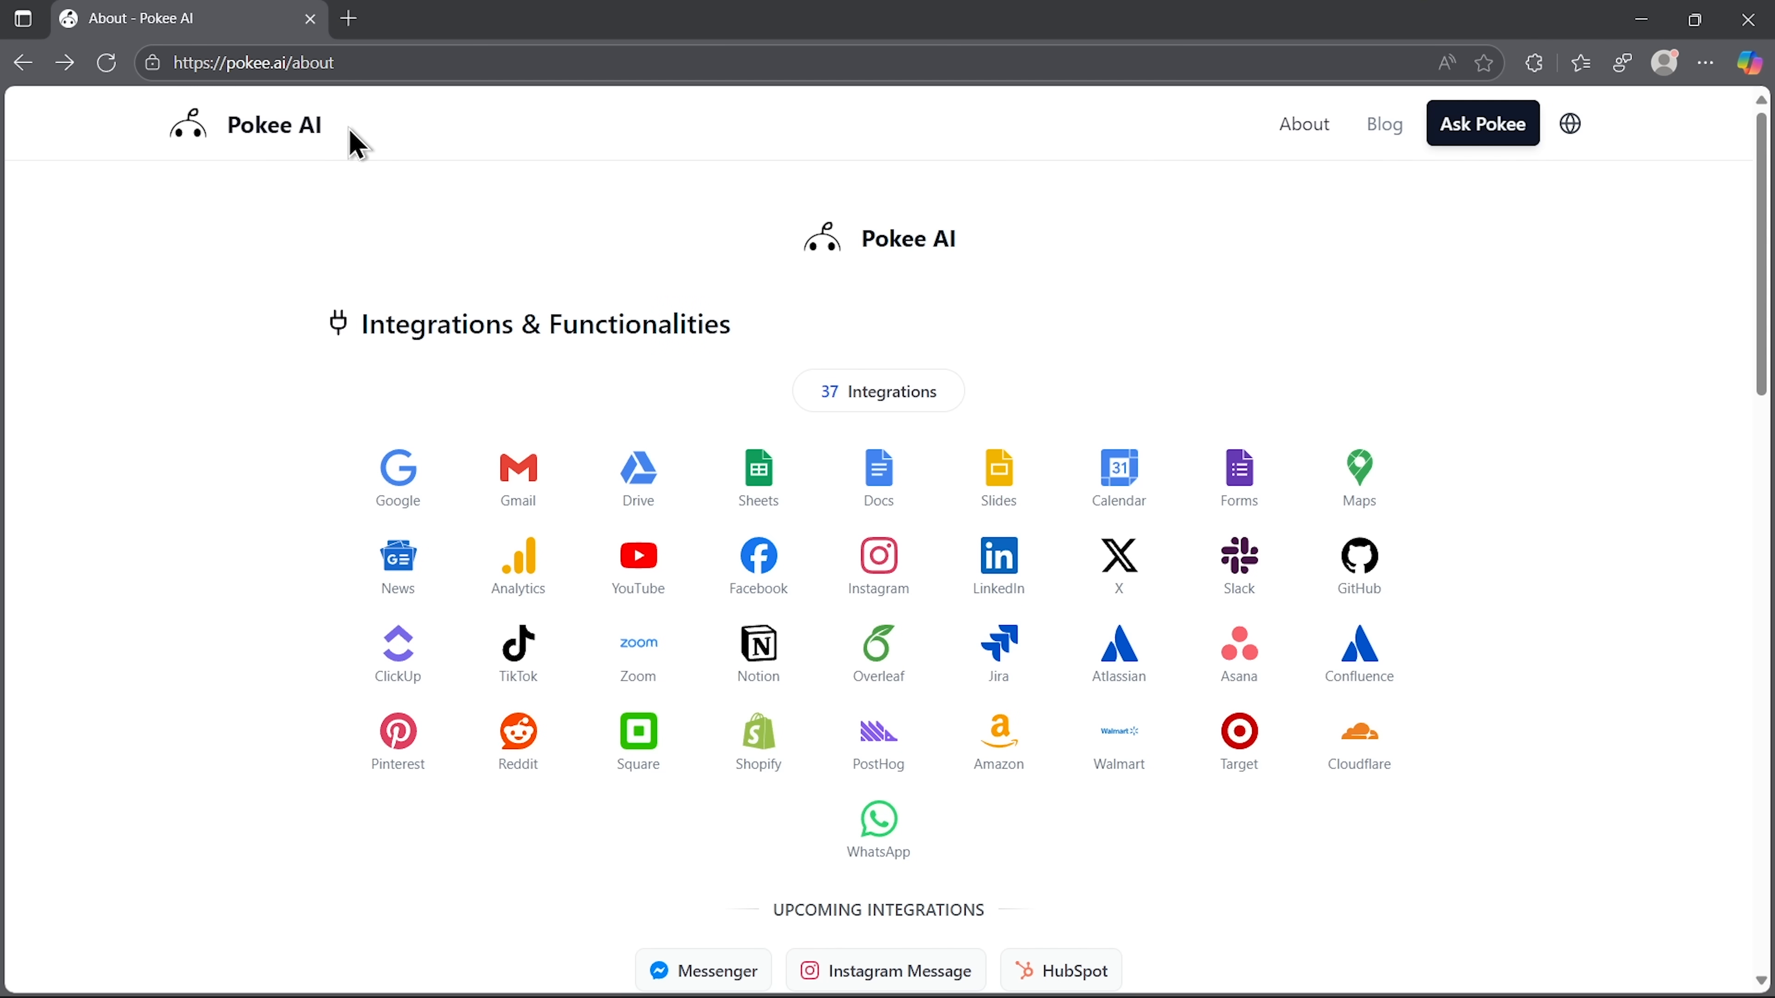
mouse_move(841, 439)
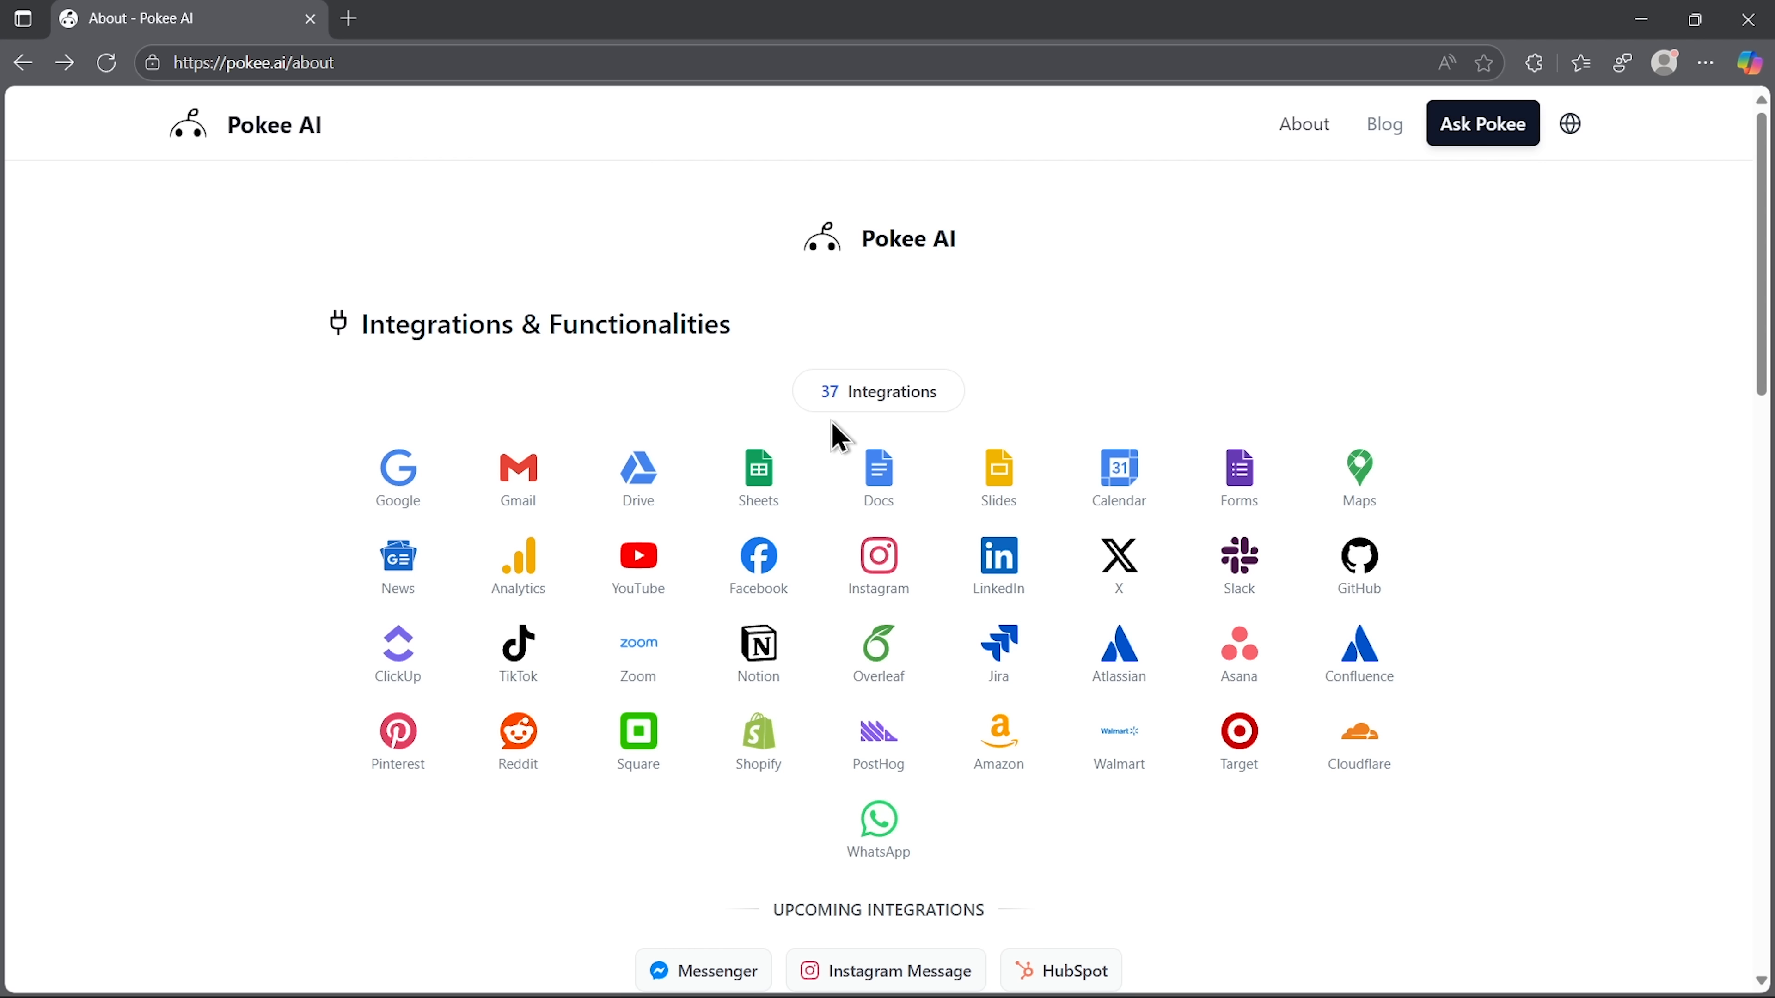
mouse_move(959, 435)
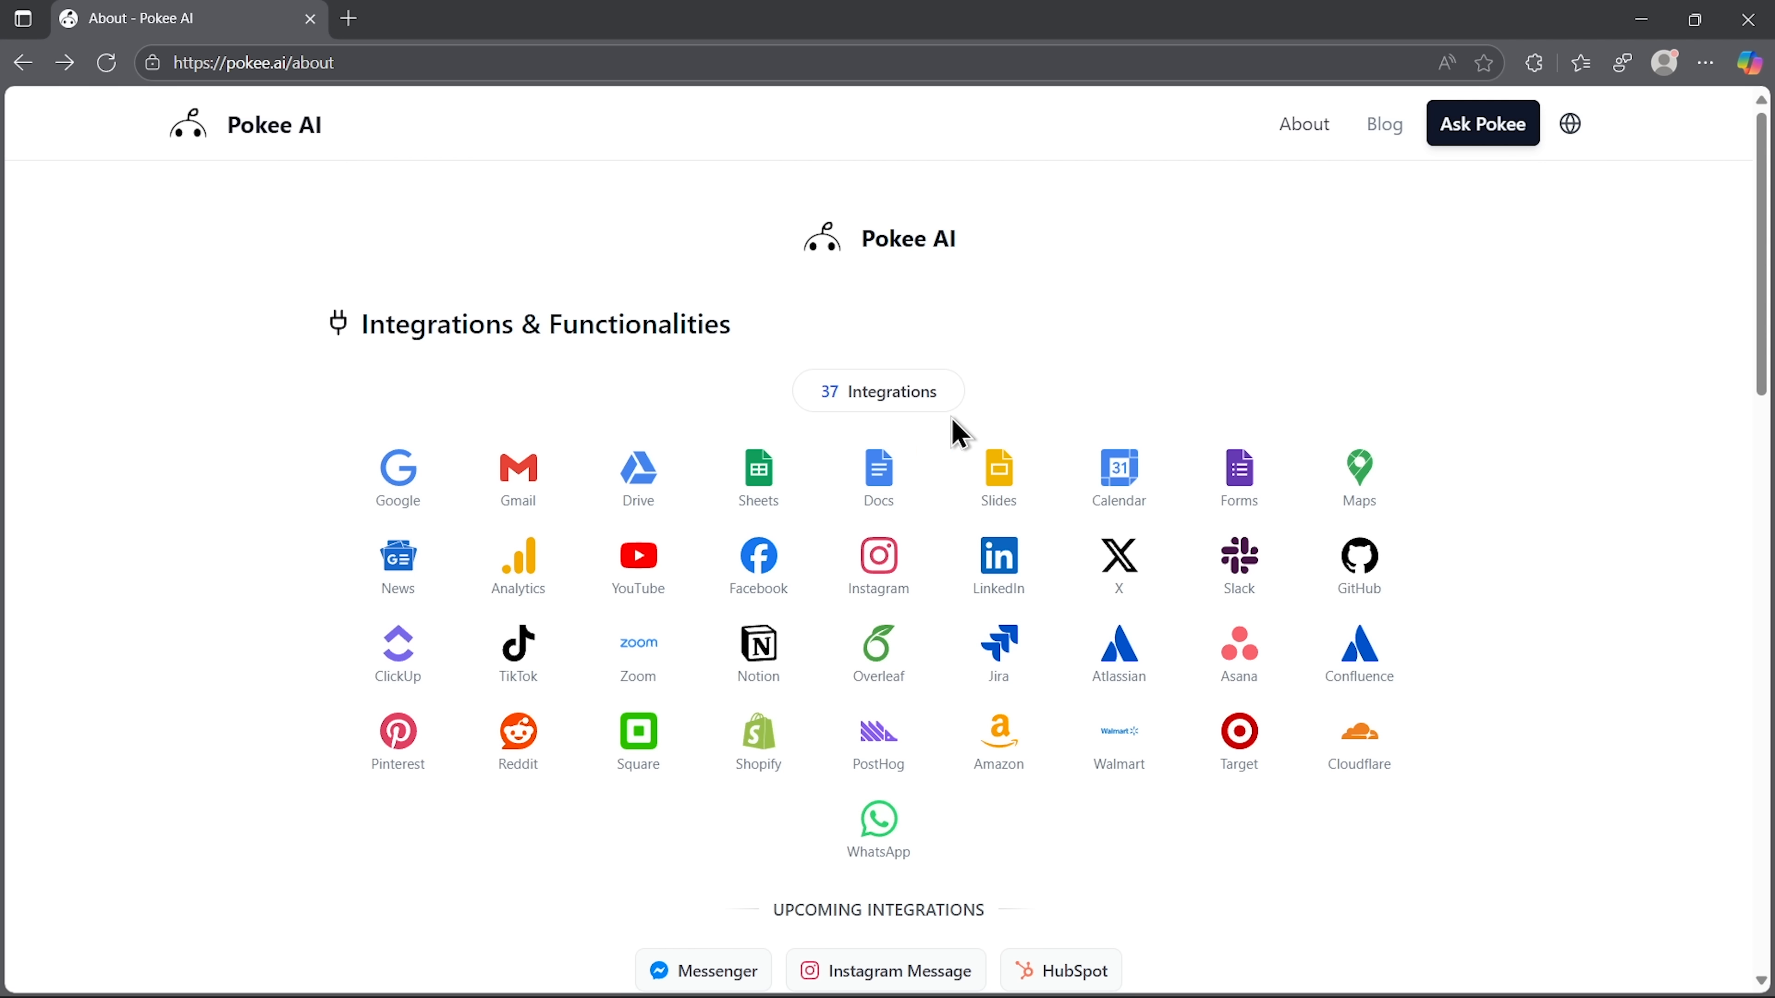
scroll("down", 3)
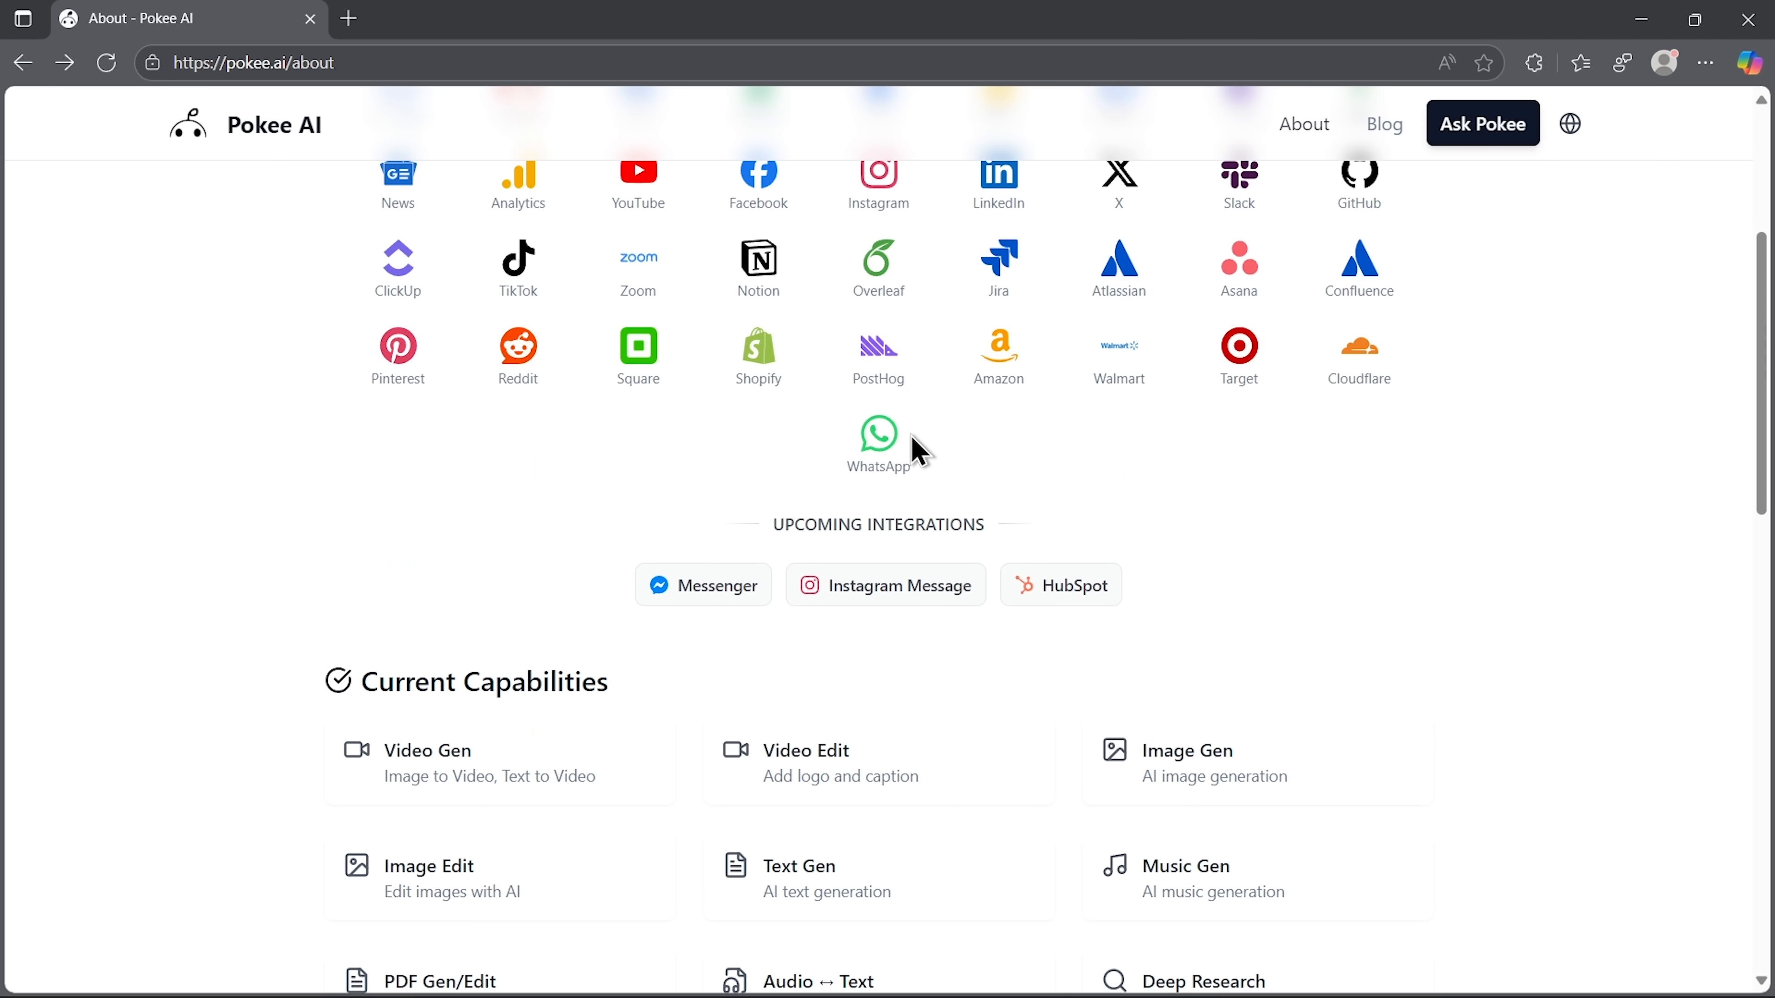
mouse_move(1122, 573)
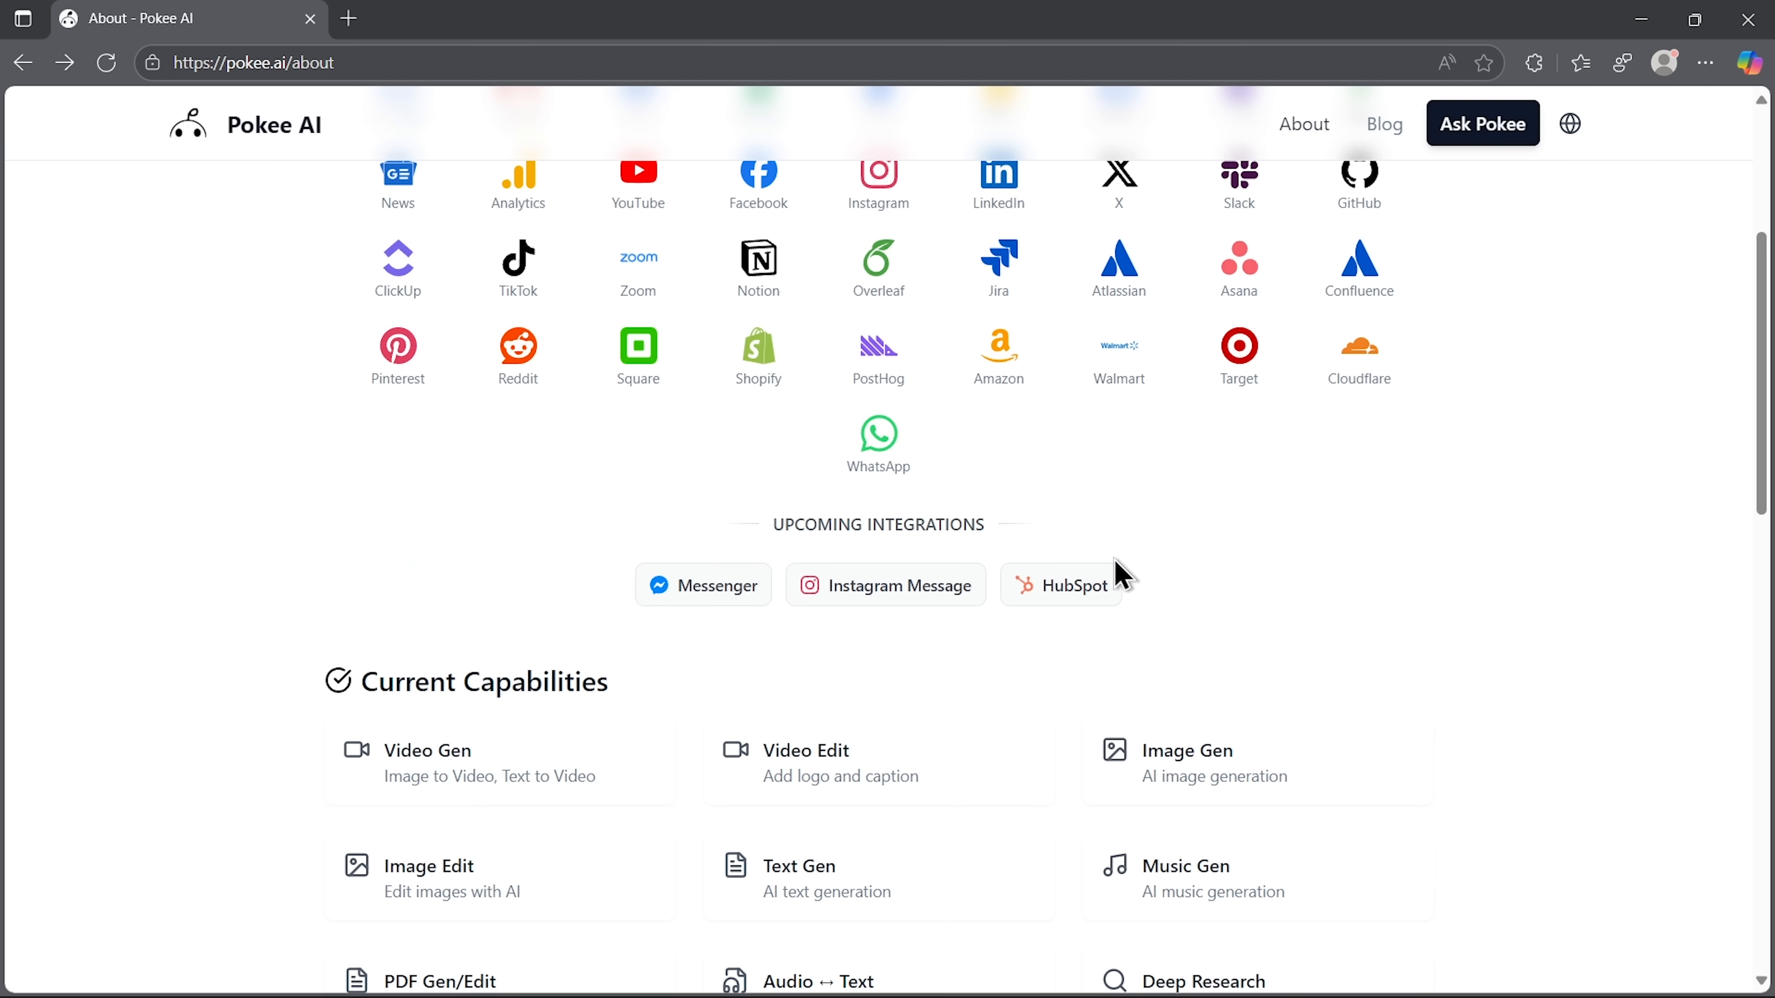
mouse_move(1125, 565)
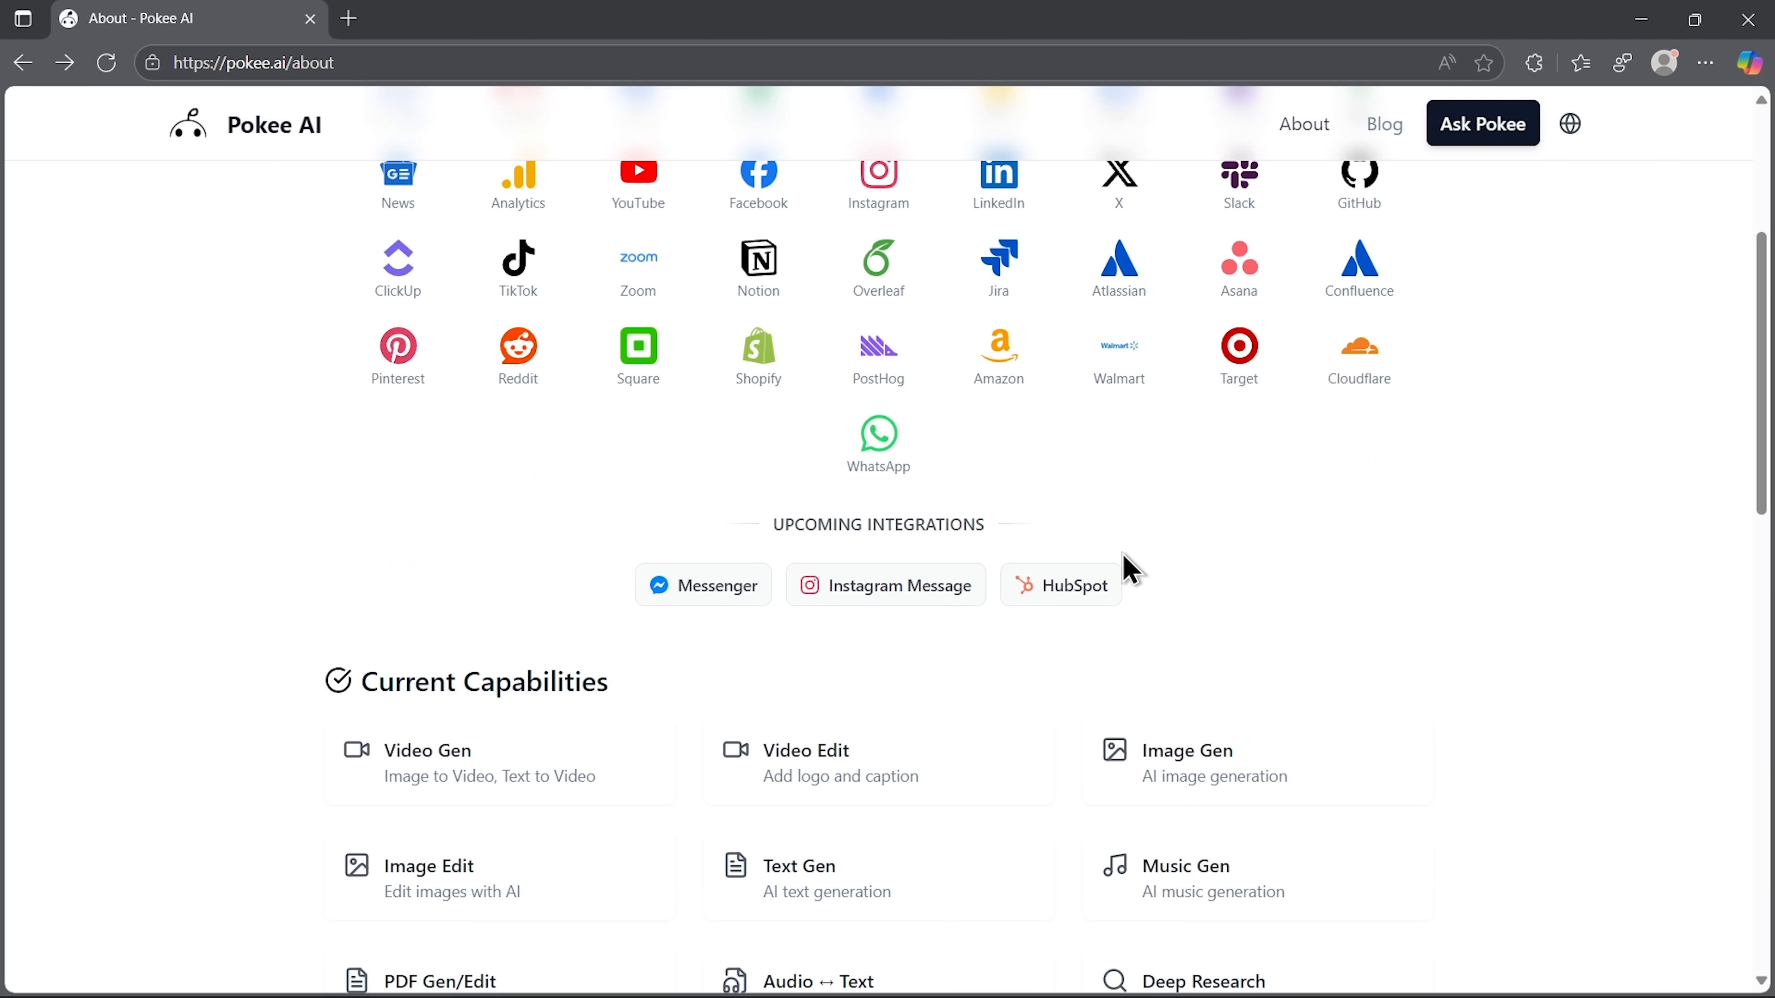
scroll("down", 3)
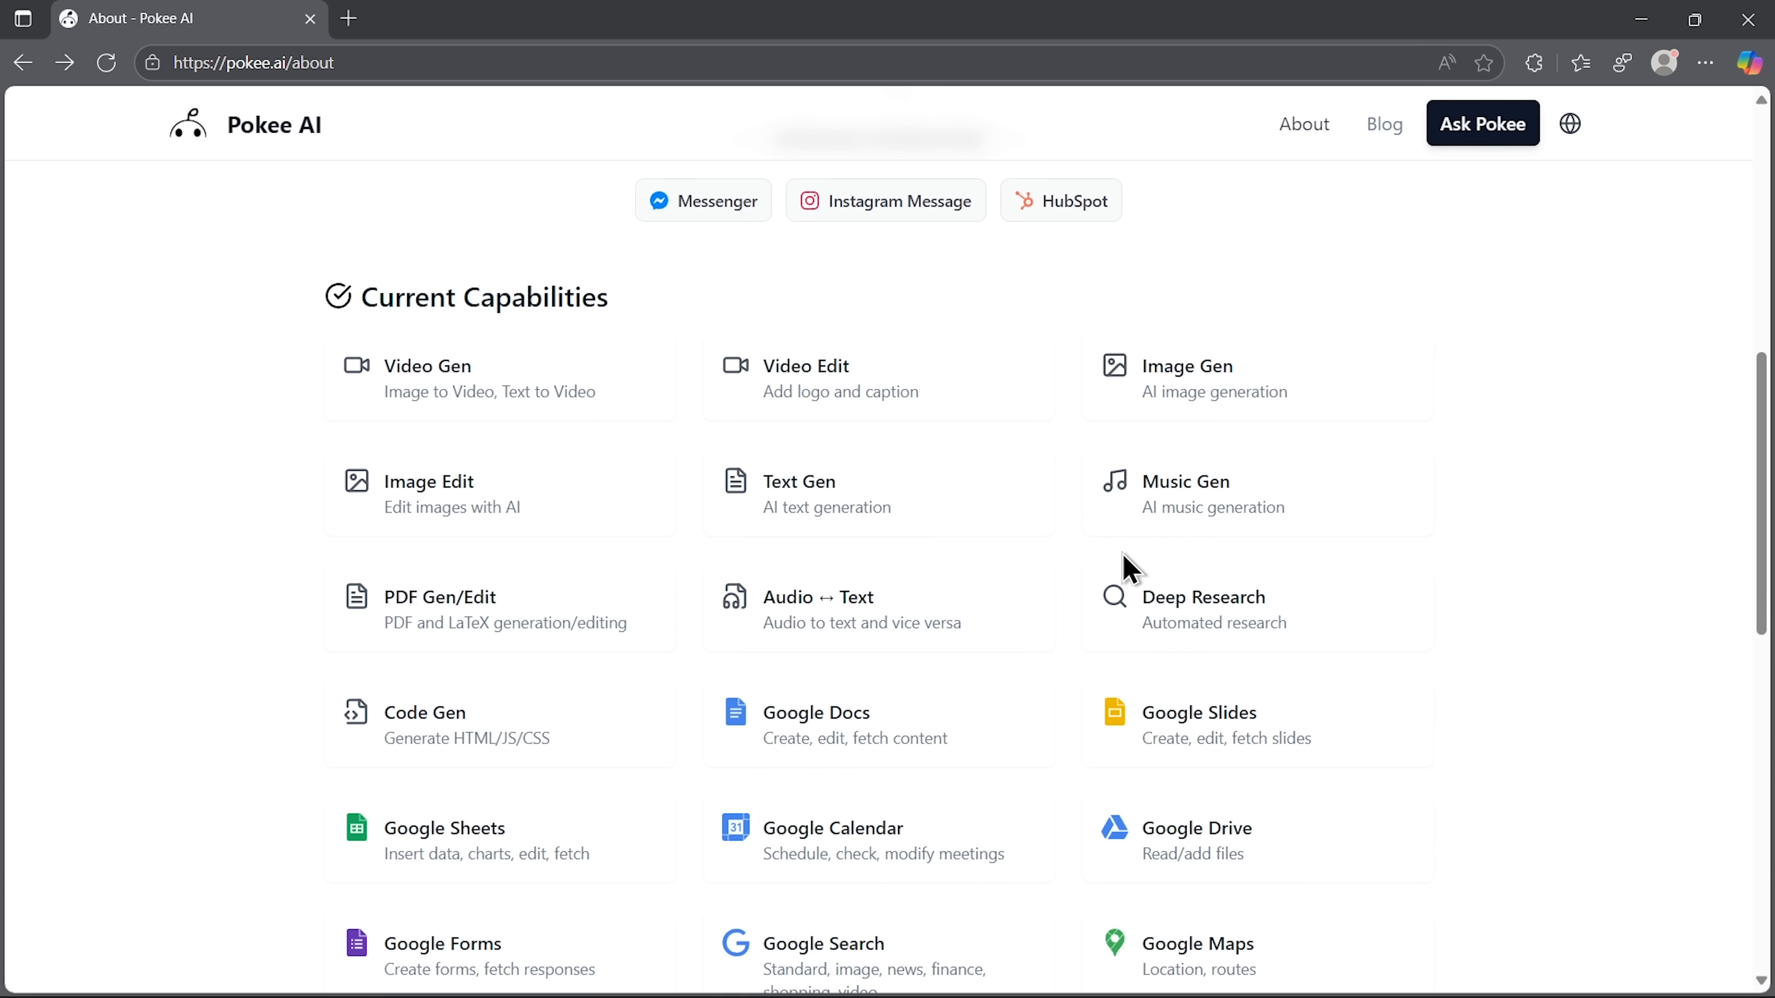
scroll("down", 3)
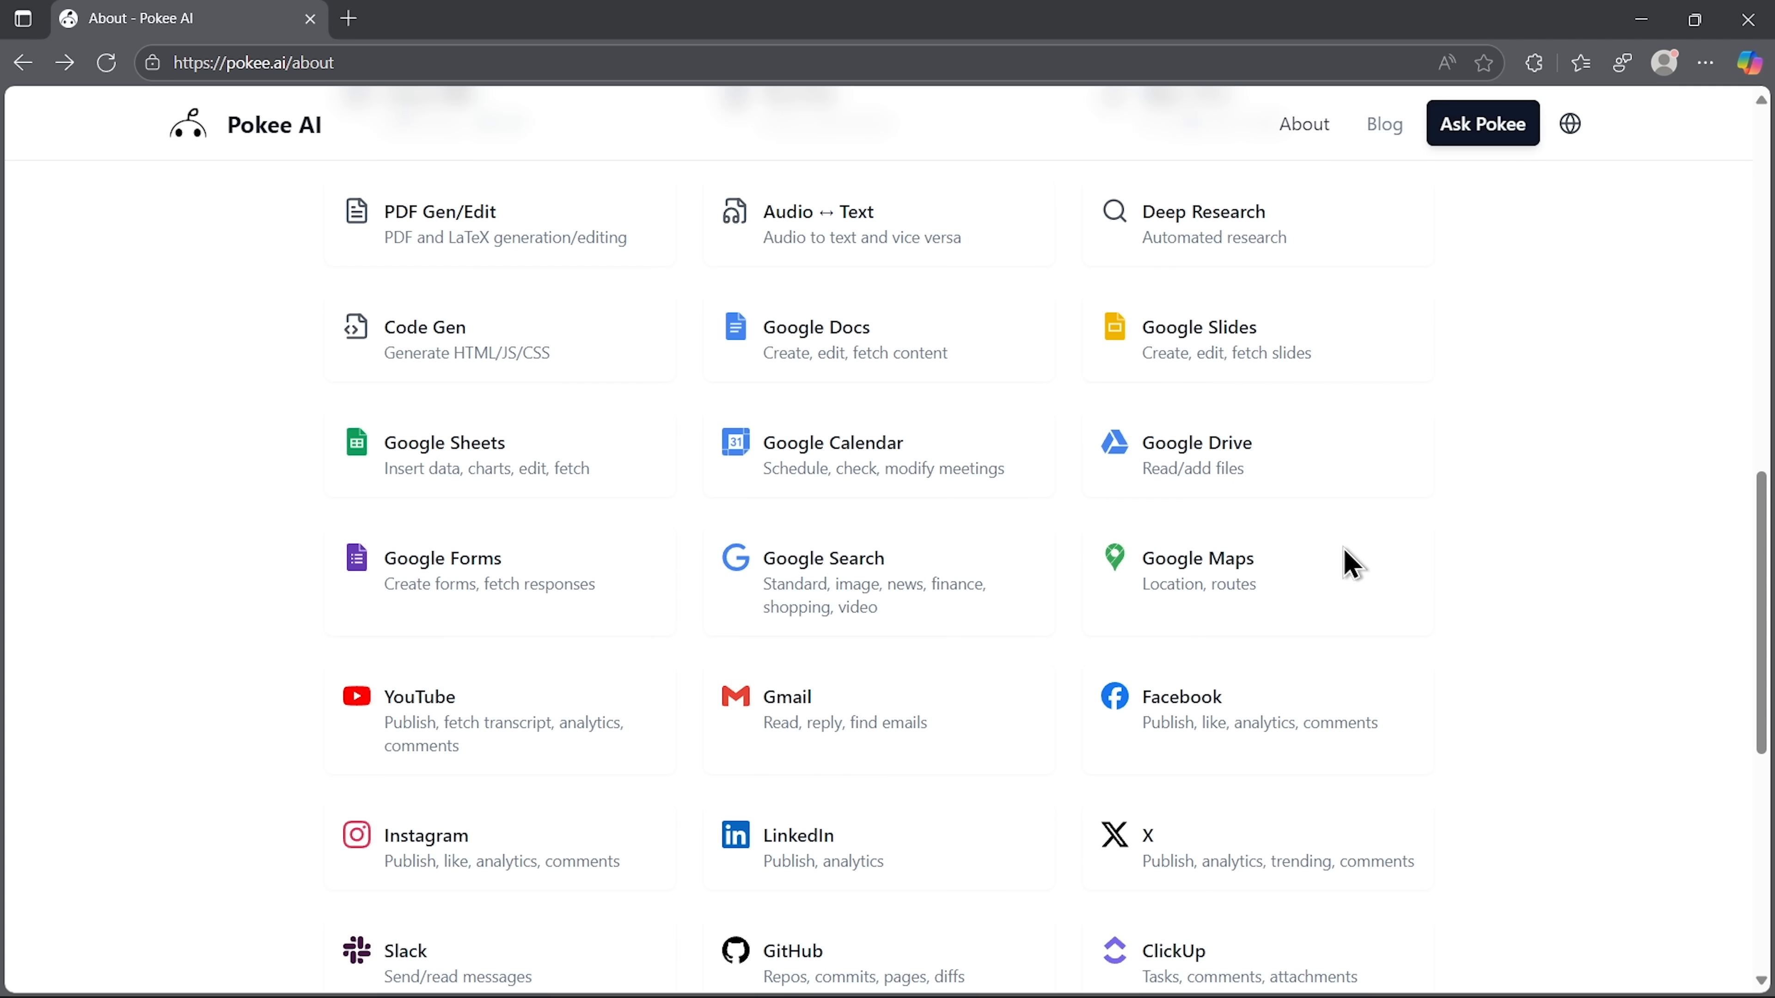
scroll("down", 3)
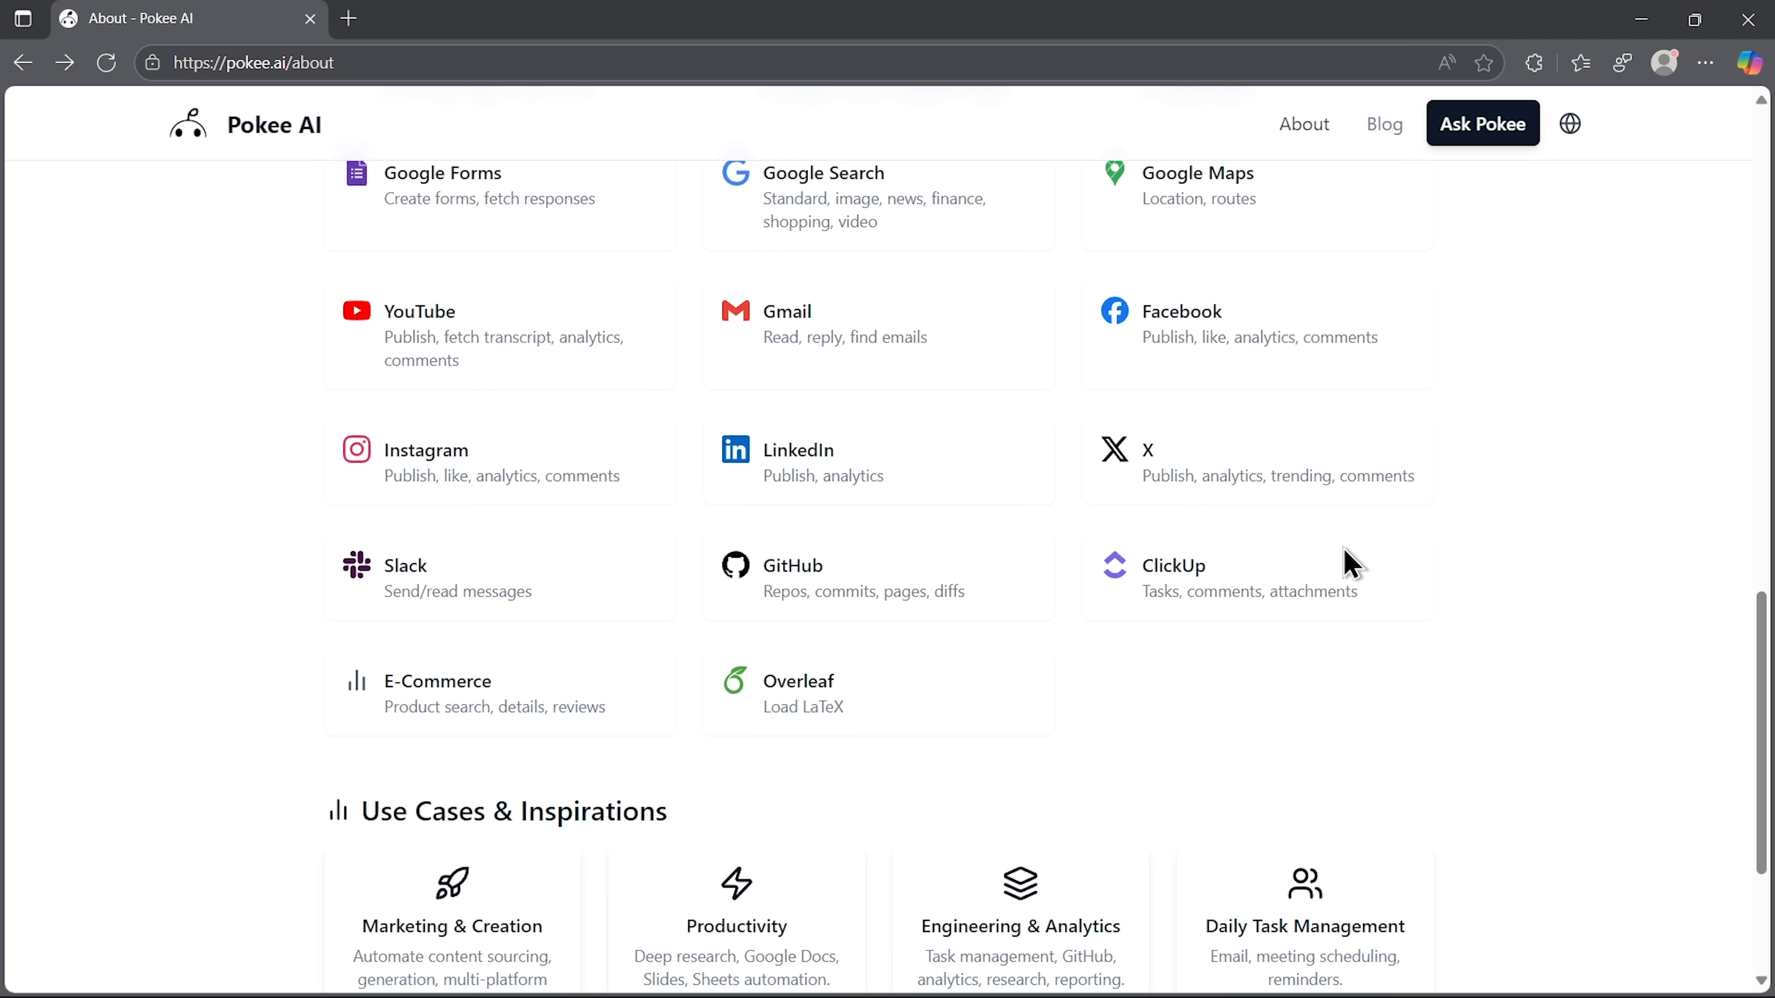
scroll("down", 3)
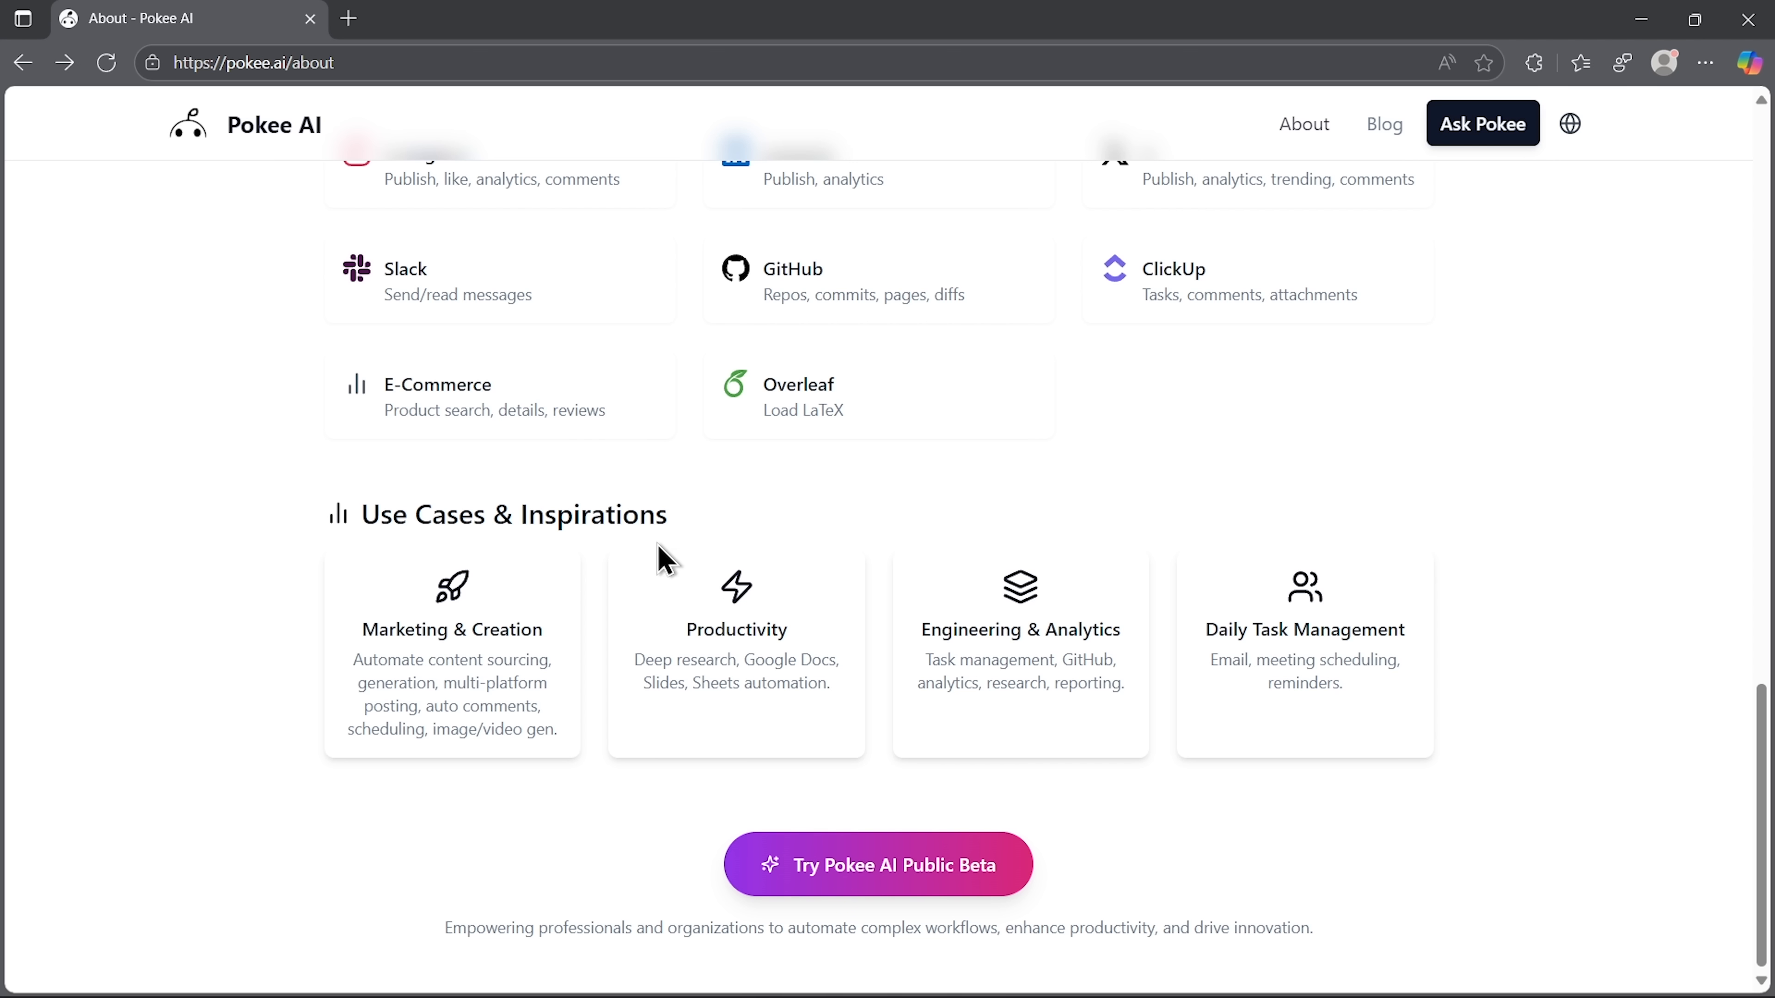
mouse_move(877, 863)
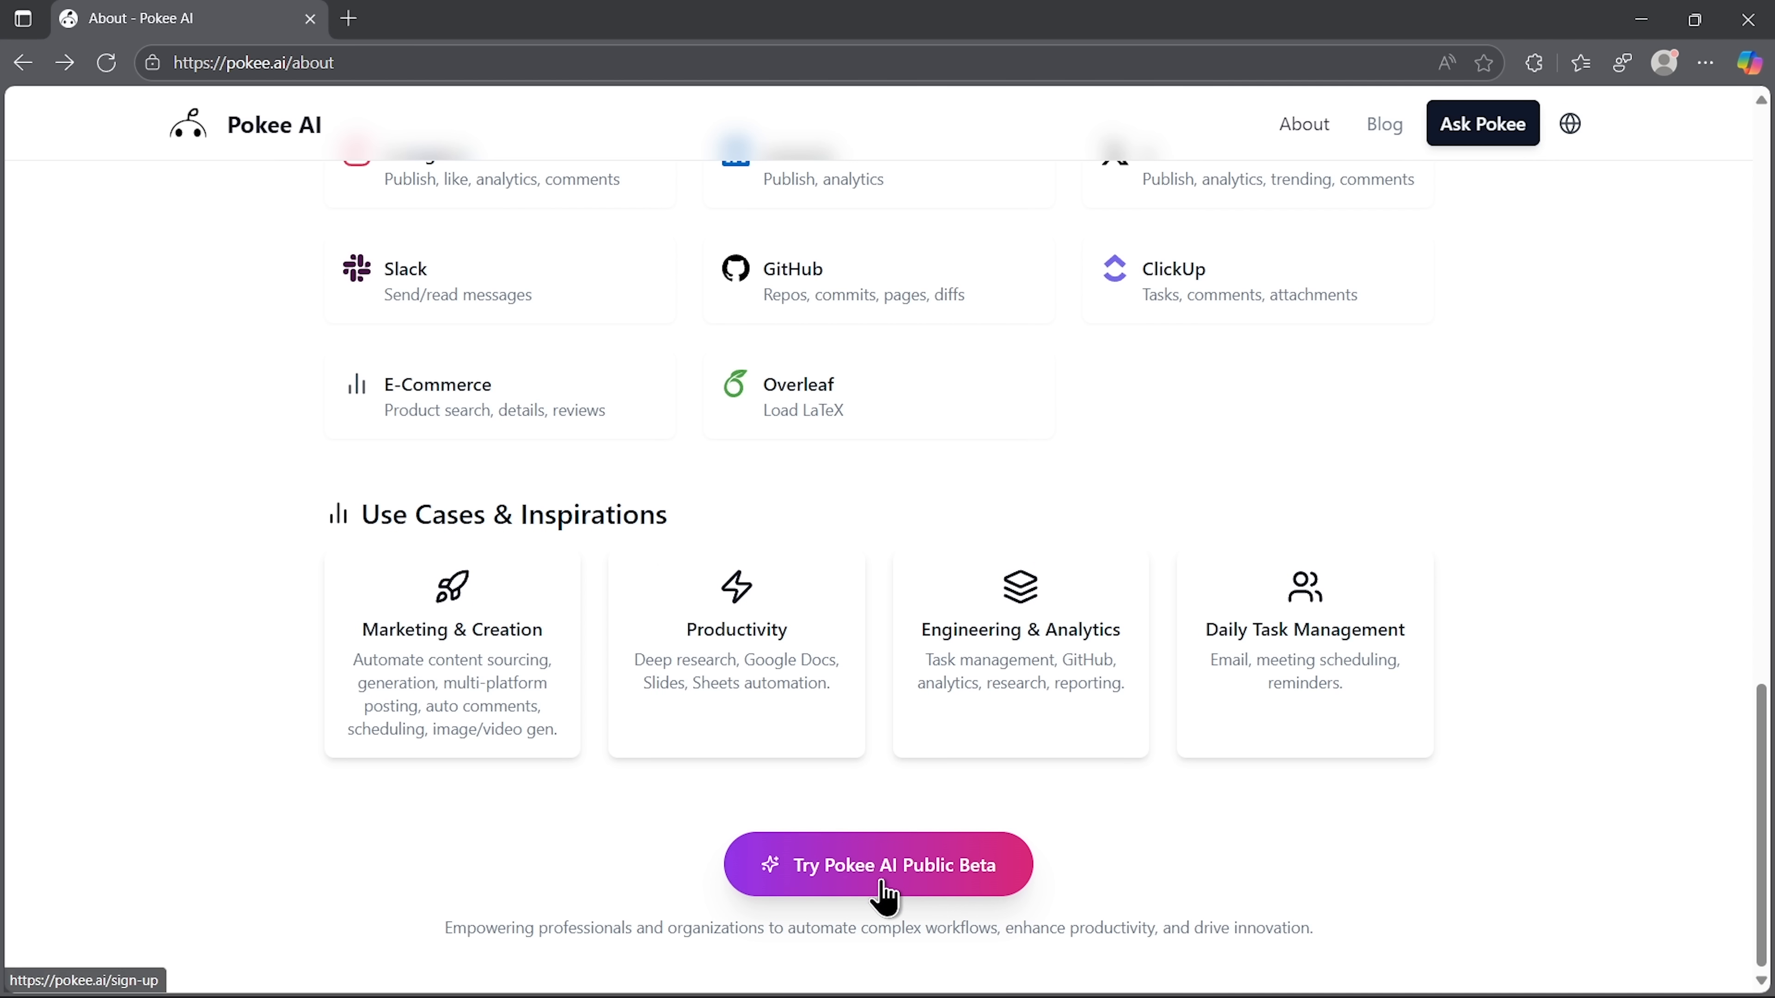
Start a new workflow task and view the Social Media, Deep Research, Google Slides and More example prompts.
left_click(877, 863)
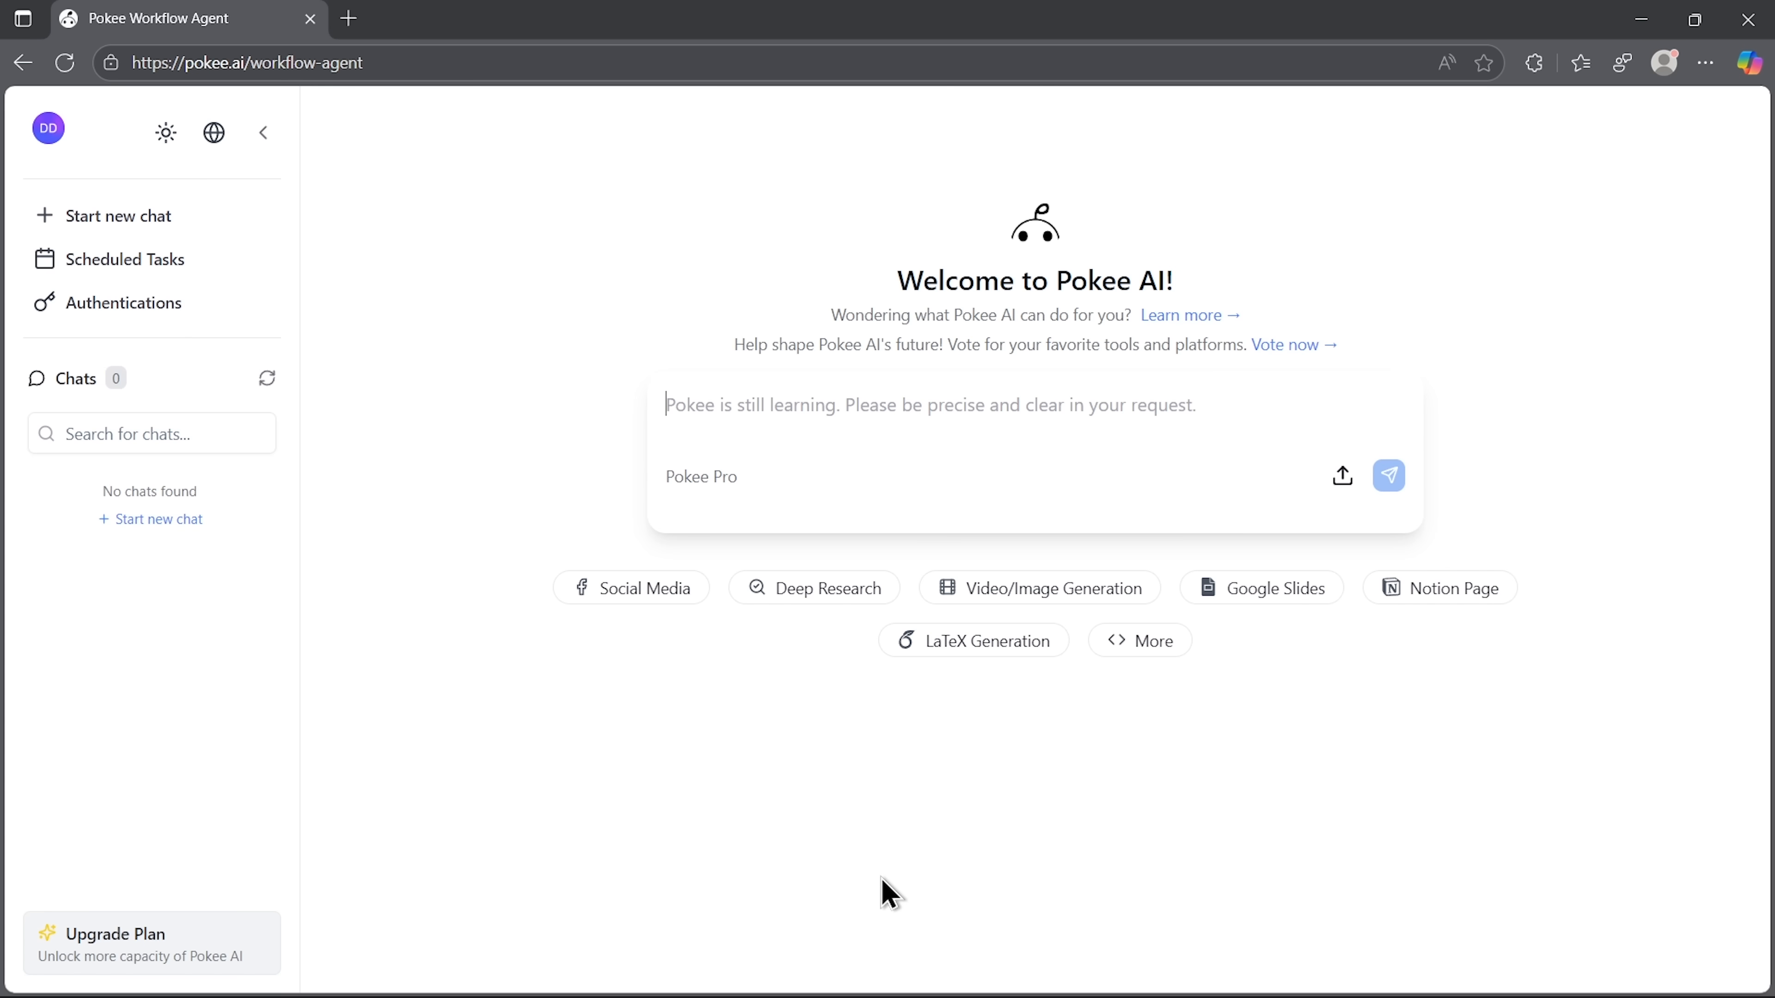
mouse_move(1361, 331)
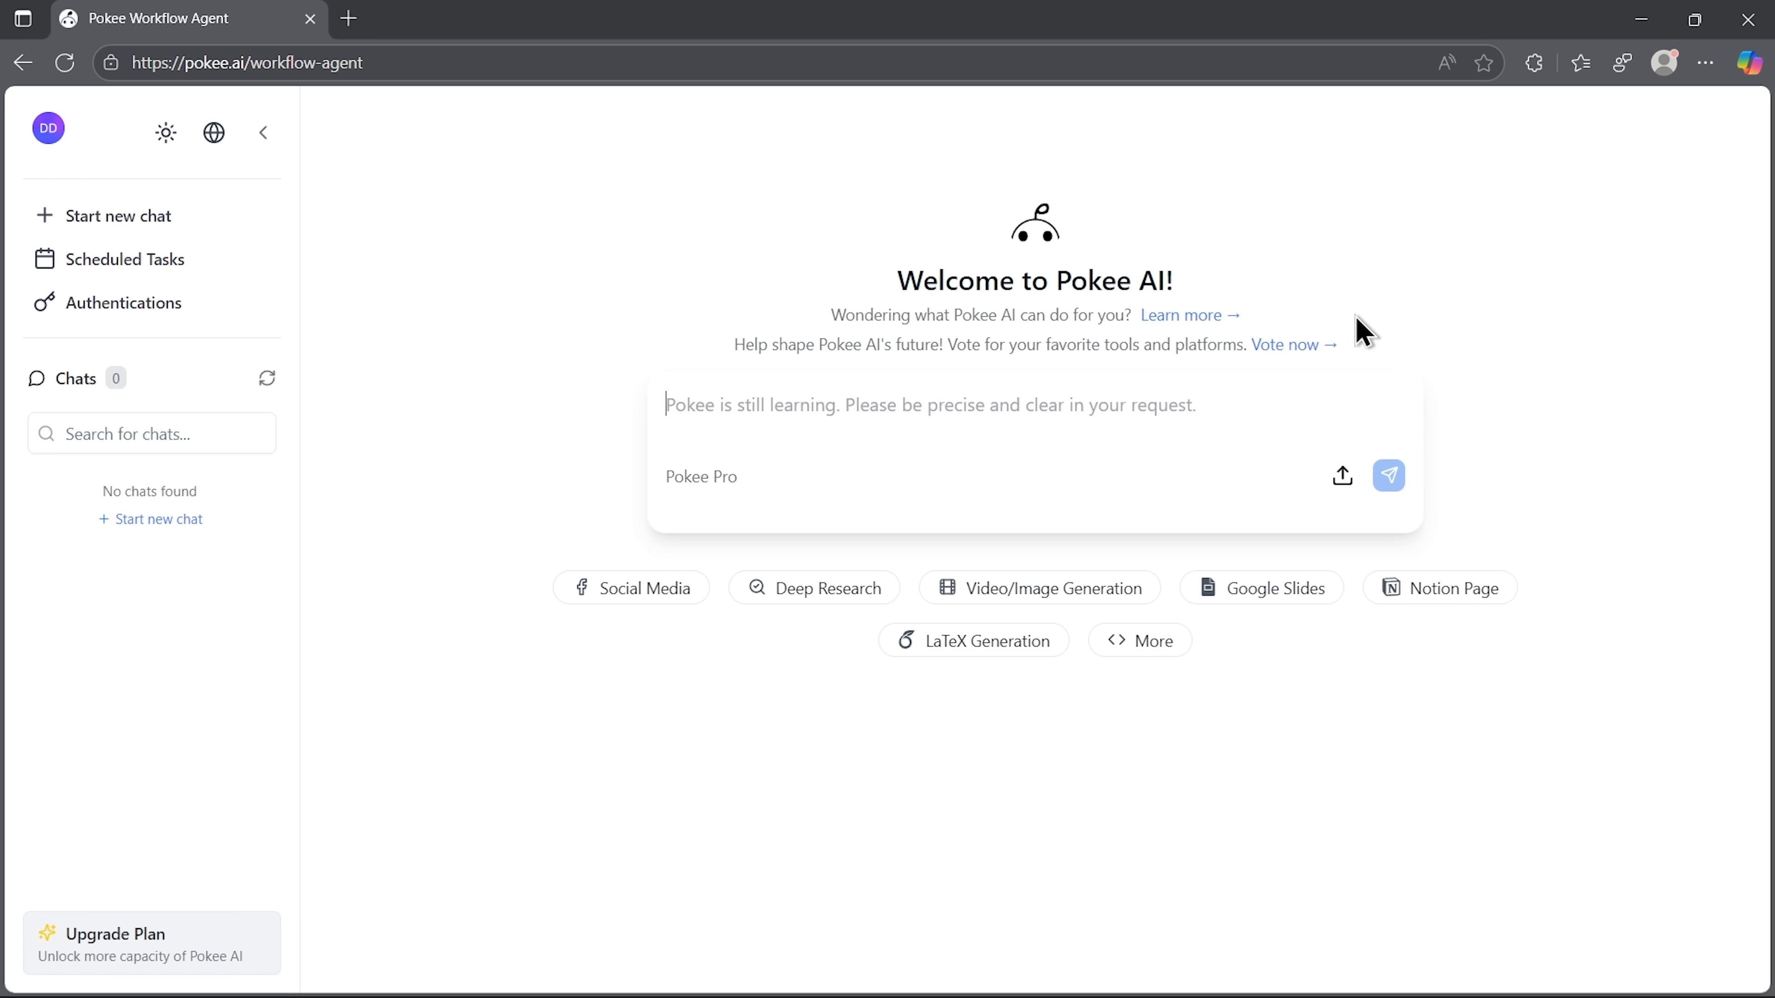
mouse_move(796, 536)
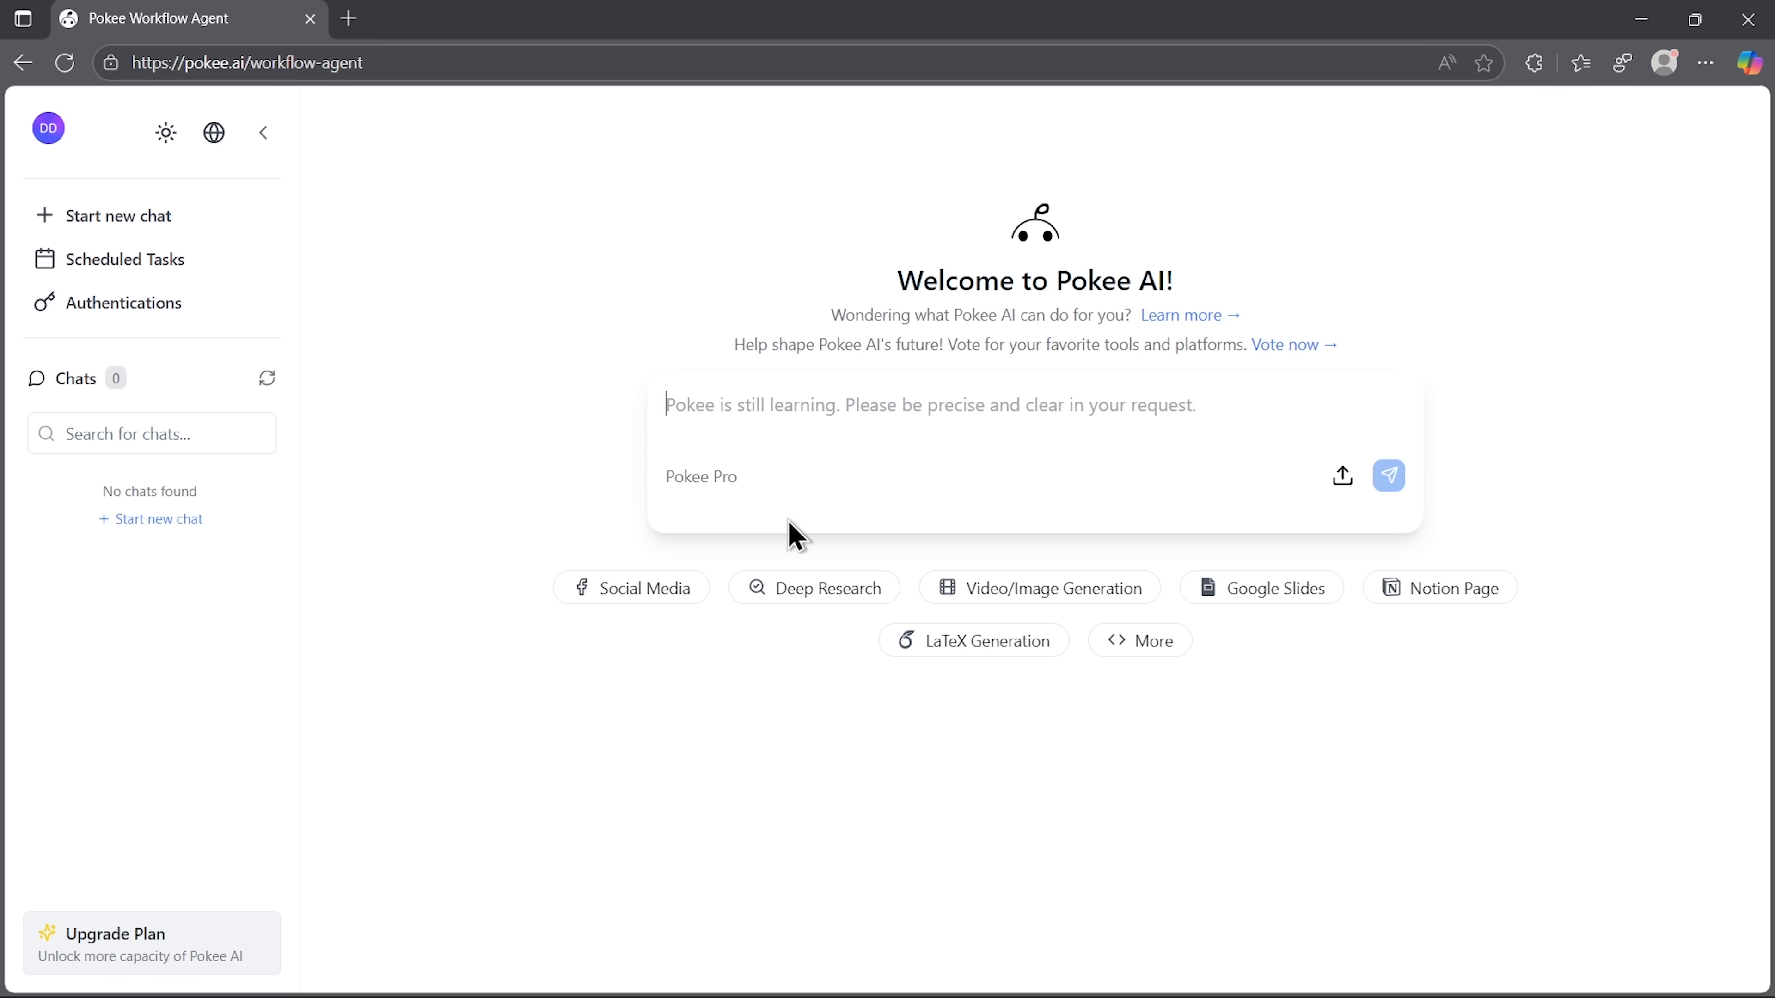
mouse_move(631, 588)
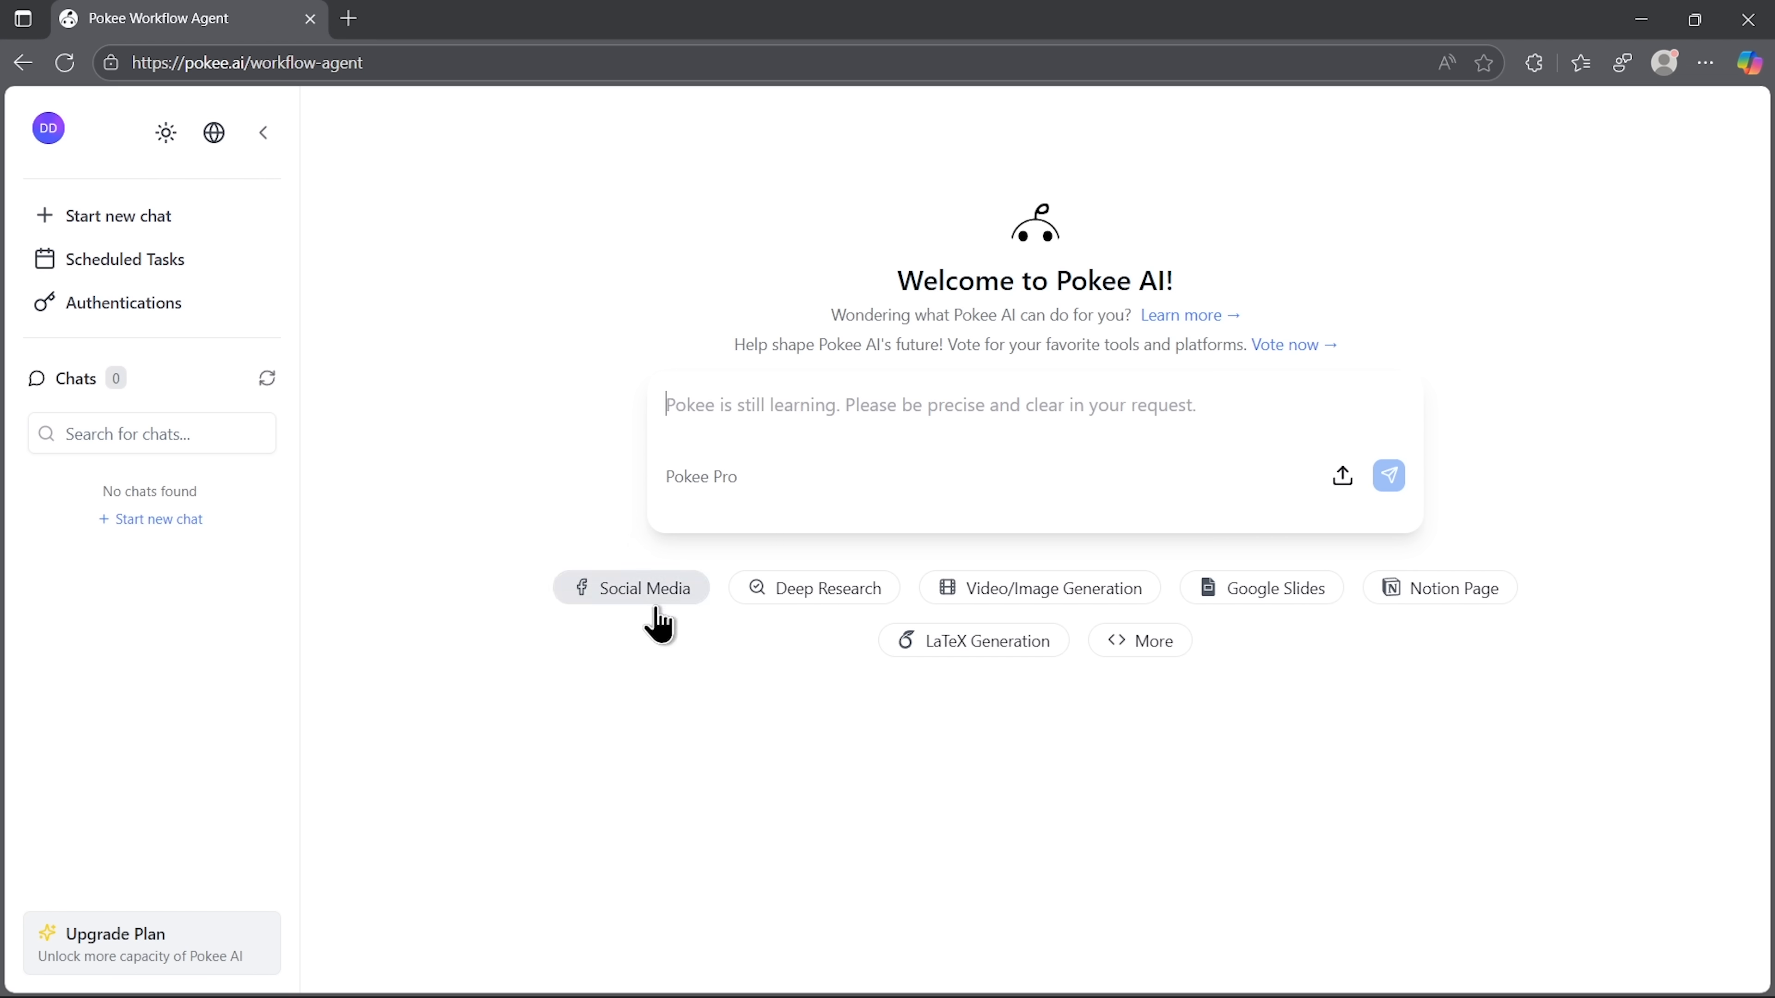
left_click(631, 588)
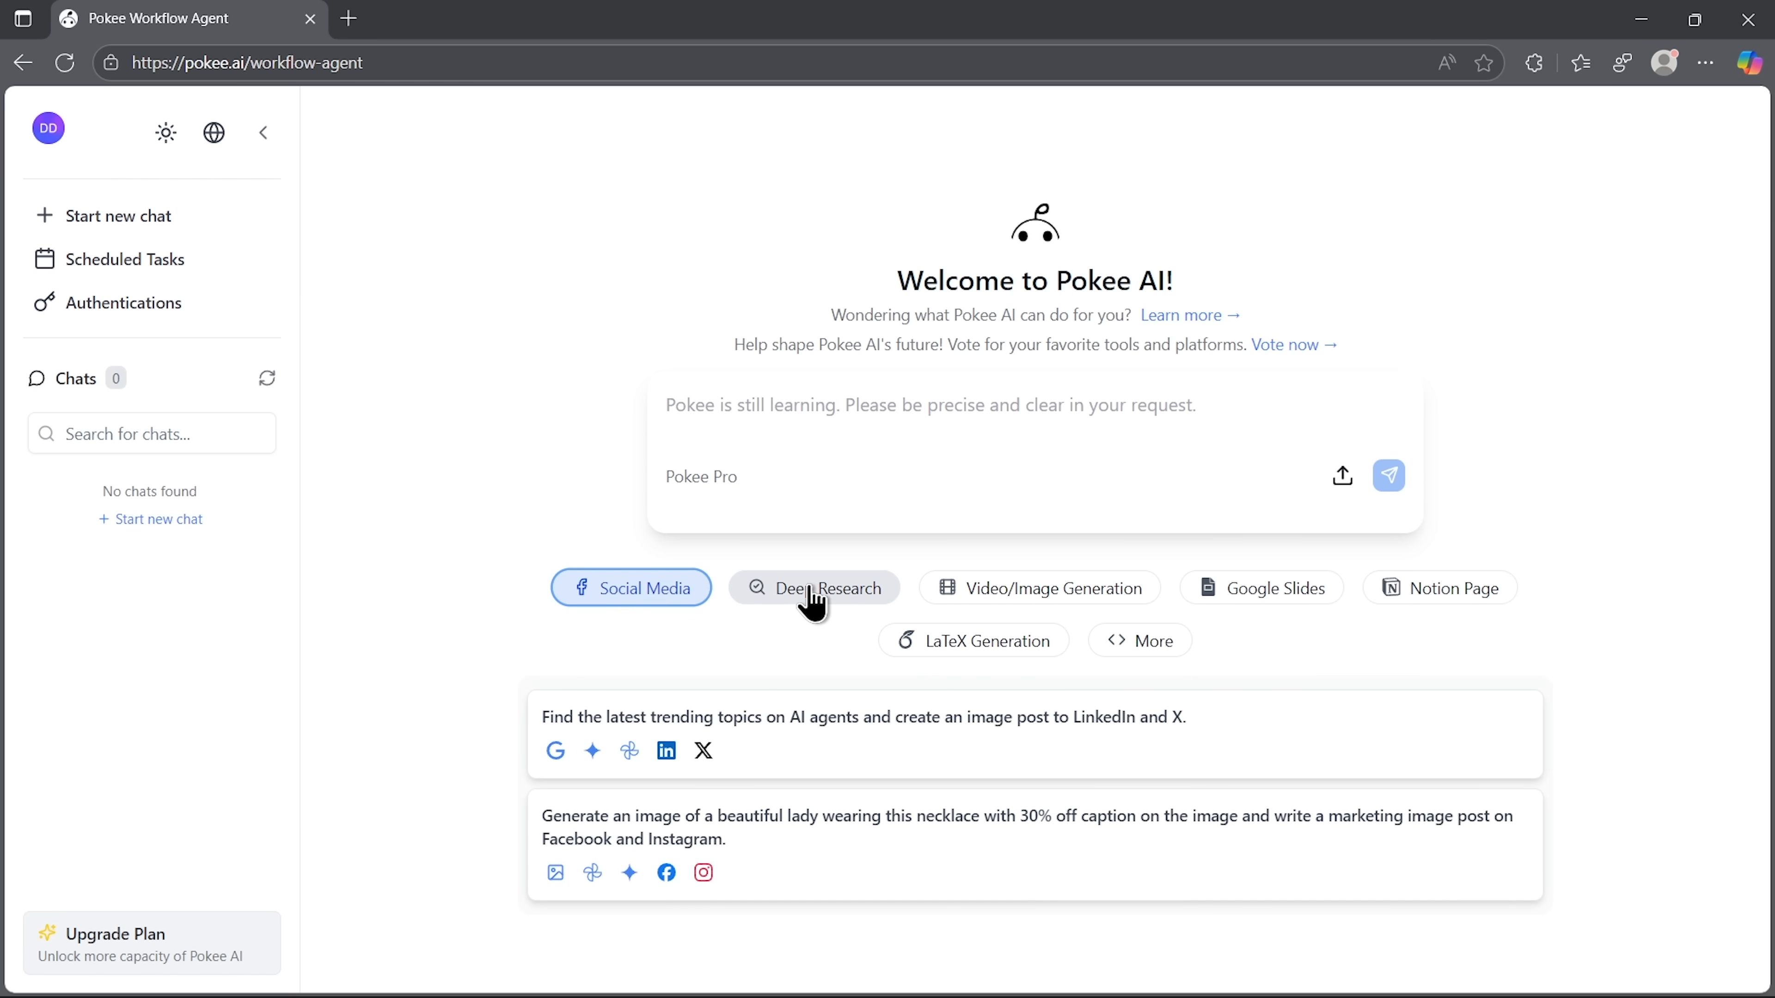
left_click(813, 588)
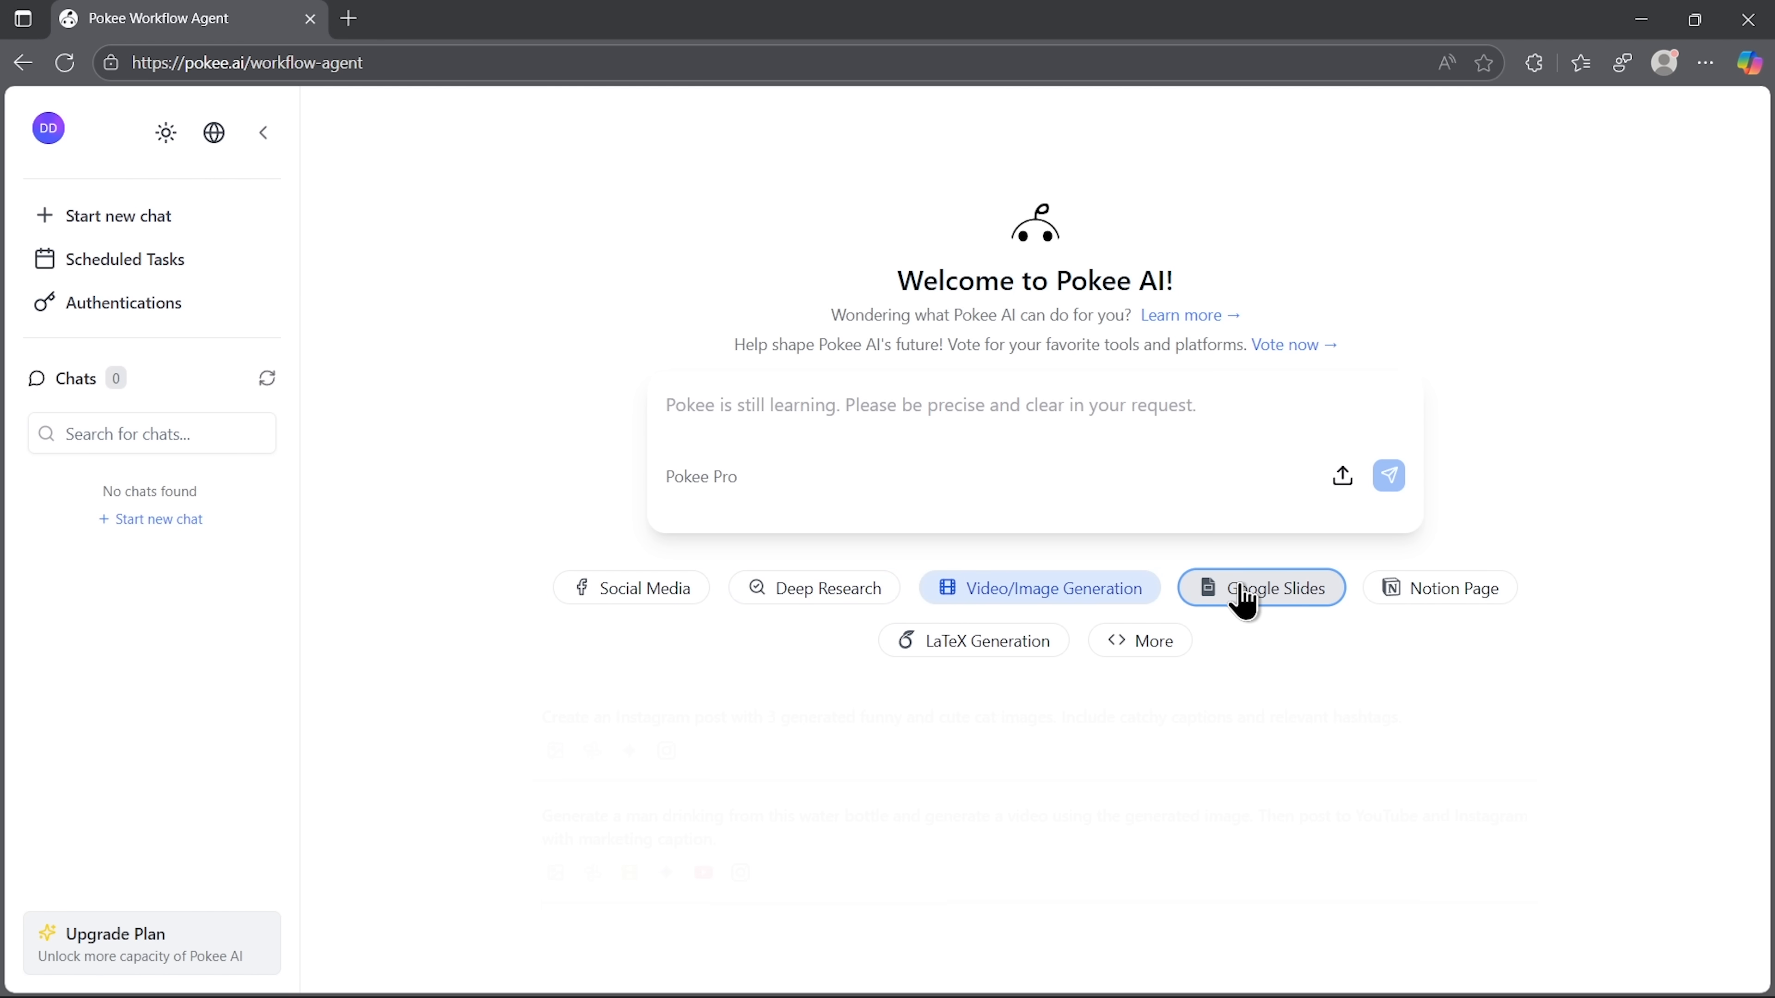
left_click(1452, 588)
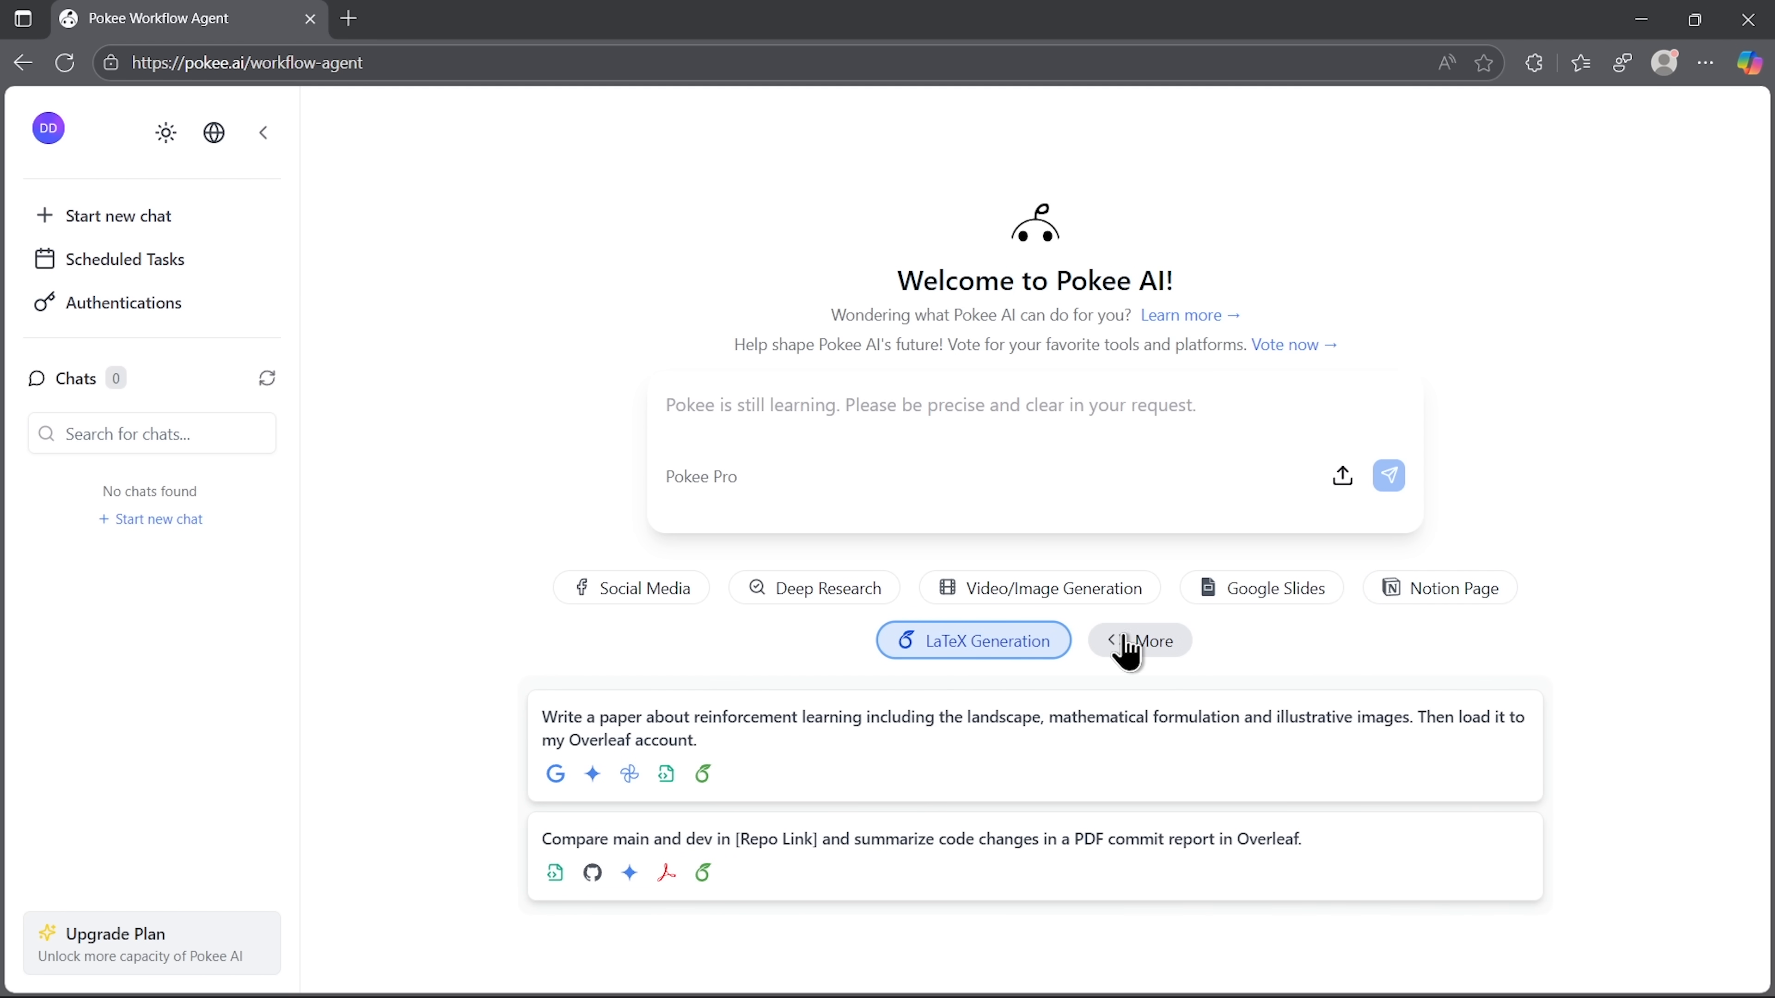
left_click(1138, 640)
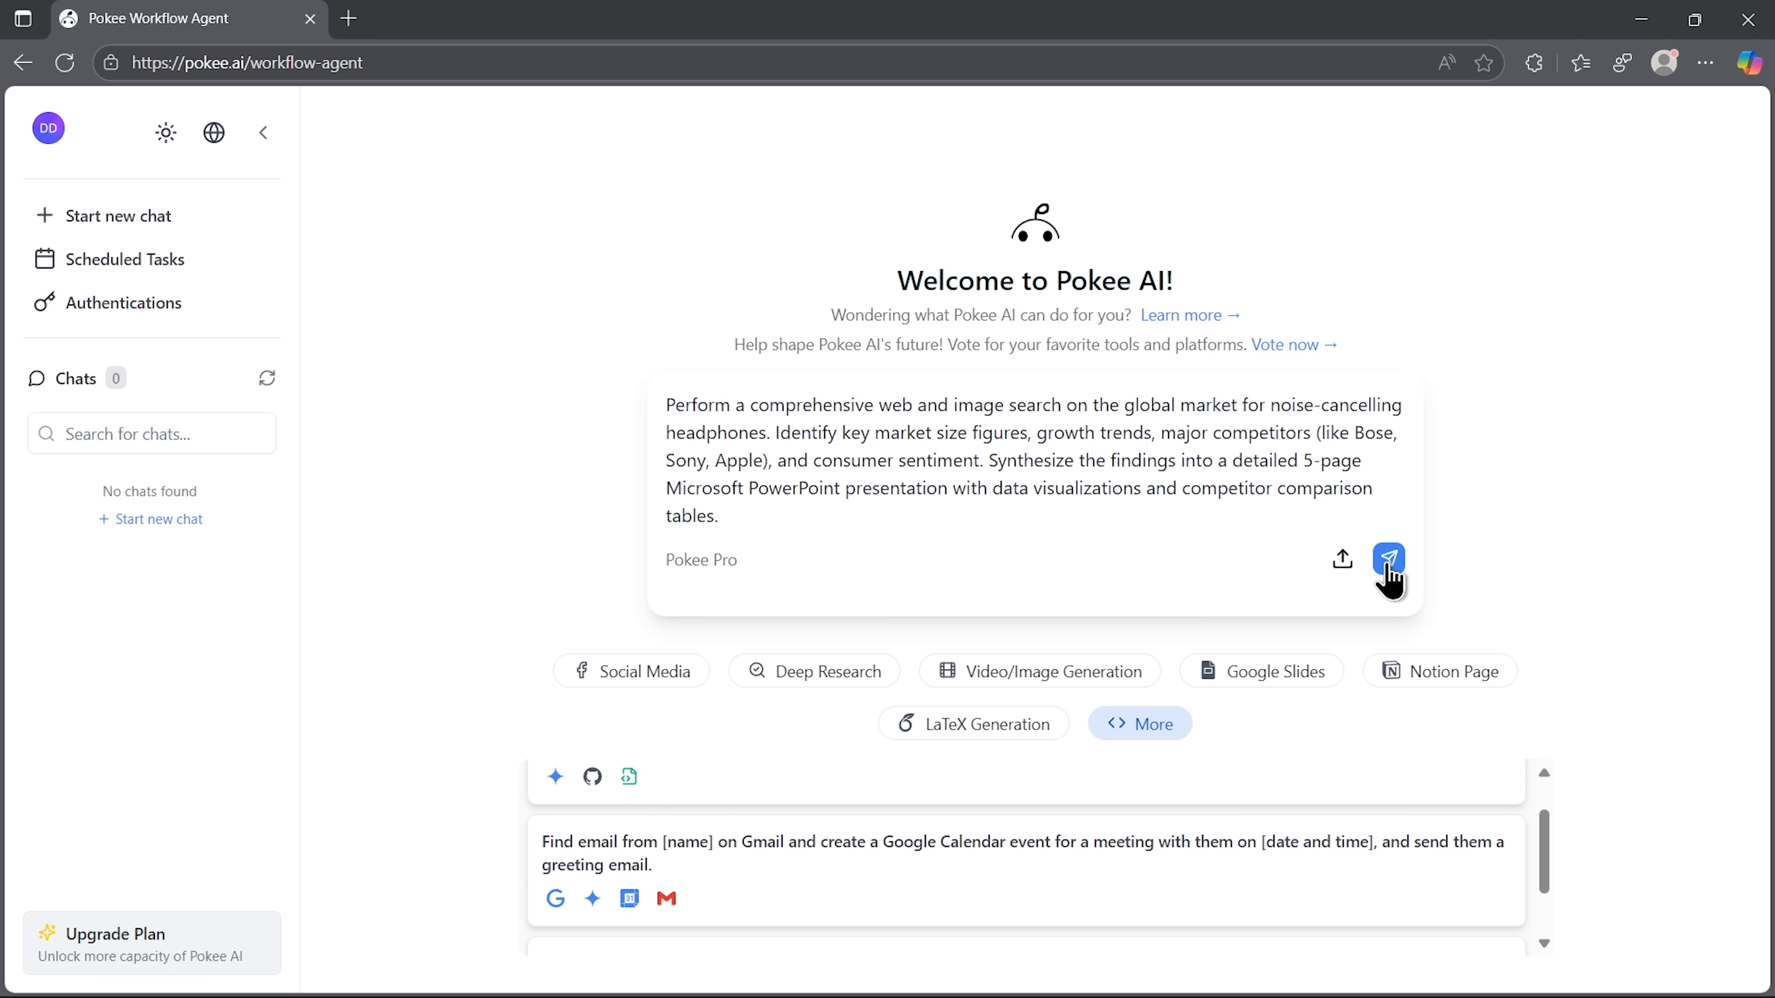
Submit the noise-cancelling headphones market research prompt asking for a 5-page presentation.
left_click(1388, 559)
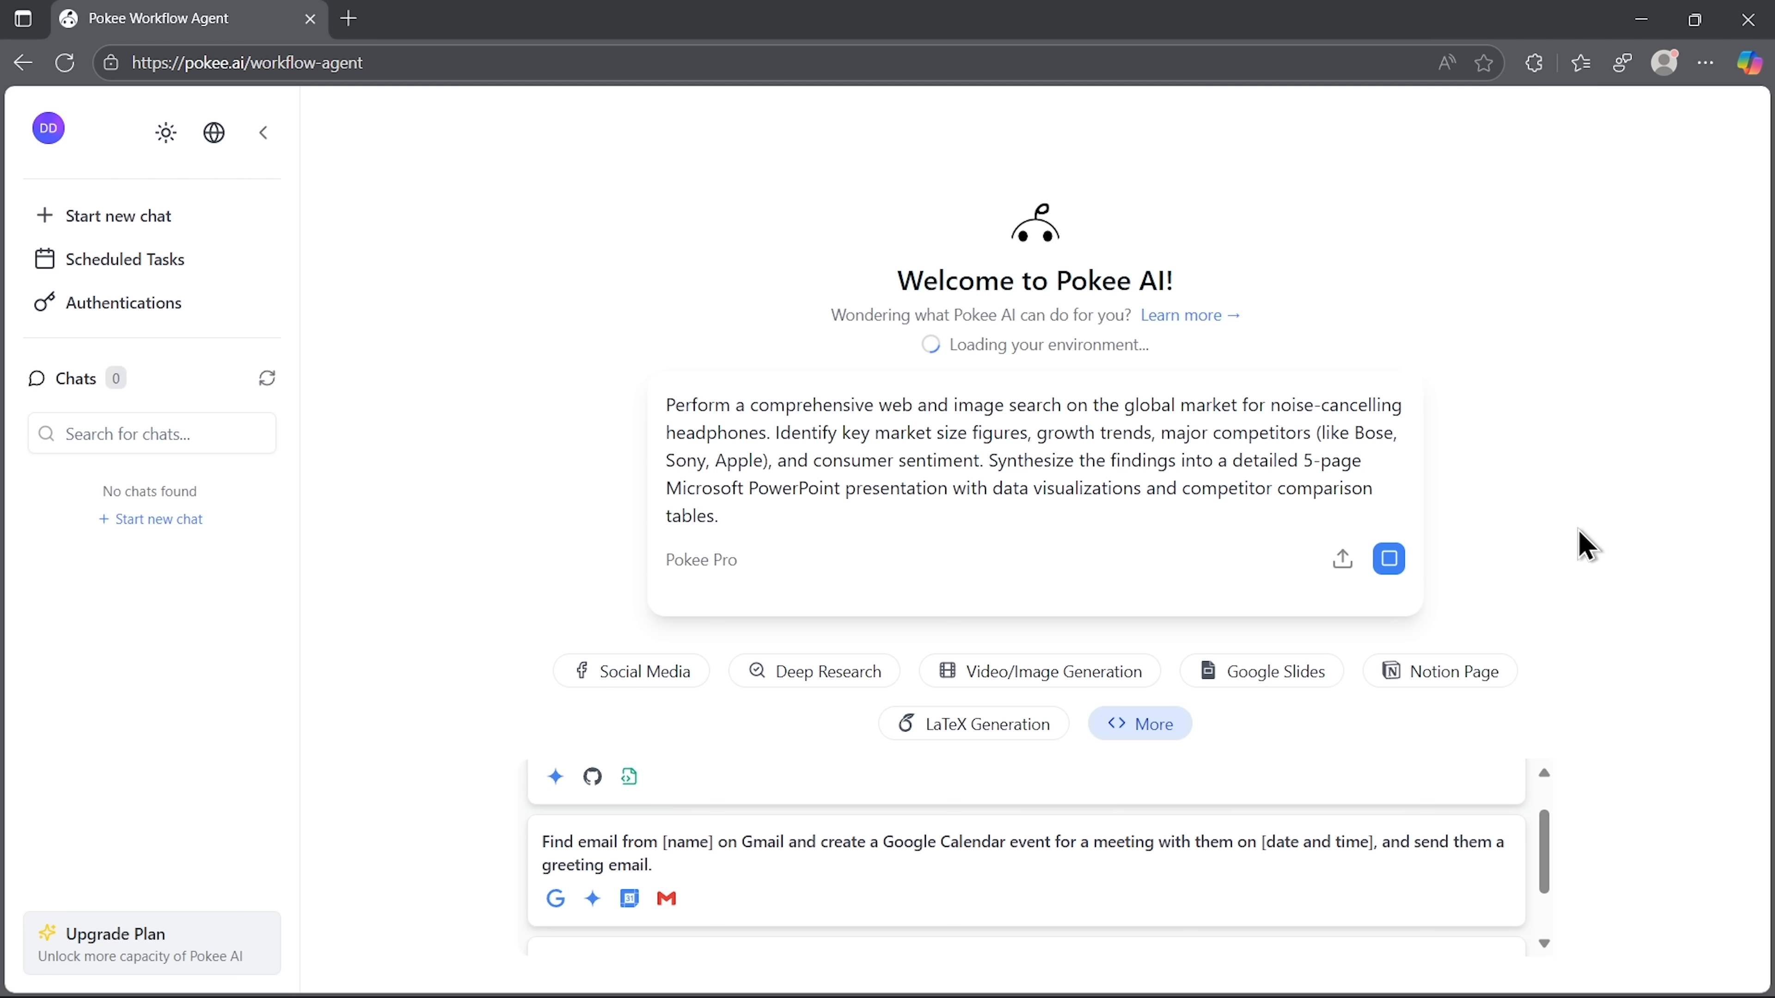
left_click(1387, 558)
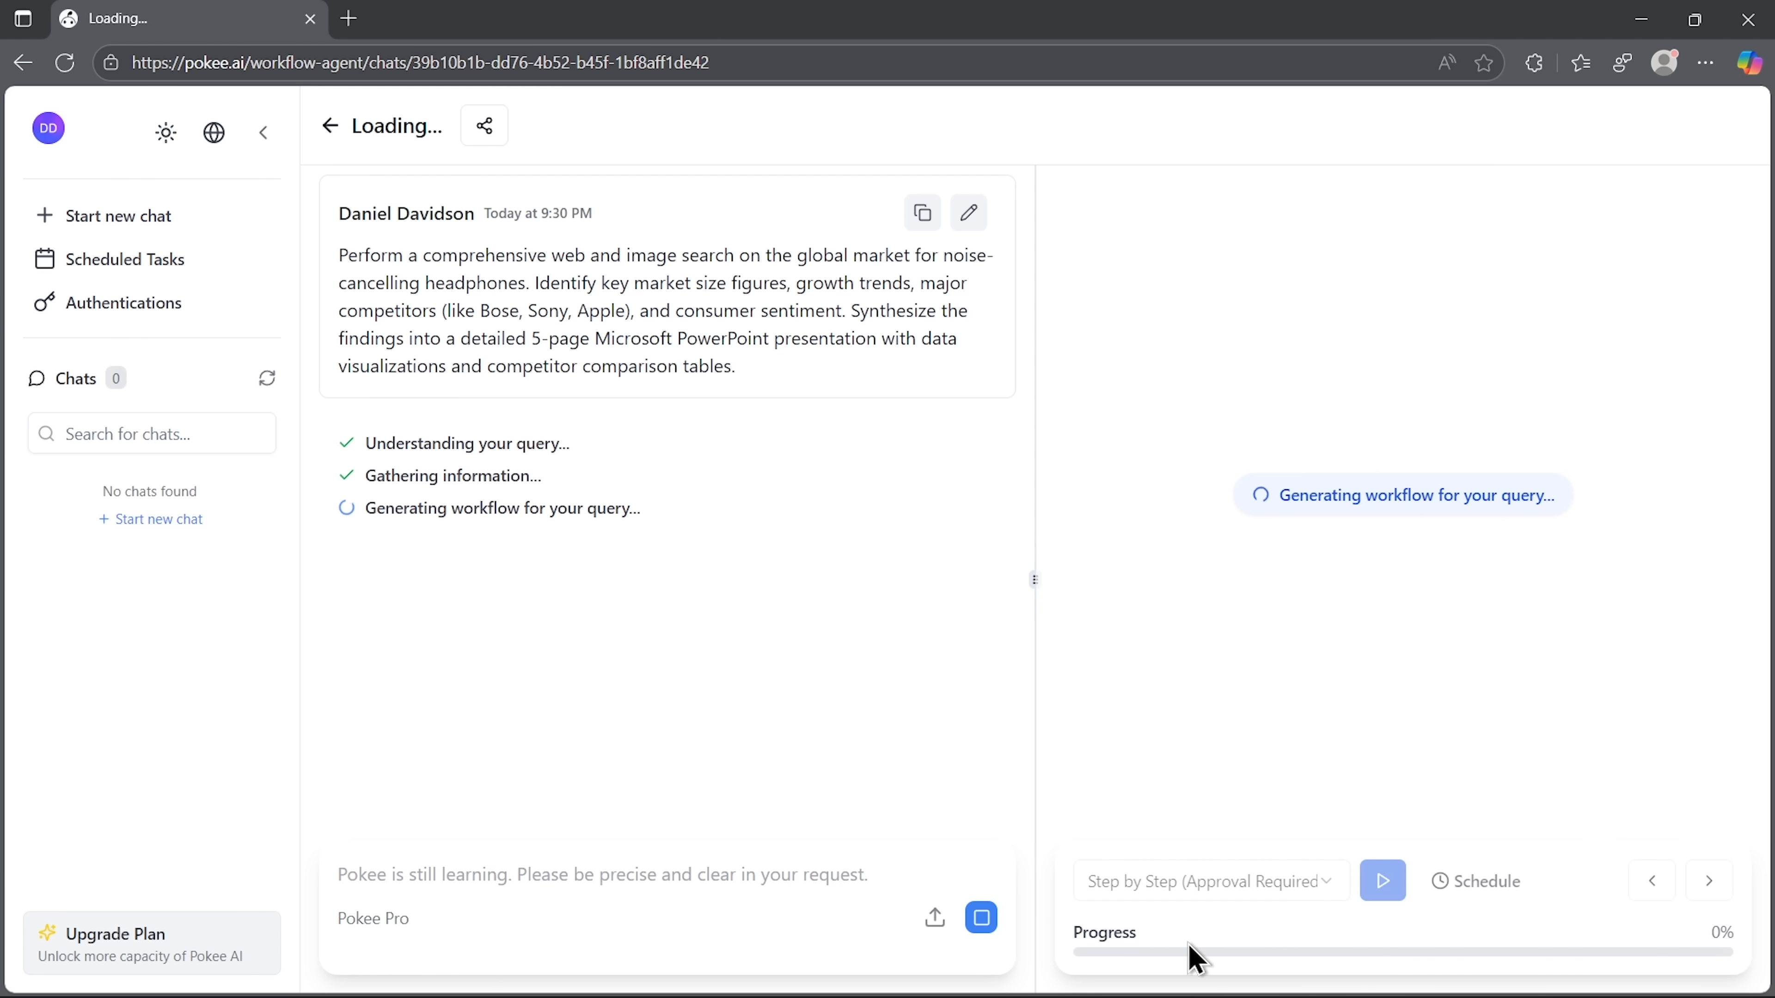
mouse_move(1032, 948)
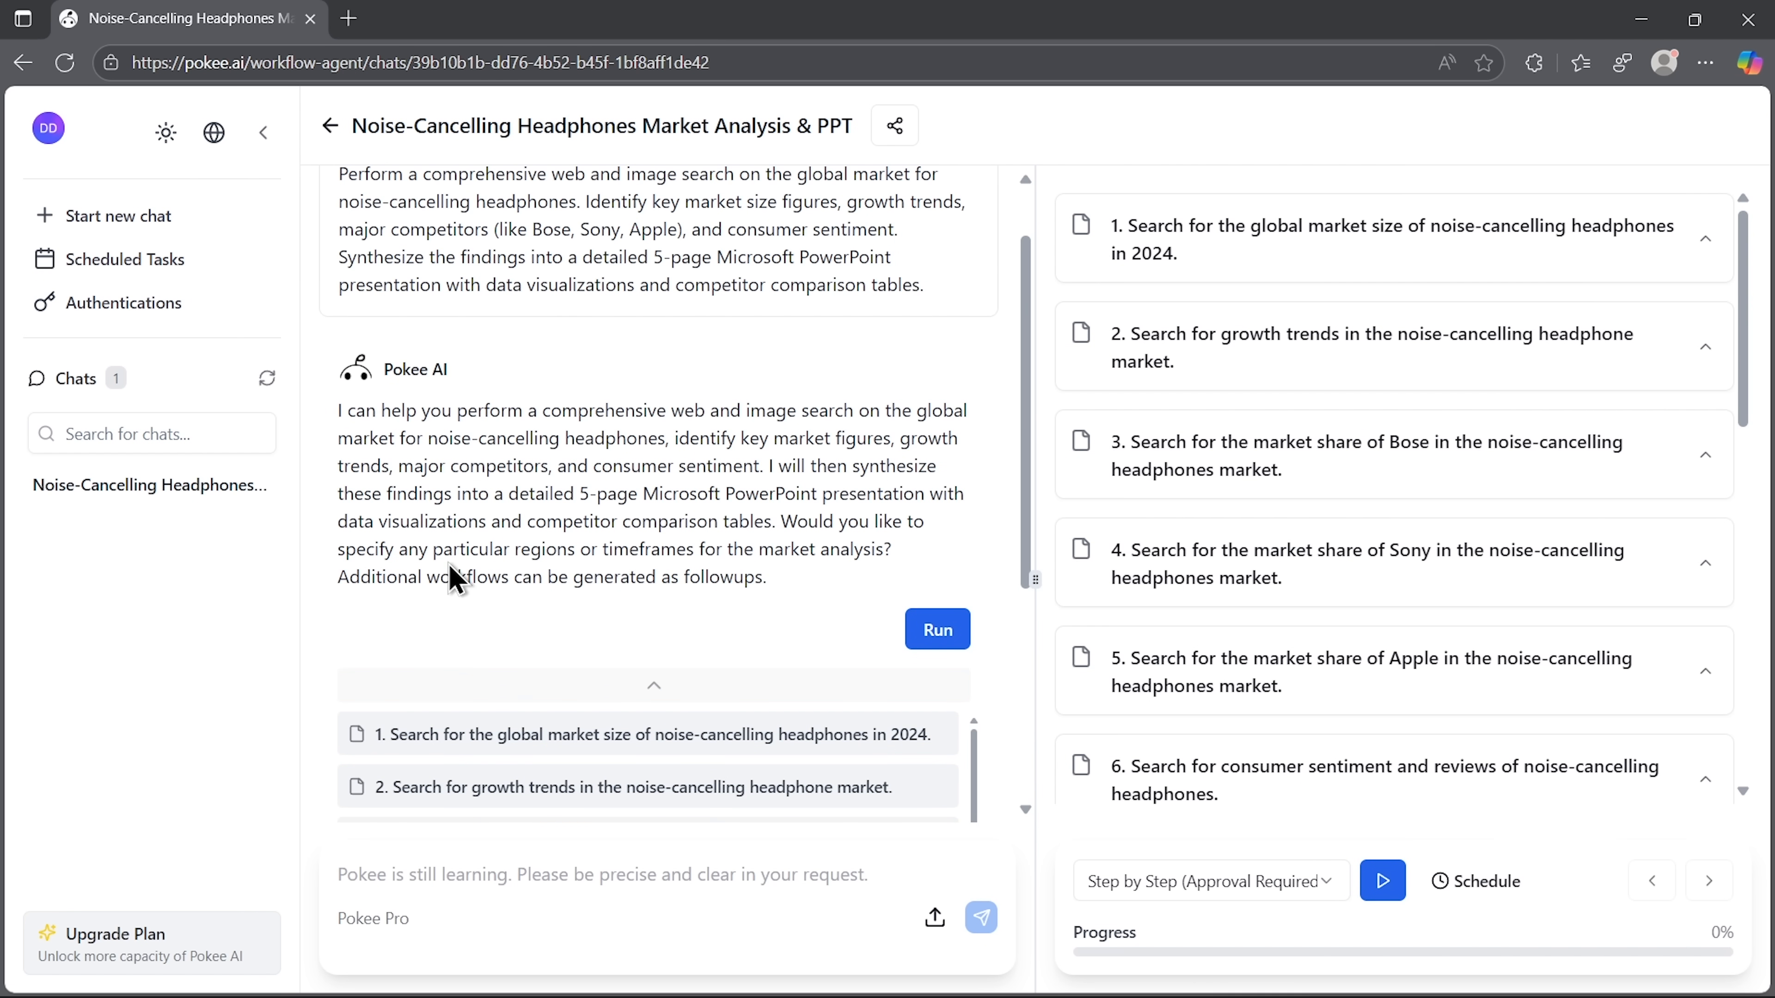
mouse_move(866, 599)
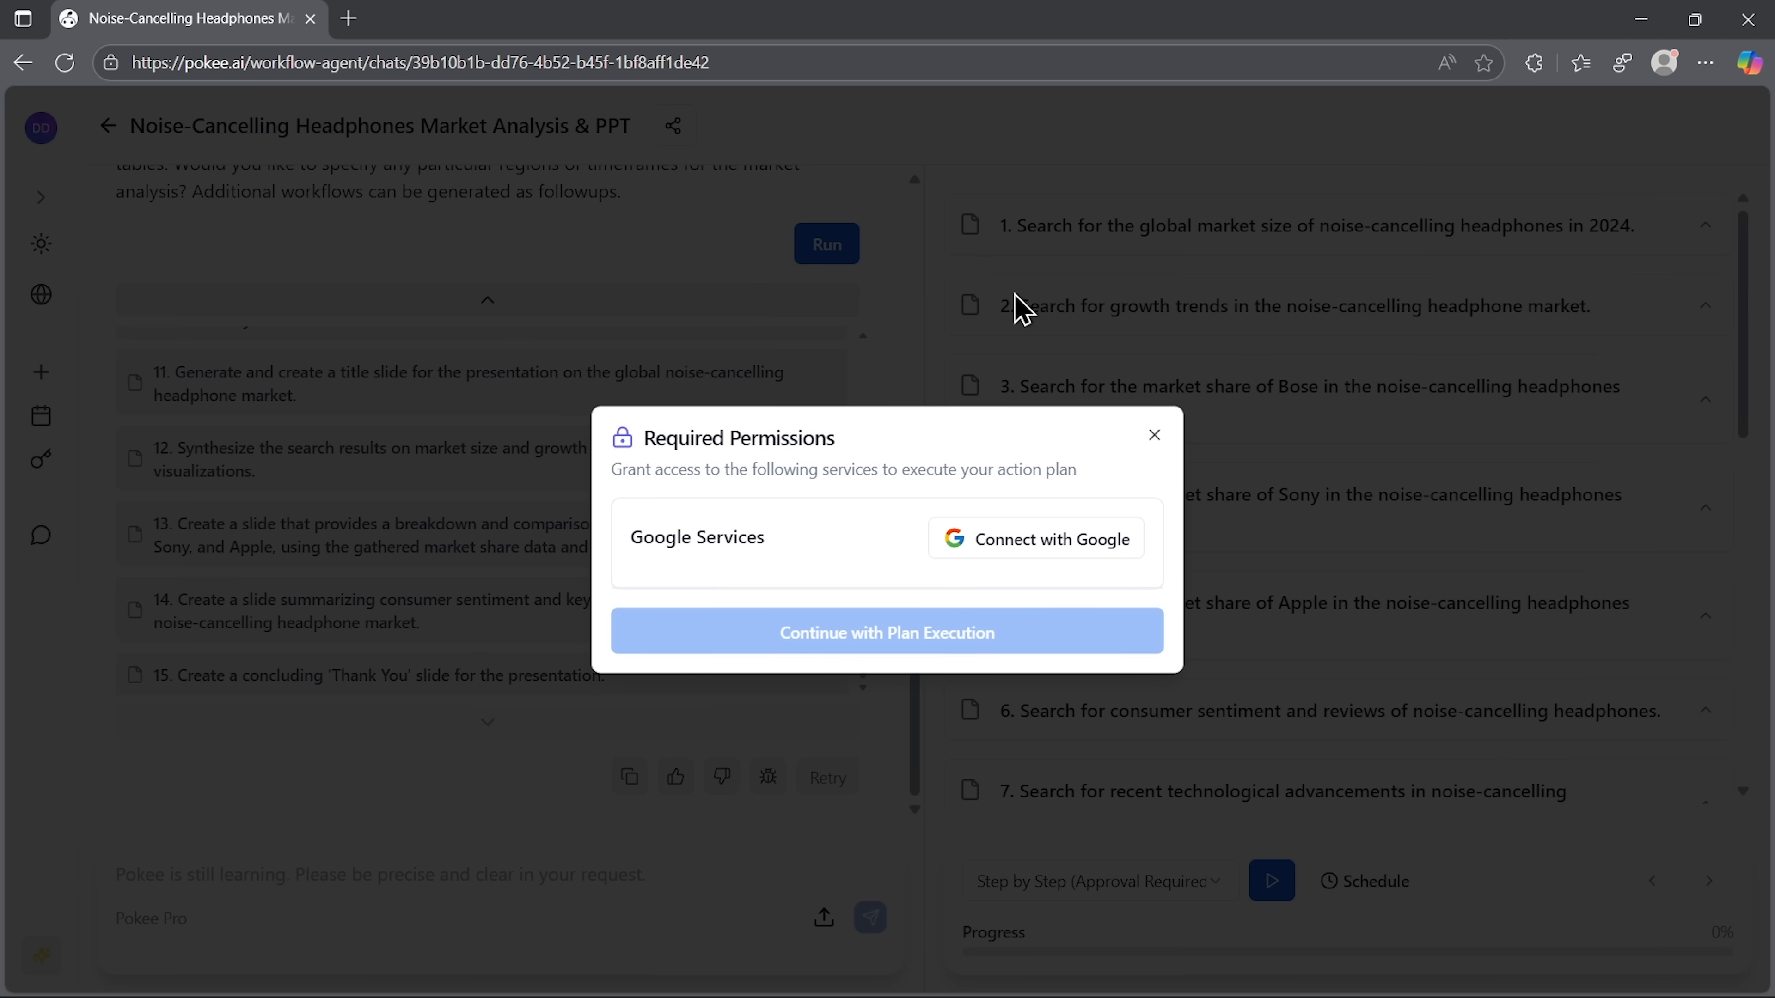
mouse_move(922, 512)
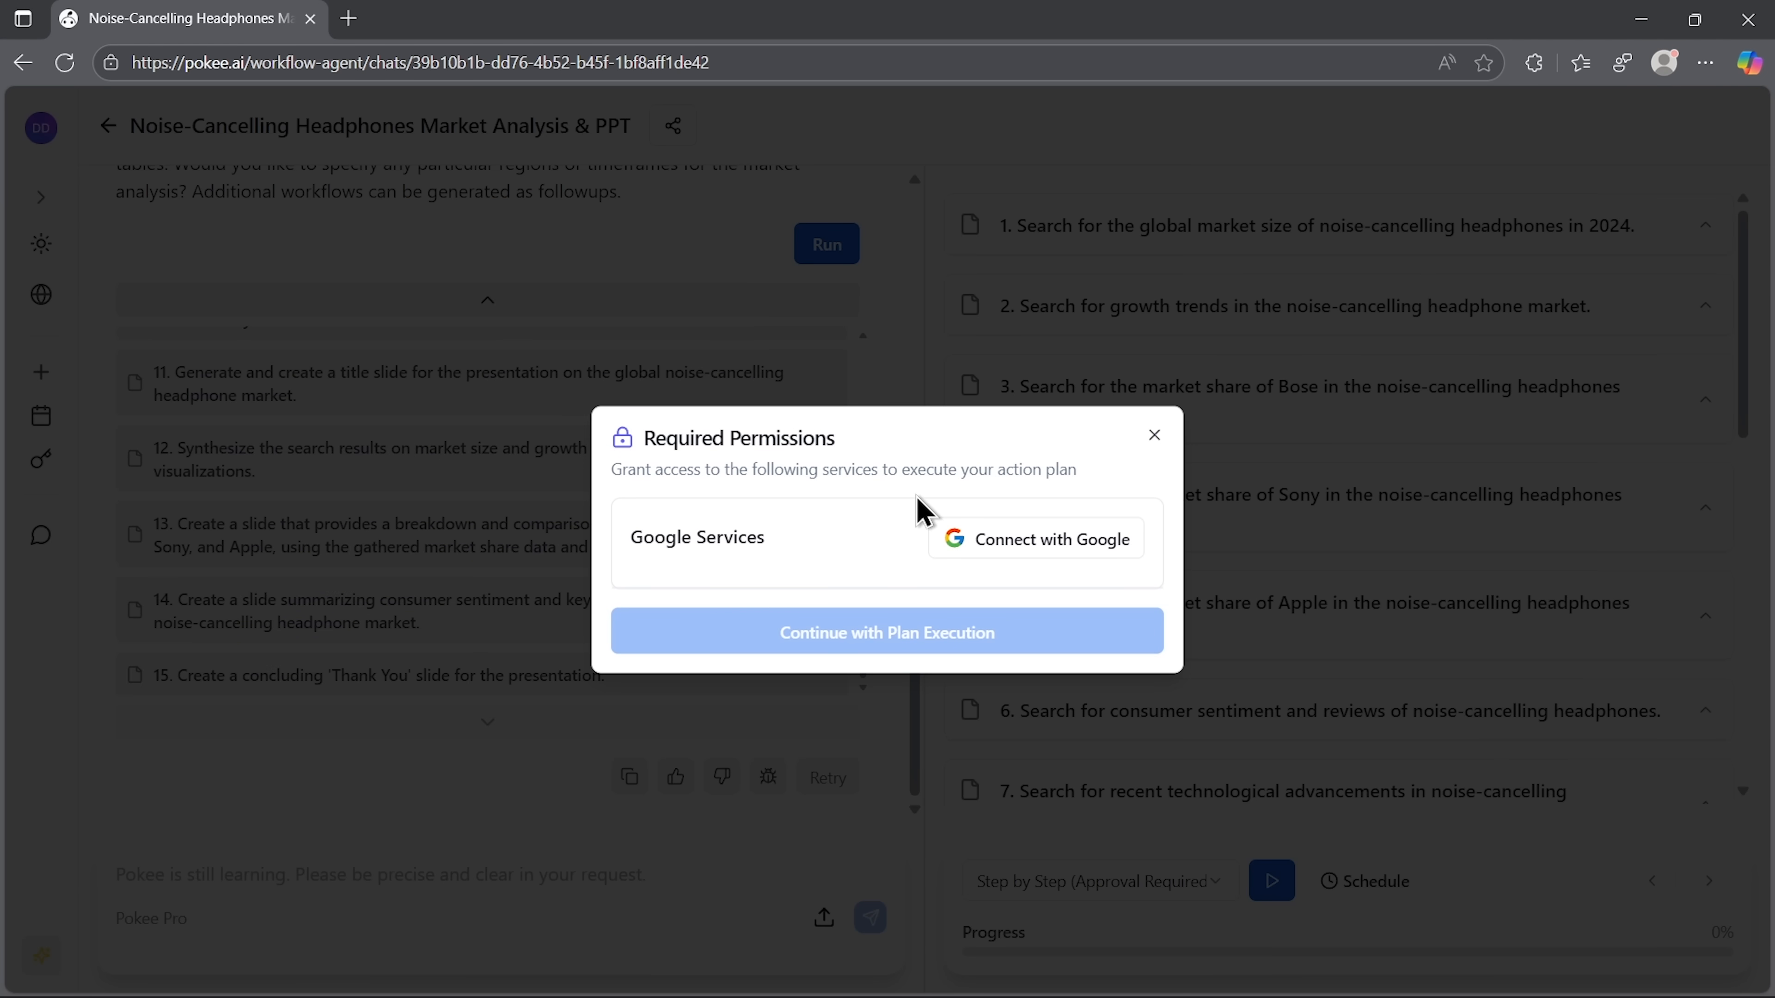
Connect with Google and execute the plan until it yields the market summary and Slides link.
left_click(1035, 539)
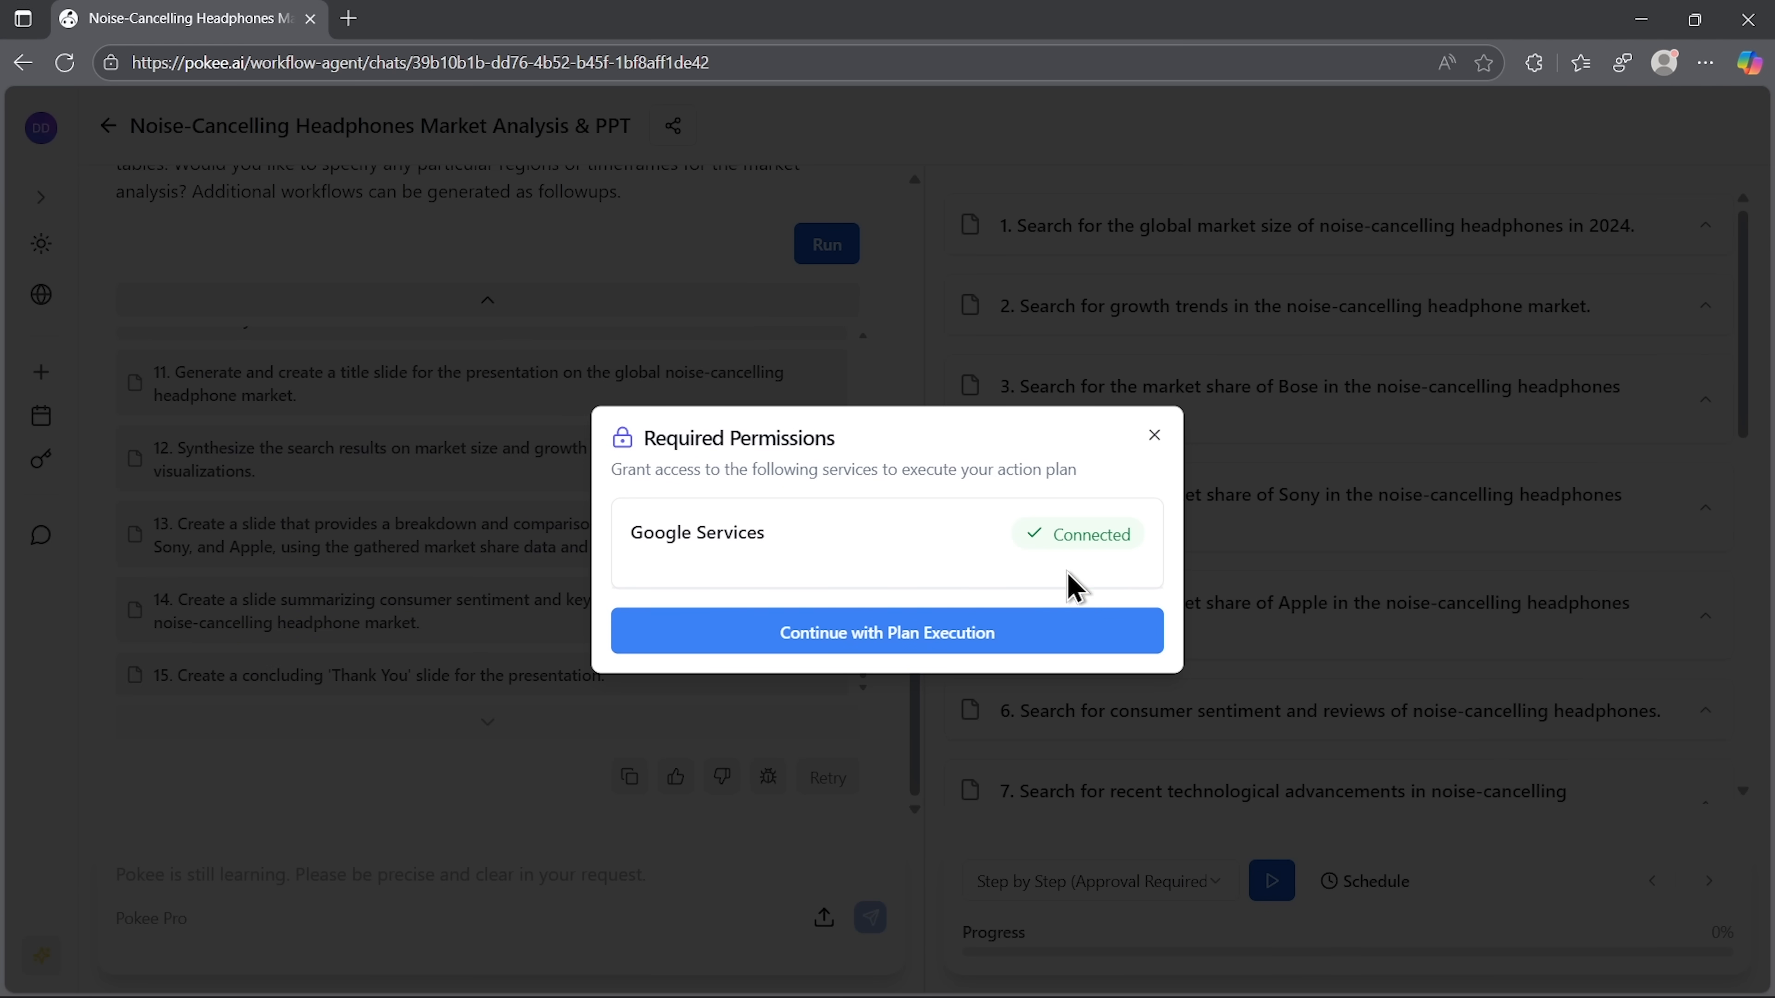
left_click(887, 632)
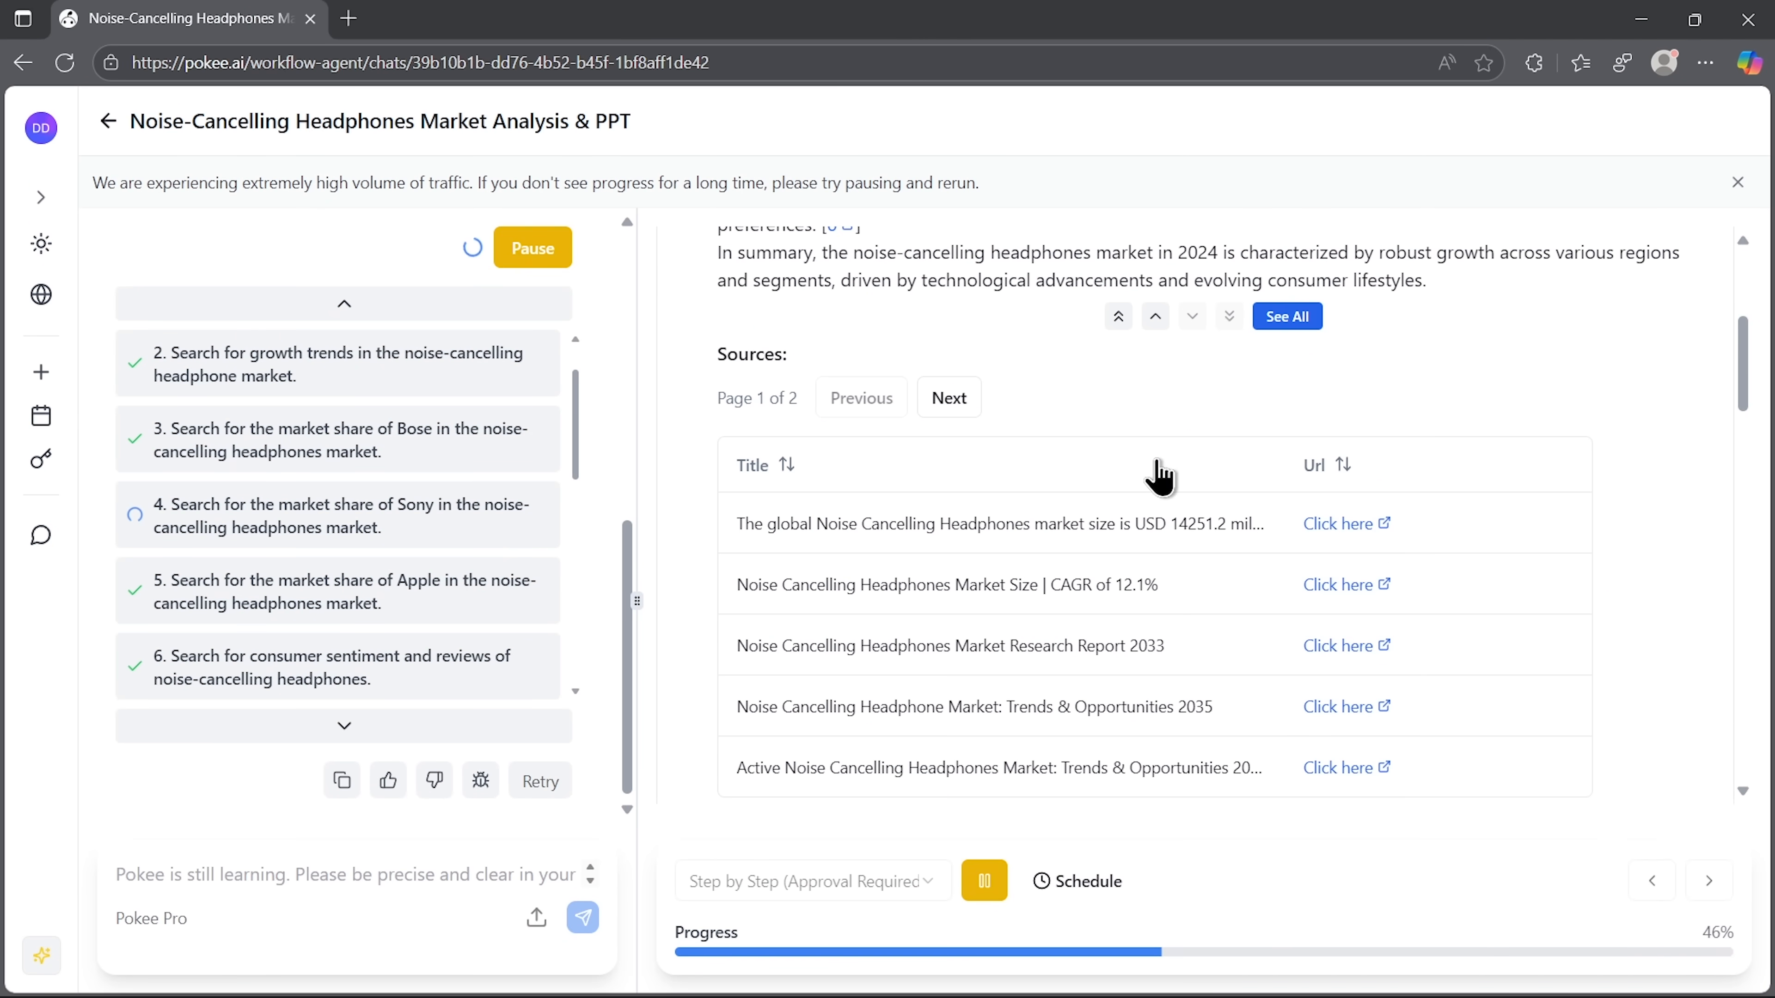
scroll("down", 3)
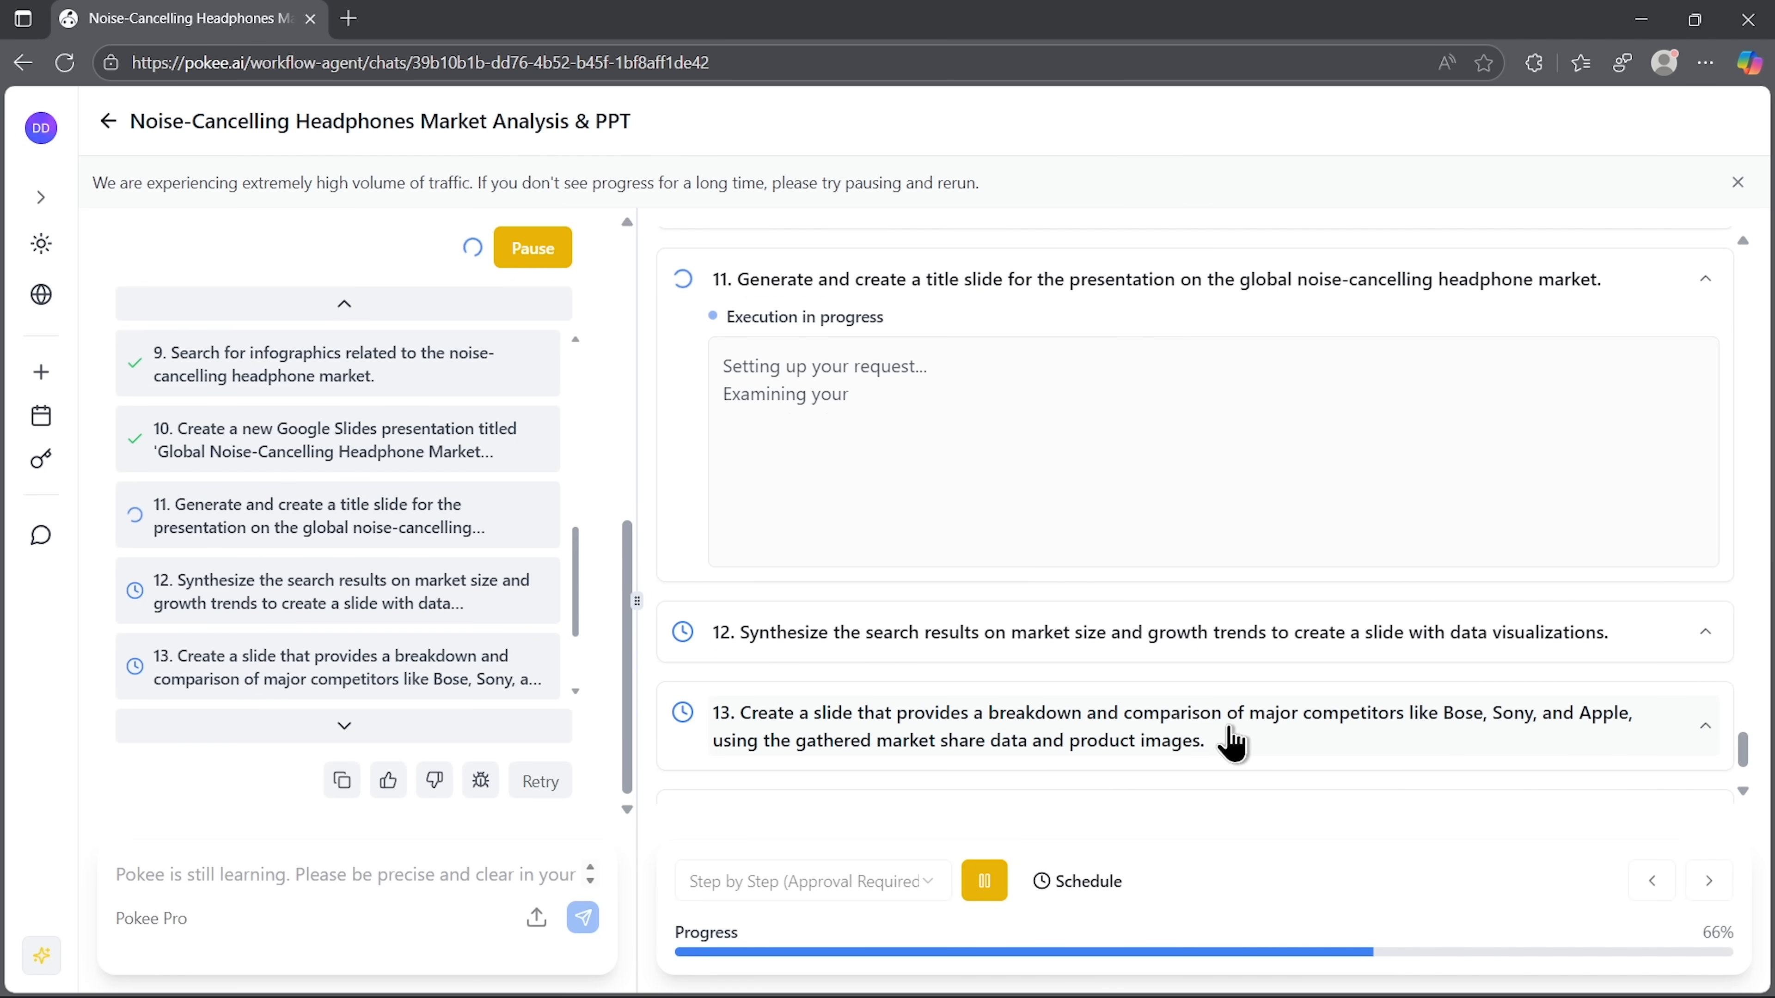
mouse_move(1103, 612)
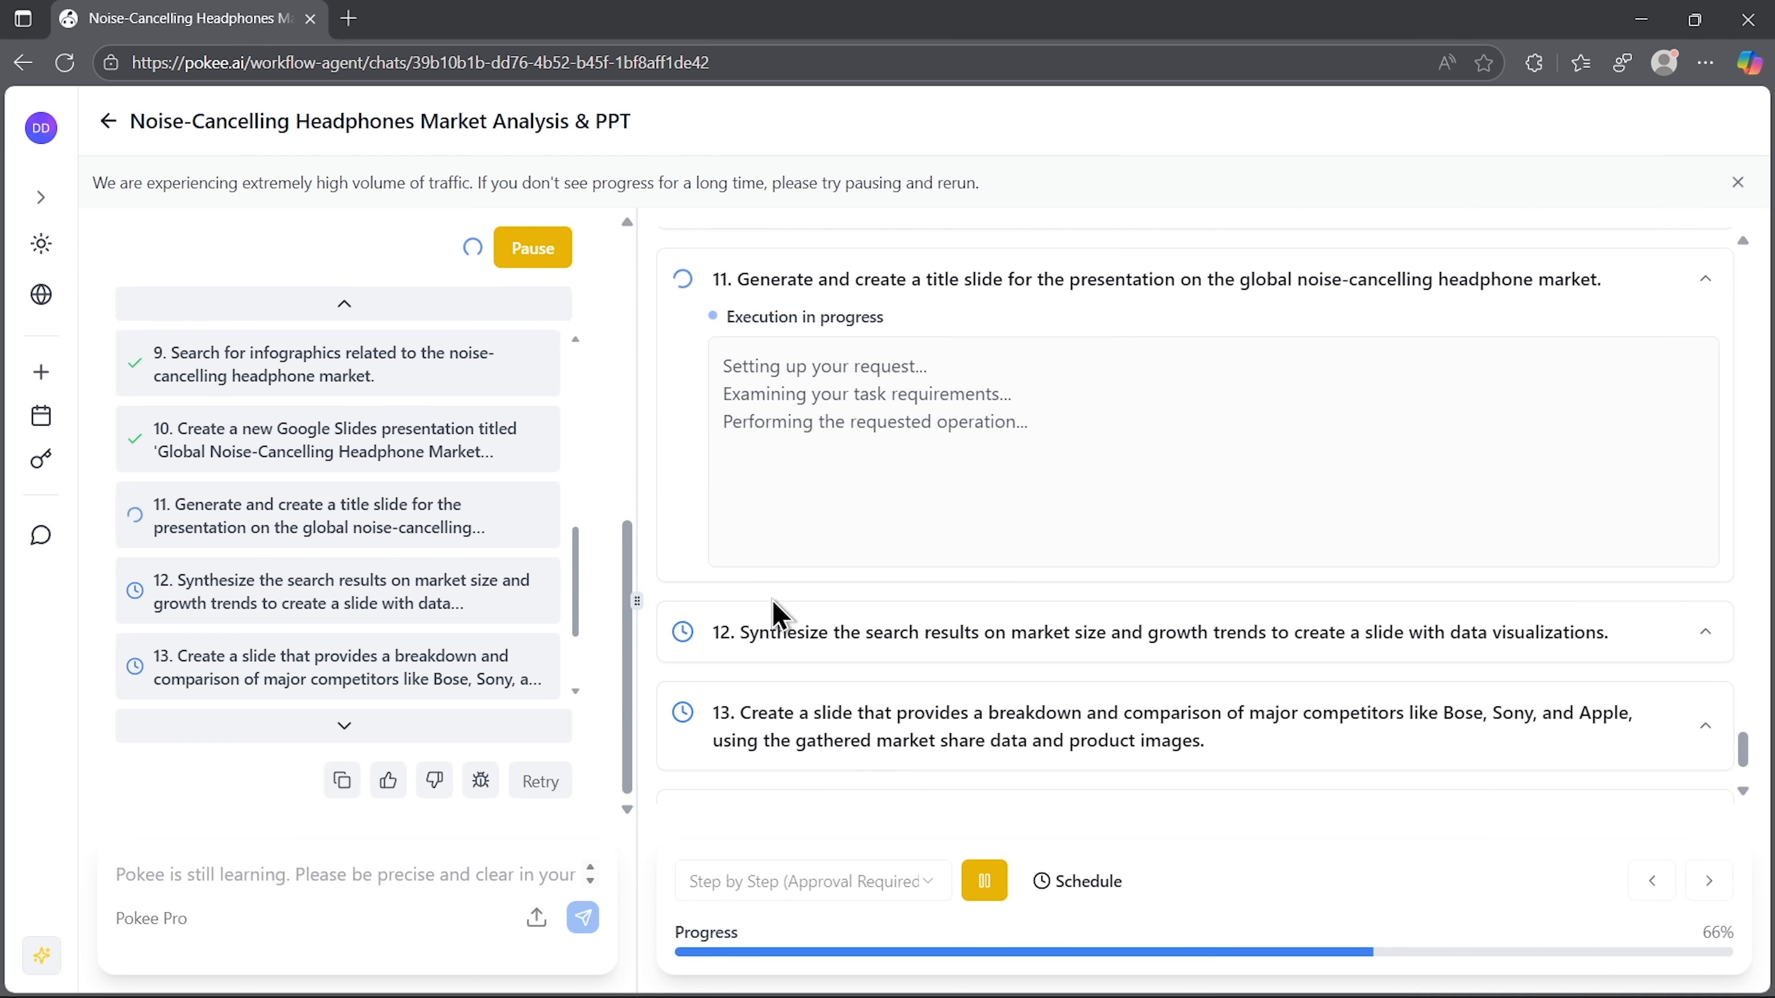
mouse_move(1076, 881)
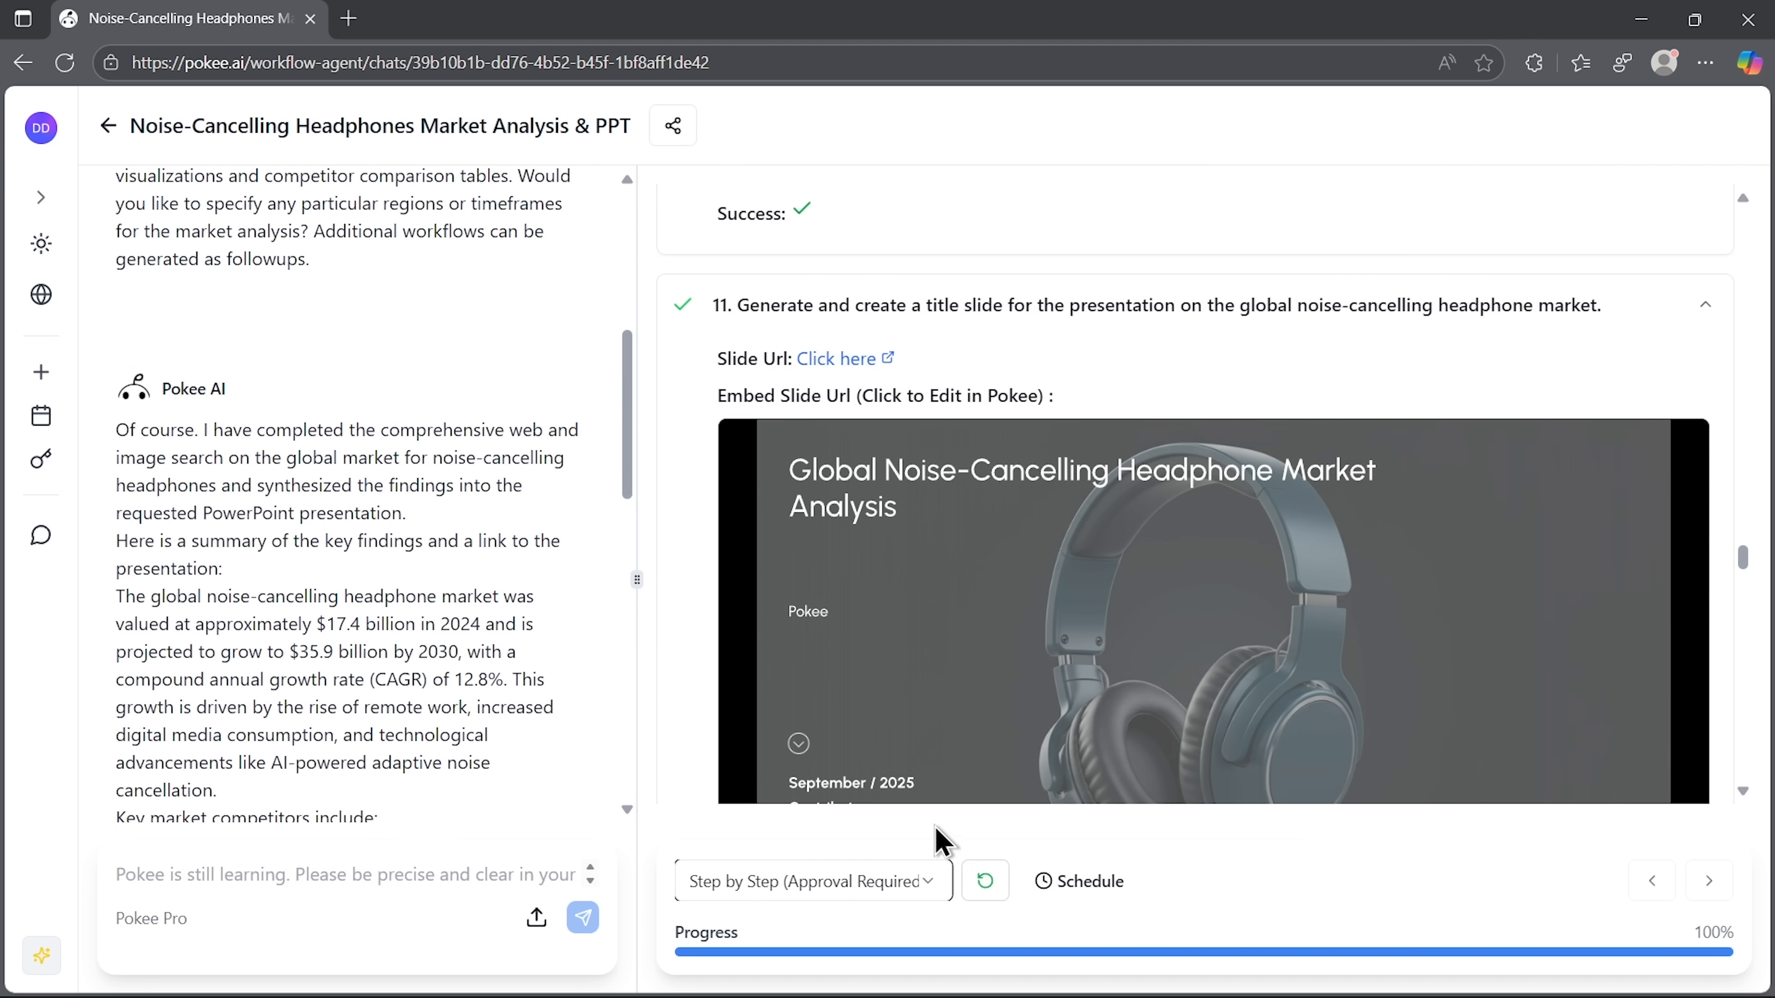
mouse_move(1720, 932)
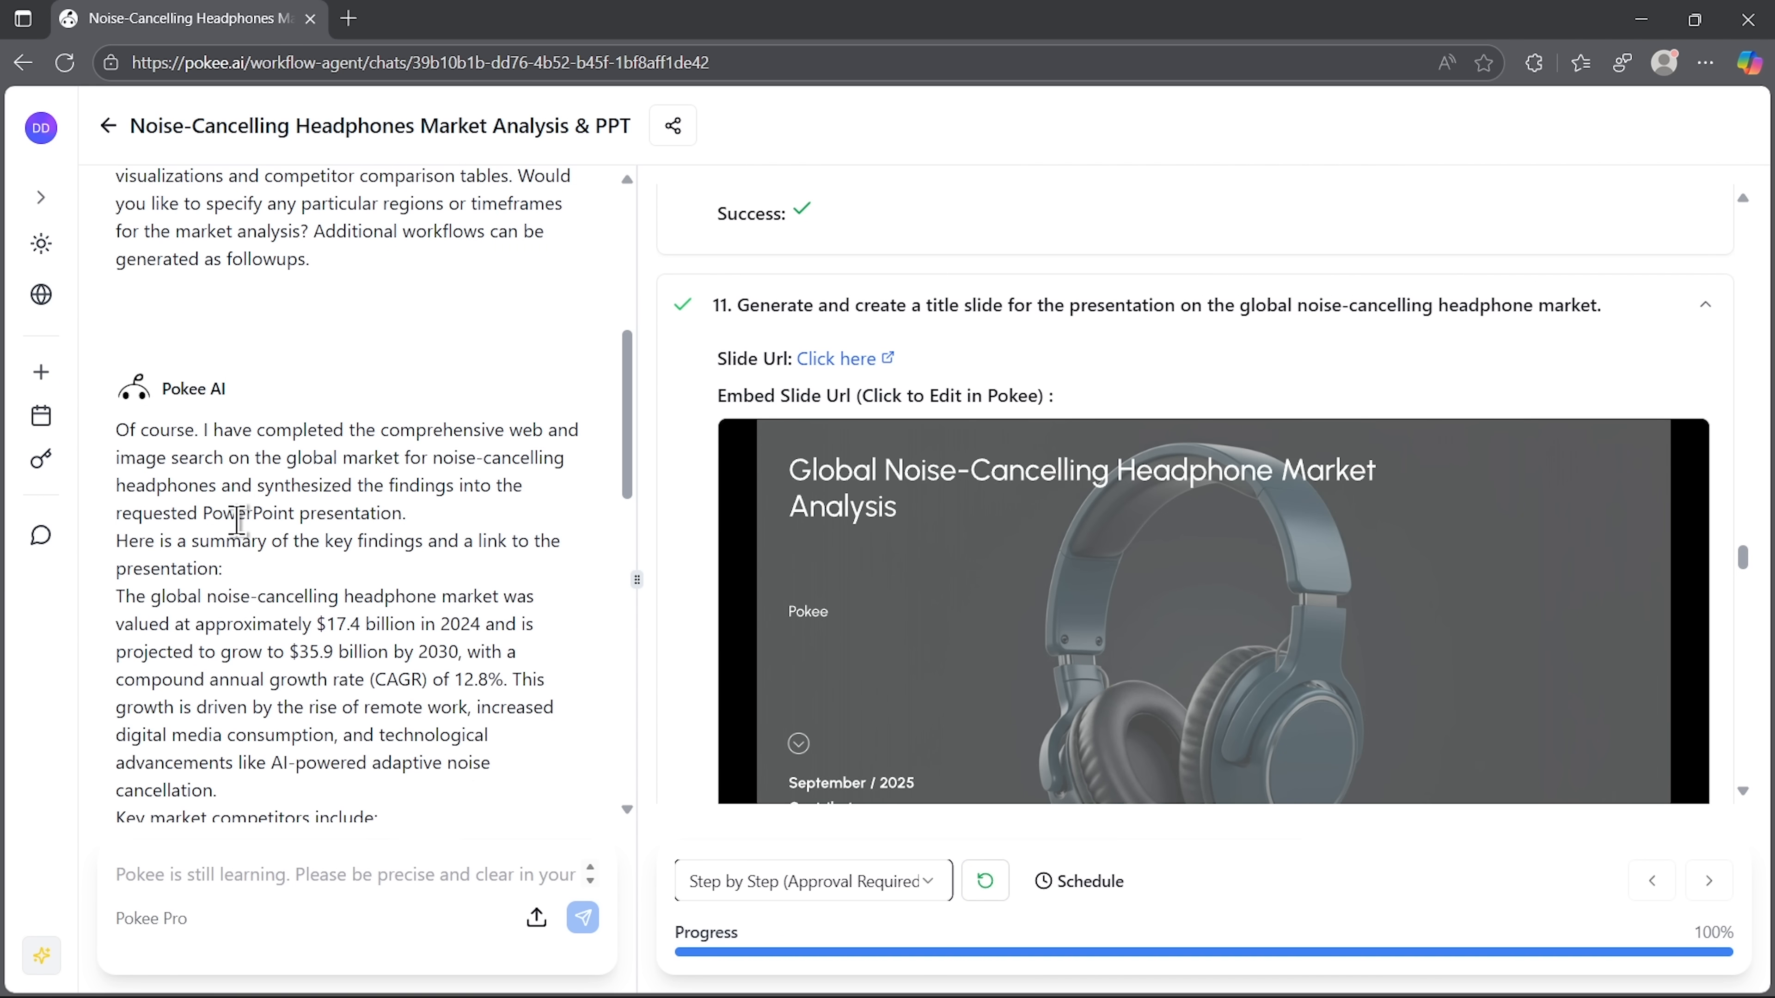
scroll("down", 3)
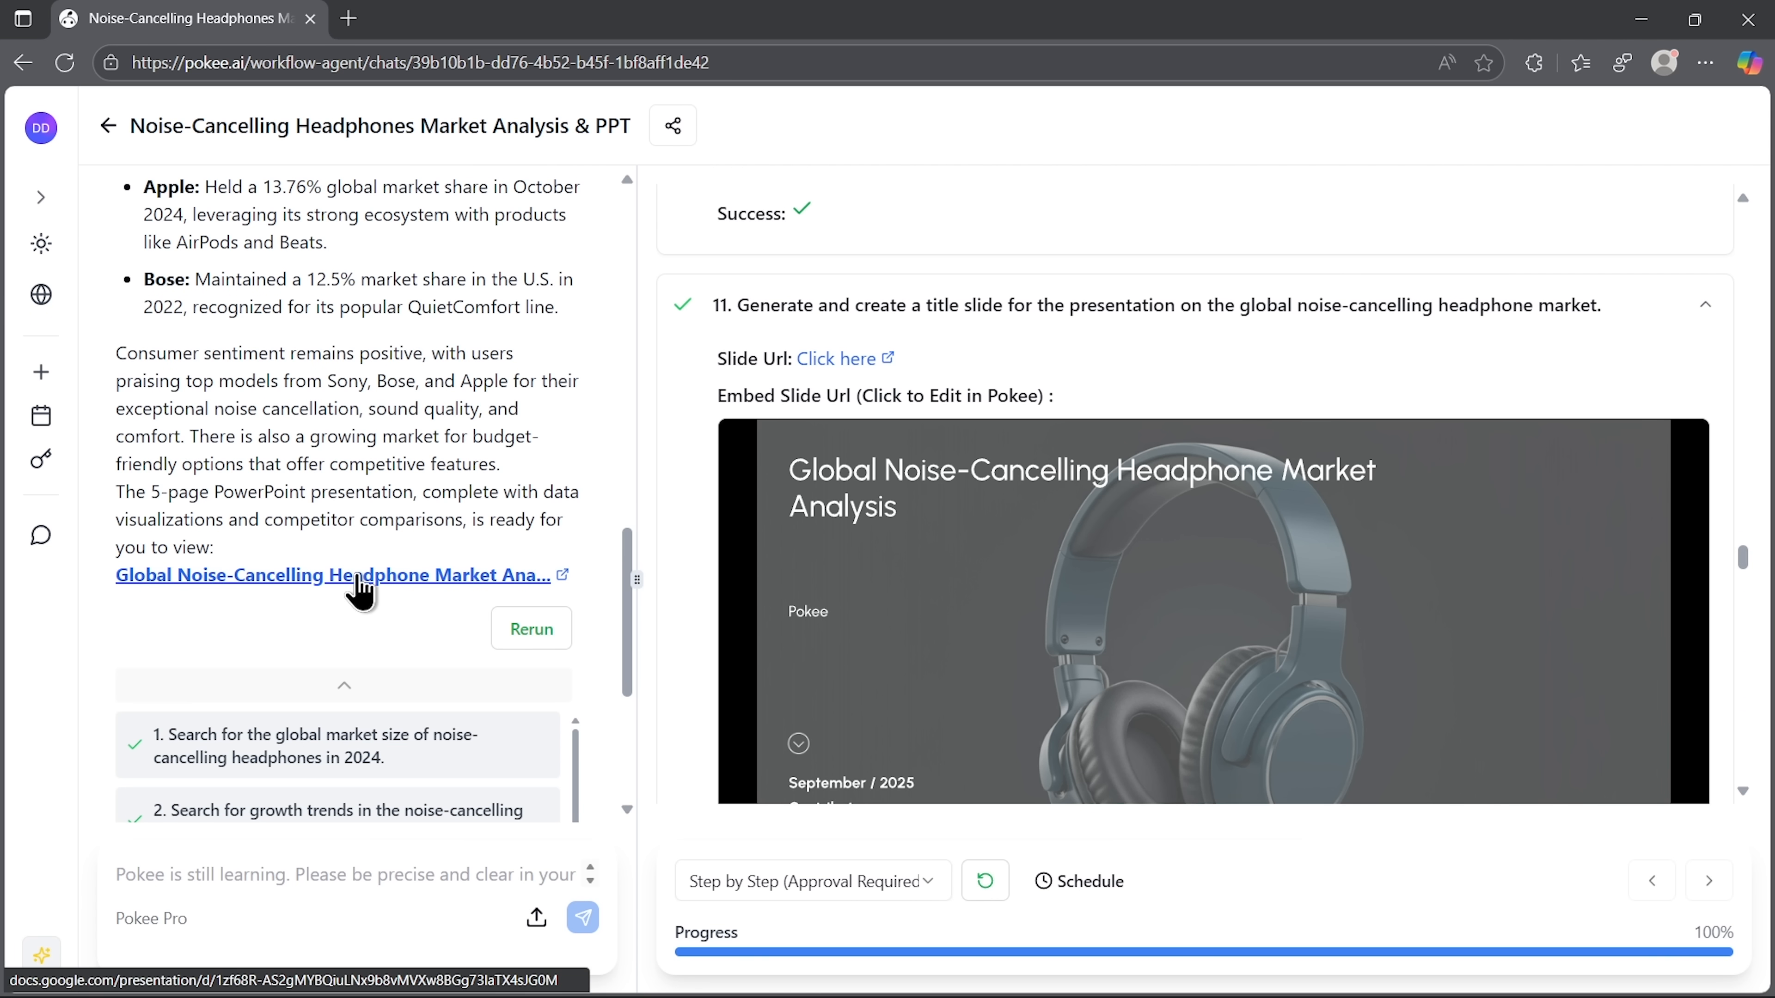
Open the generated headphone deck in Slideshow mode and advance to the Market Size & Growth Trends slide.
left_click(326, 575)
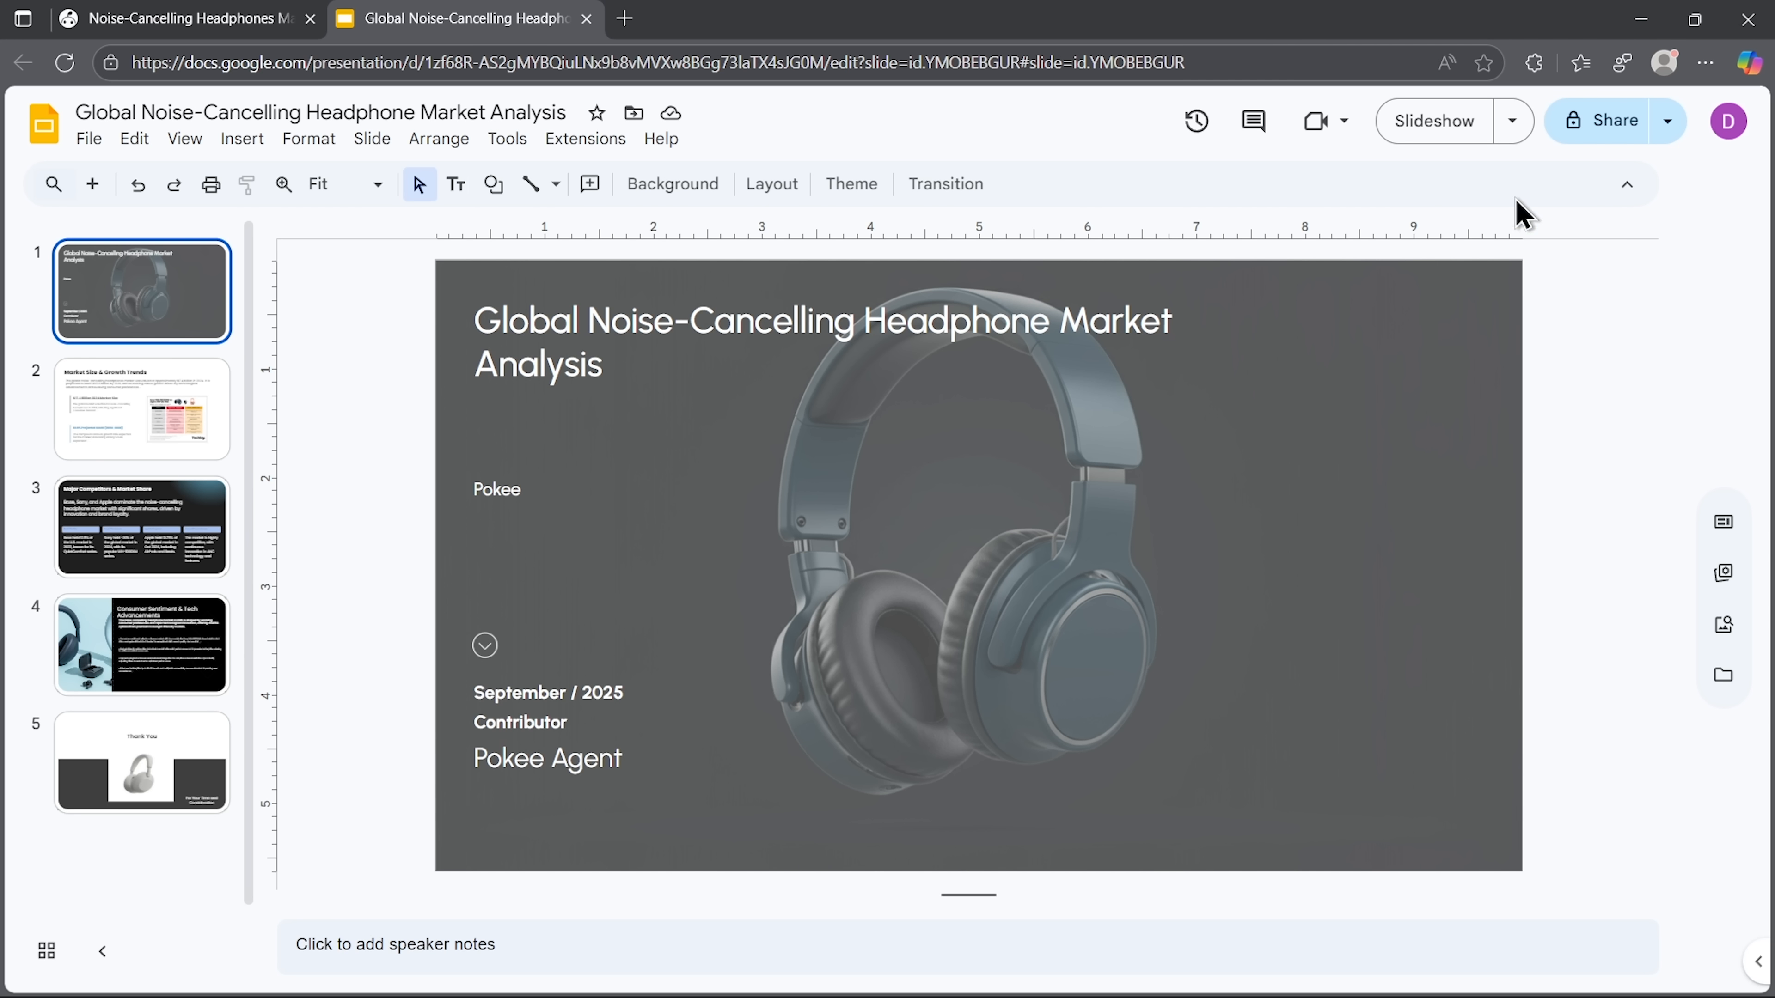
left_click(1432, 120)
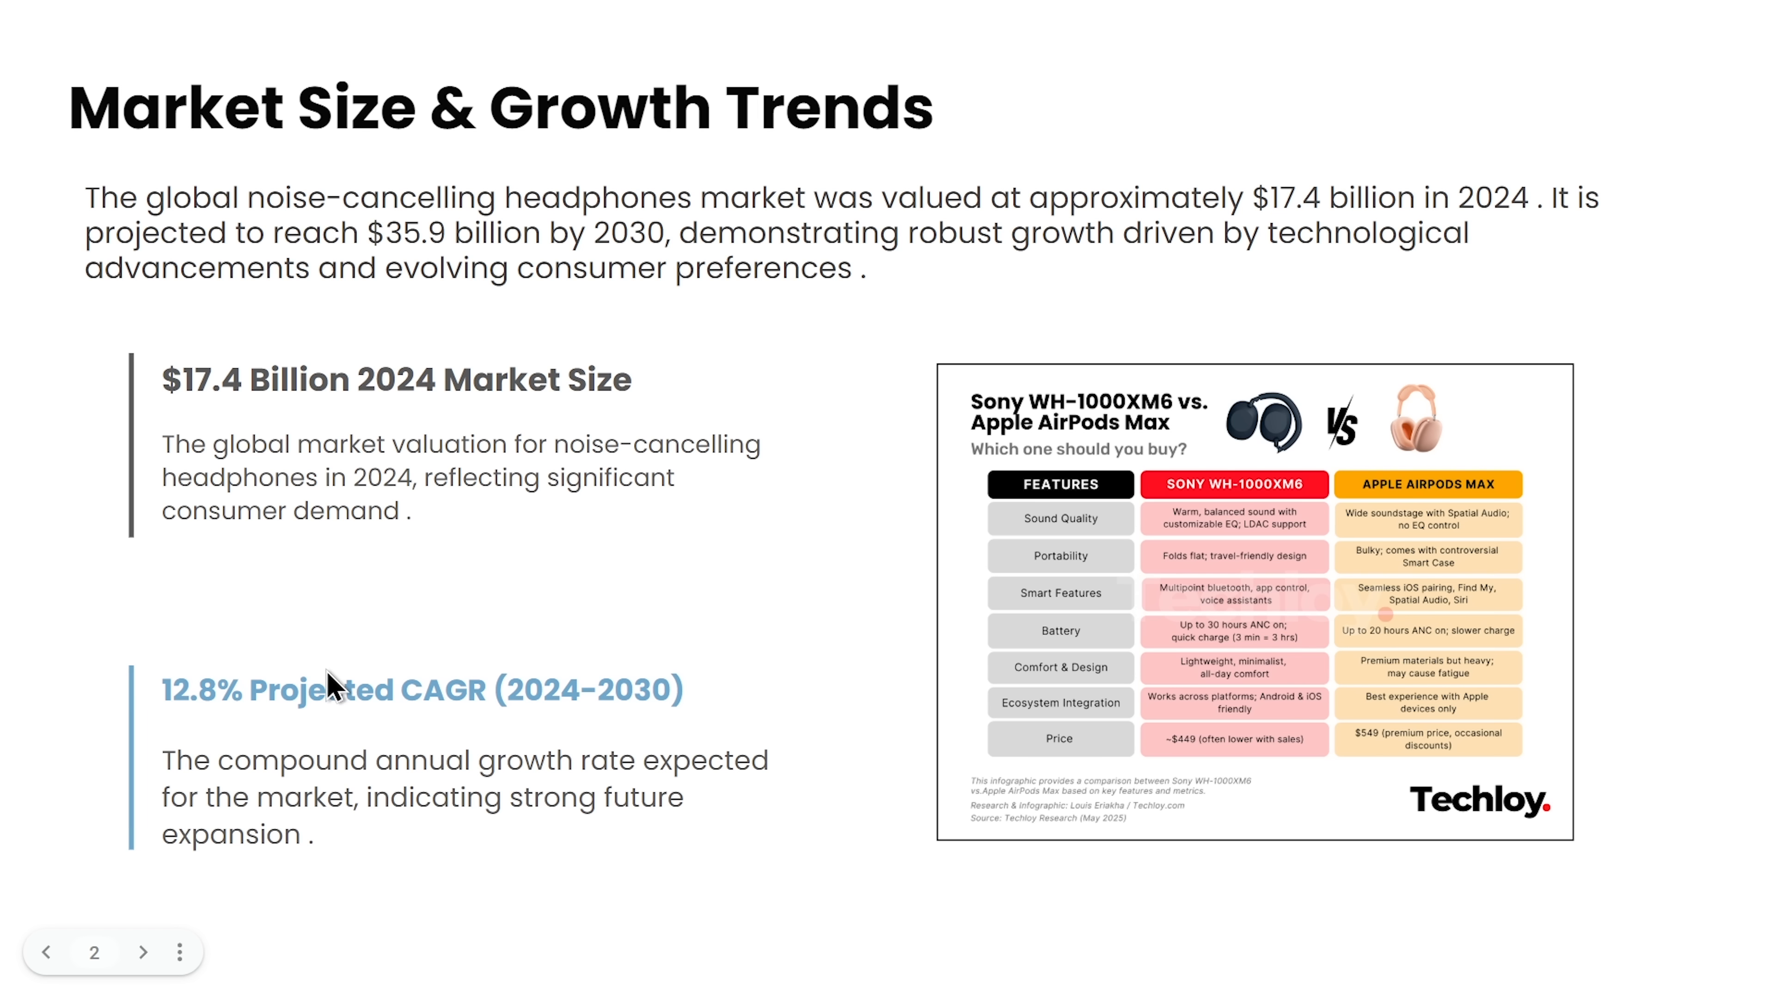
left_click(144, 952)
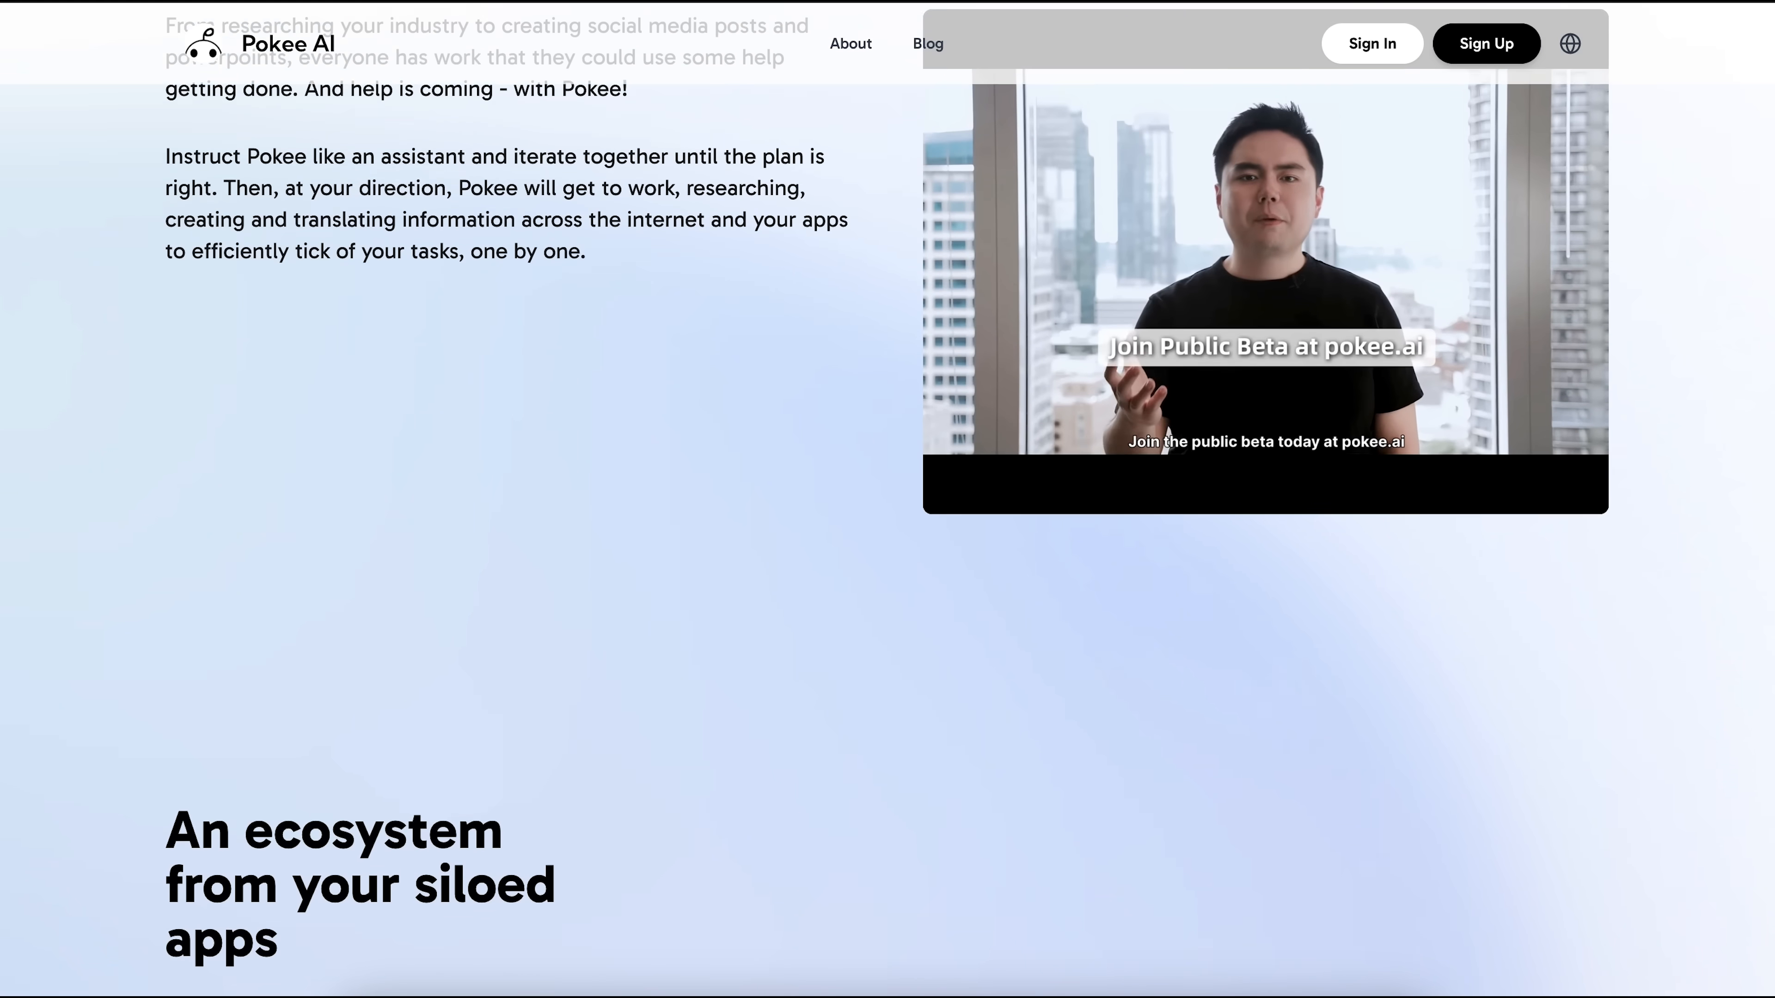
scroll("down", 3)
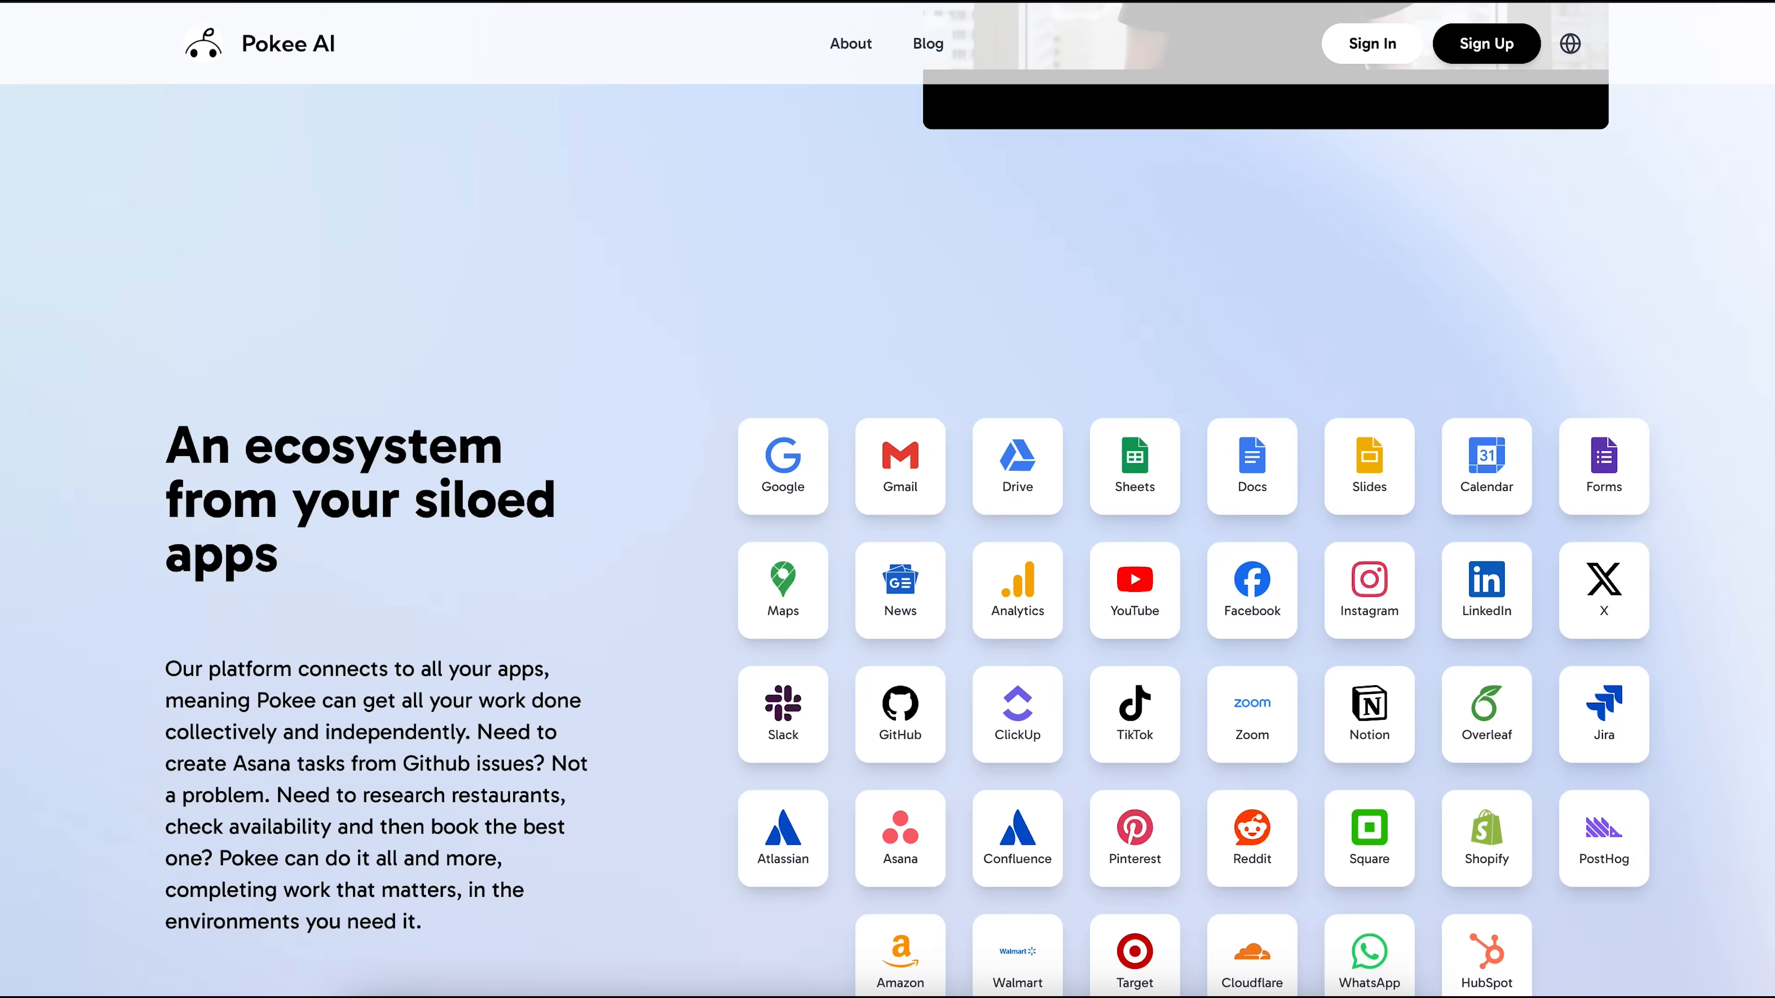
scroll("down", 3)
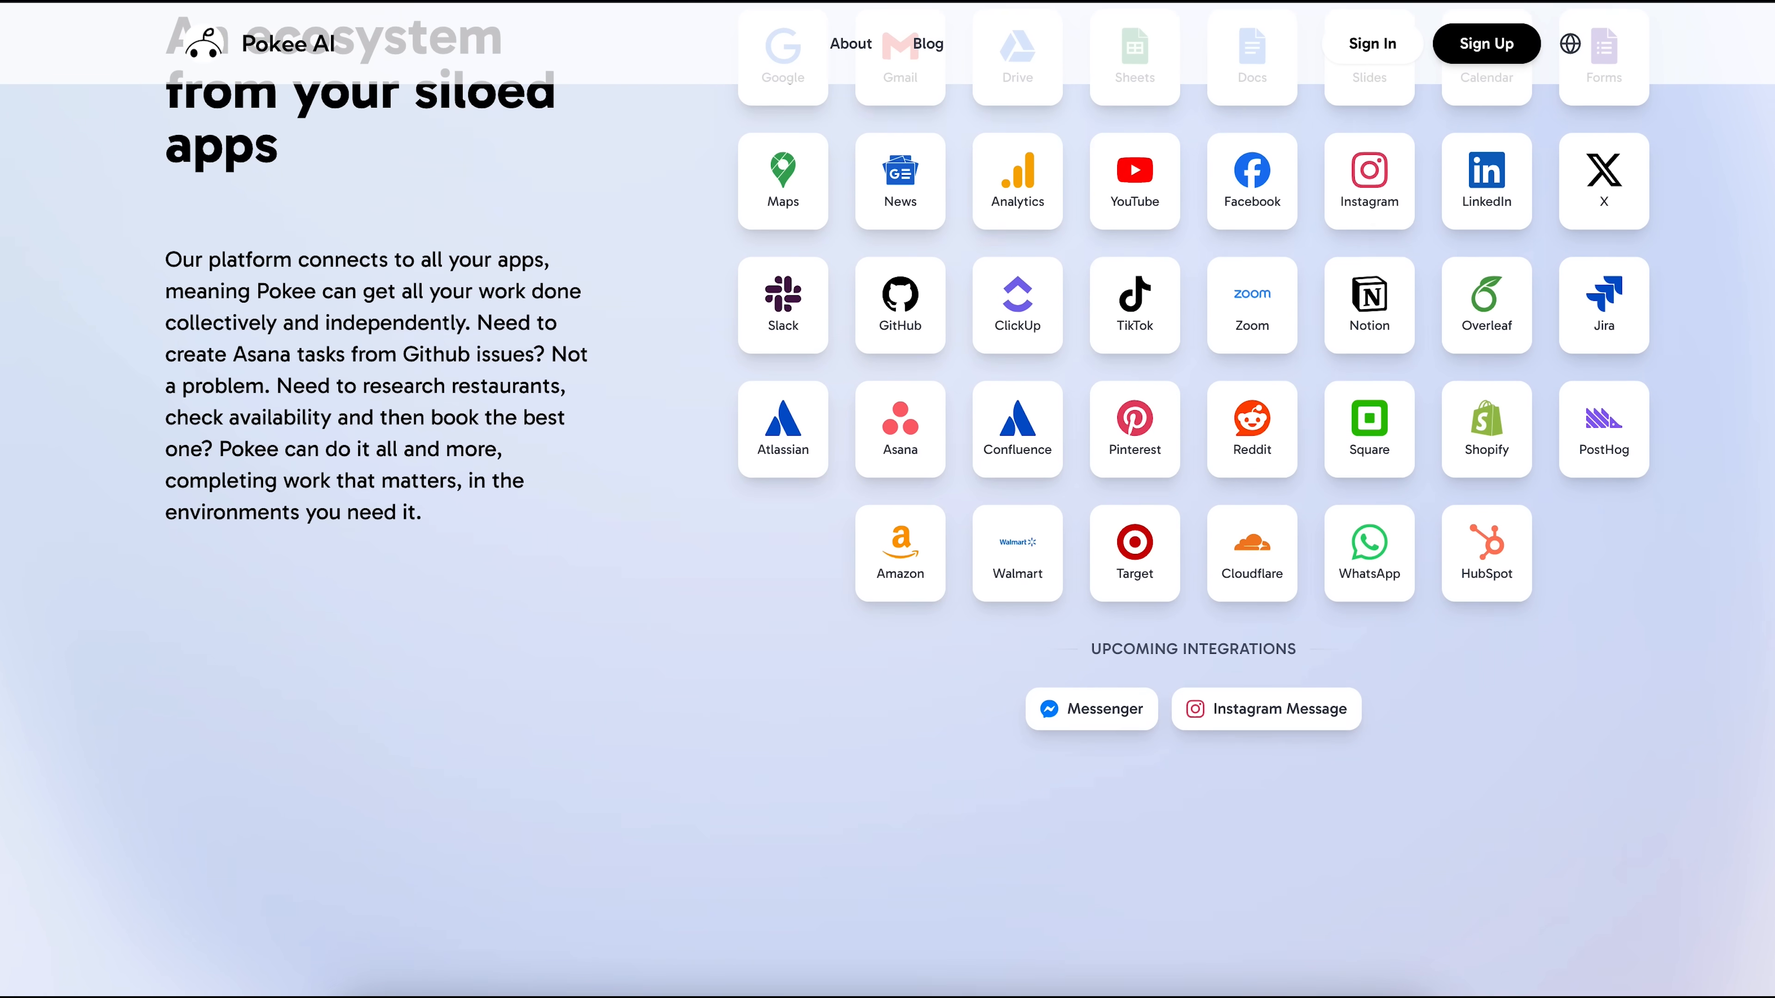
scroll("down", 3)
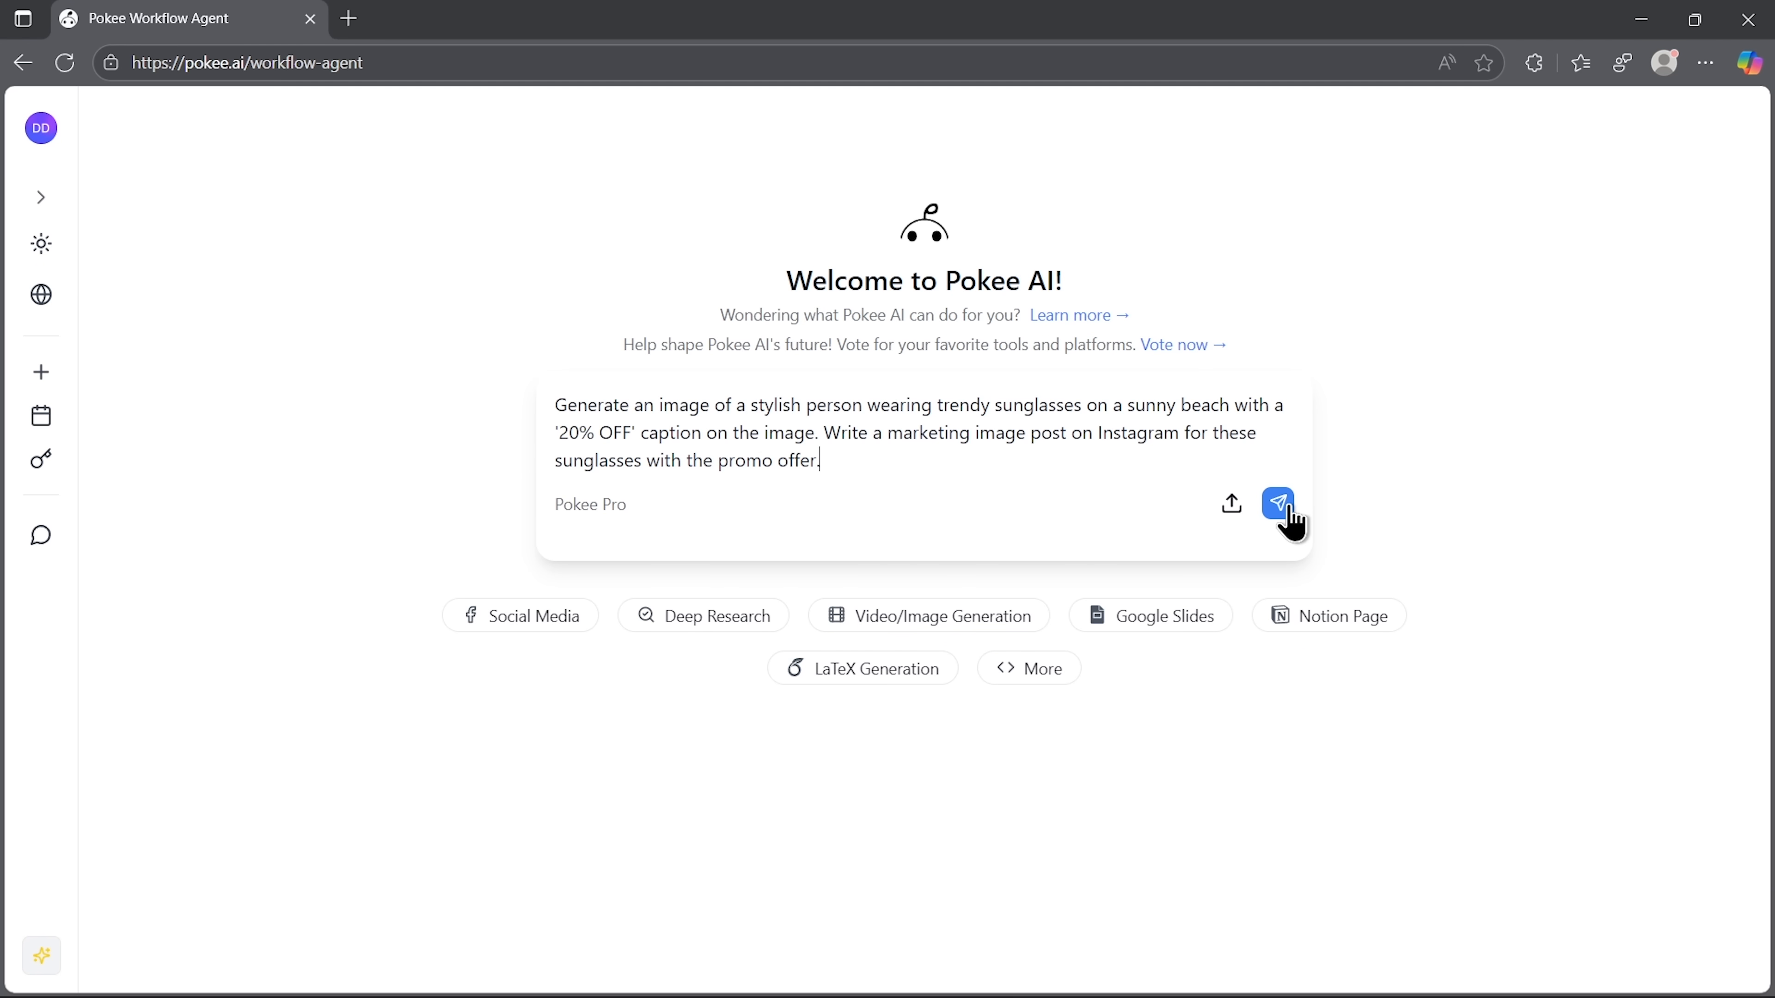
Run the sunglasses promo workflow and approve publishing the 20% OFF beach image and caption to Instagram.
left_click(1276, 504)
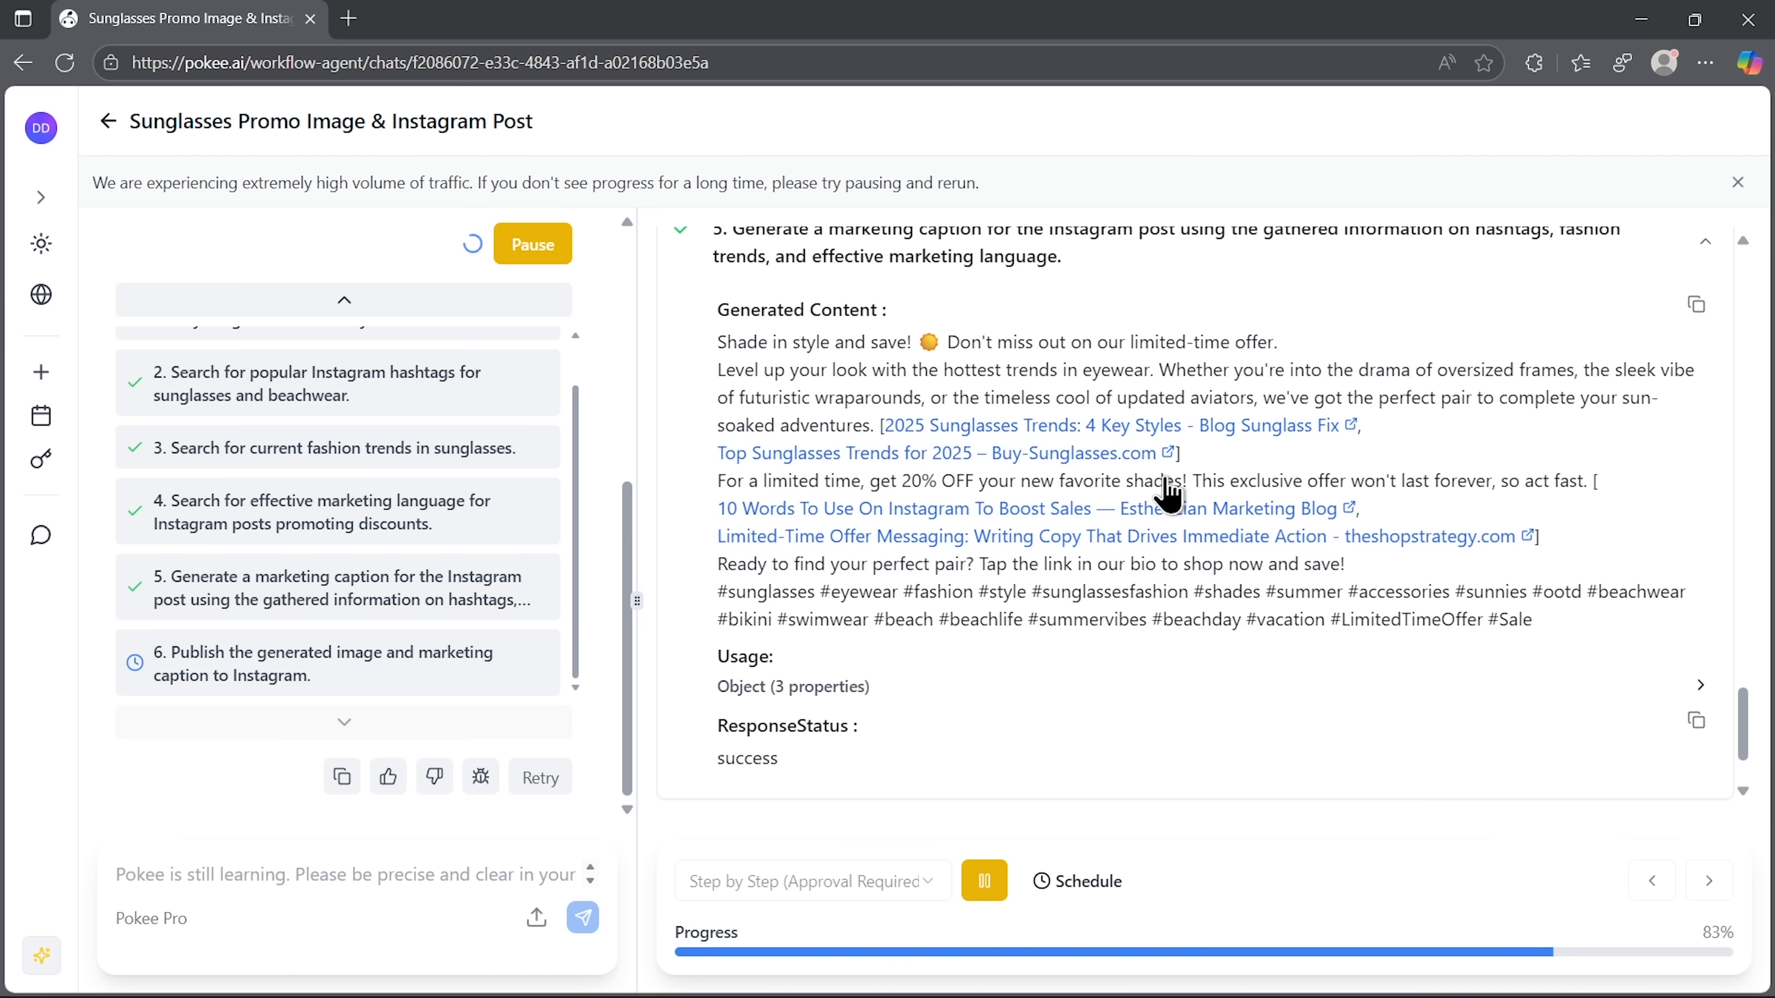
mouse_move(990, 540)
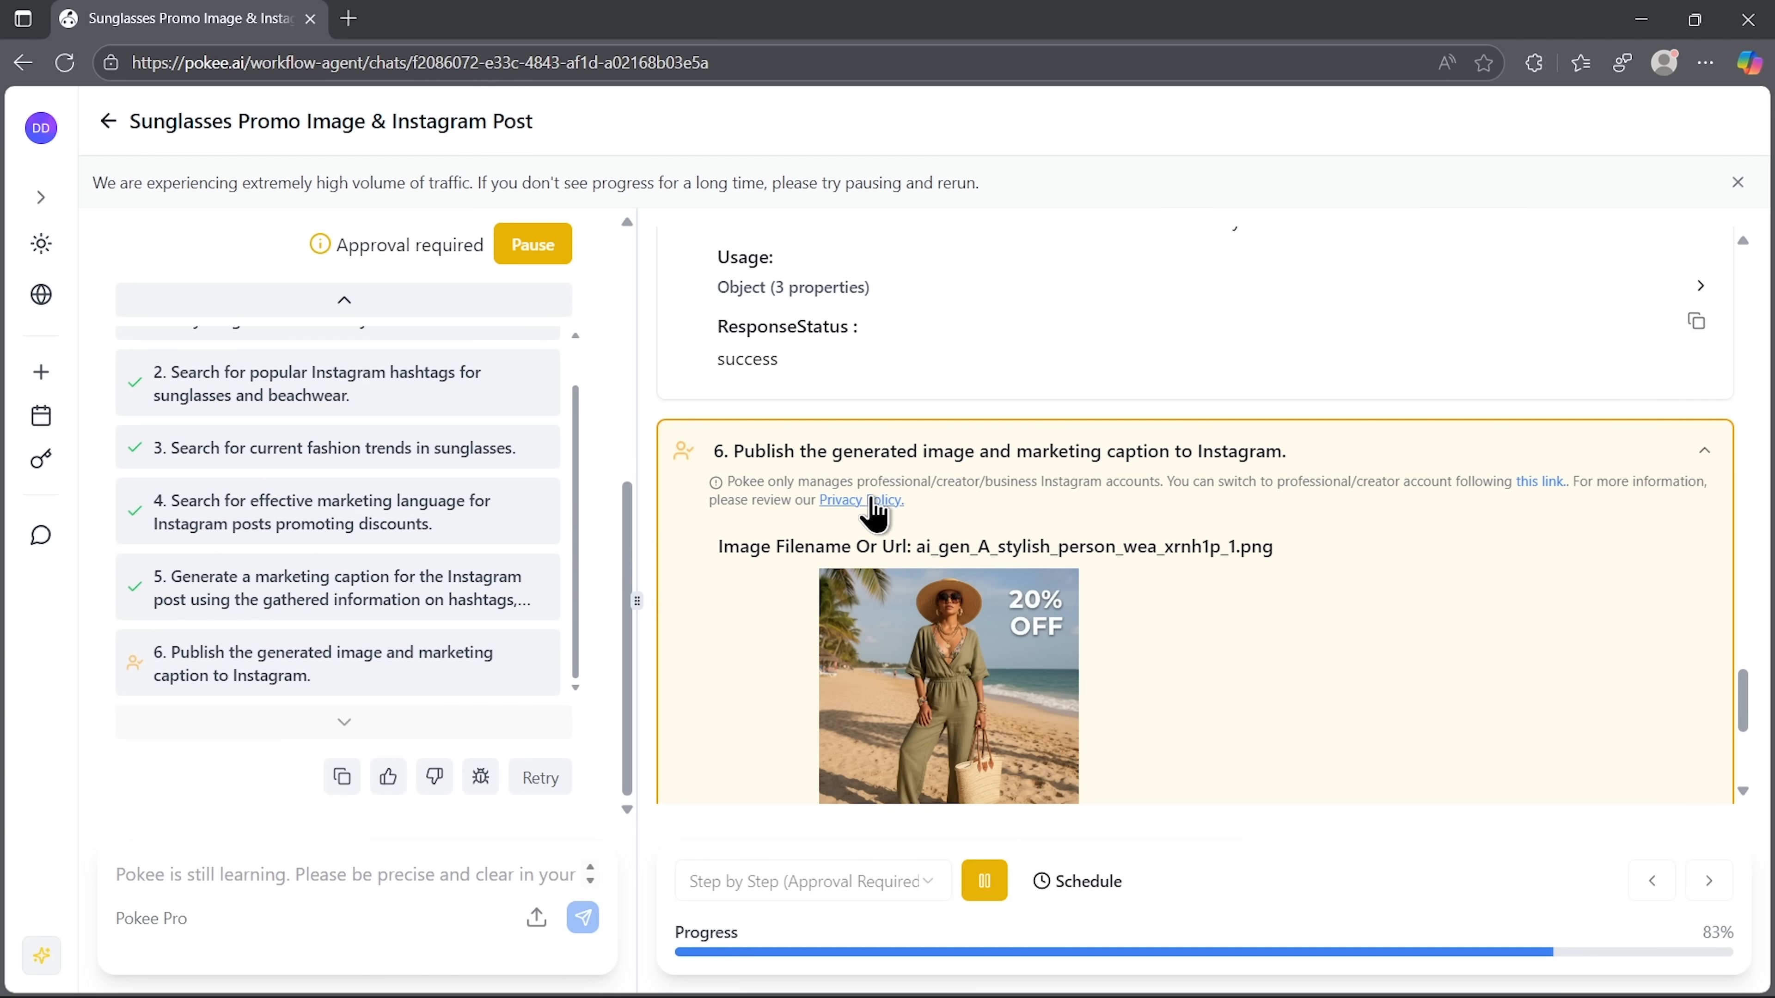
scroll("down", 3)
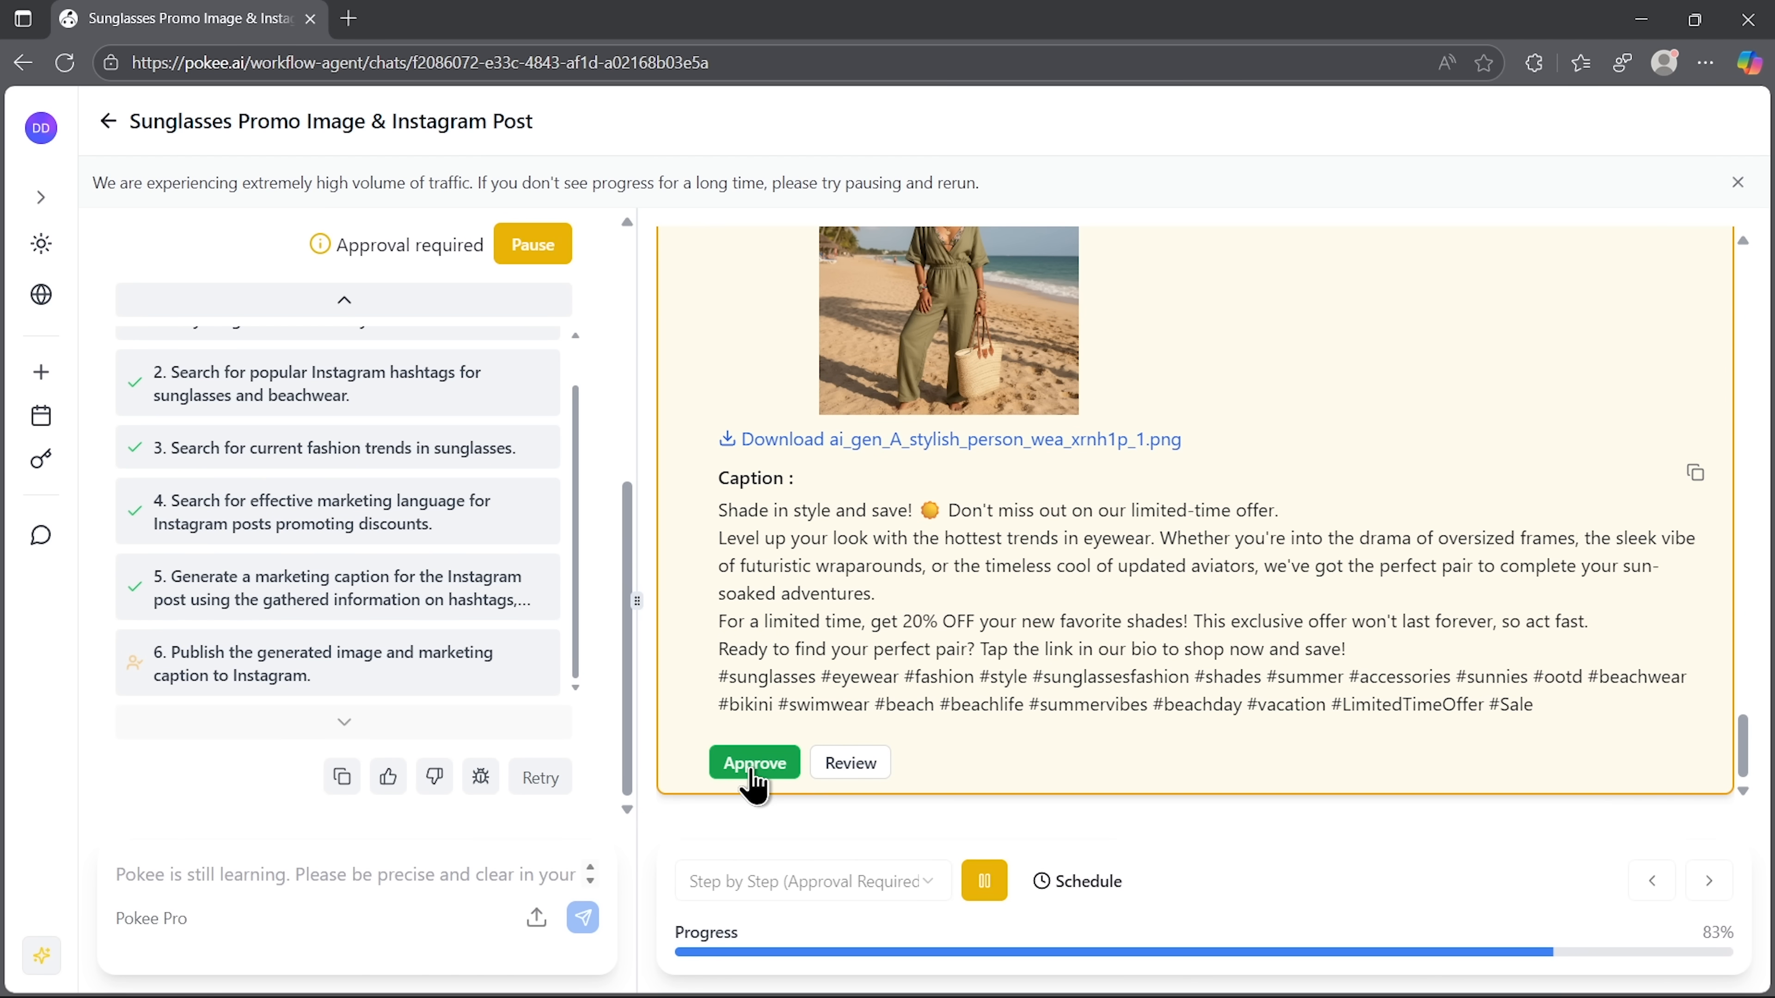
left_click(755, 762)
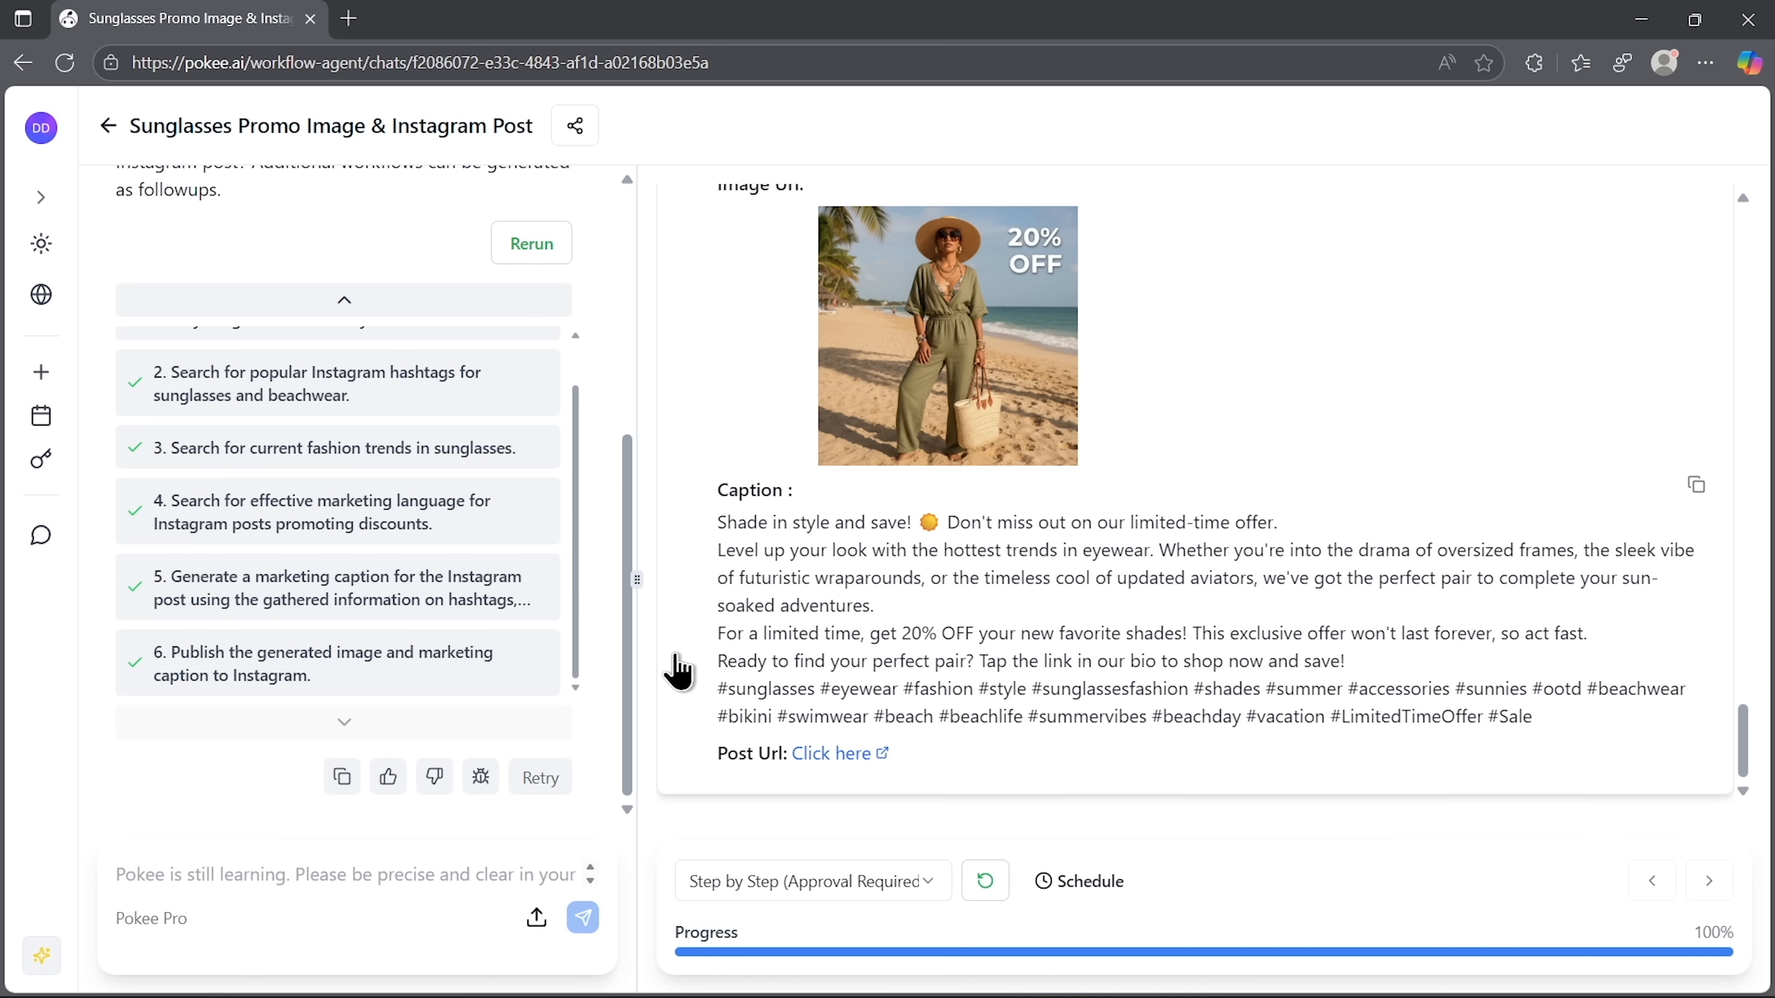
Open the published Instagram post via the Post Url link to see the 20% OFF image and caption.
left_click(830, 753)
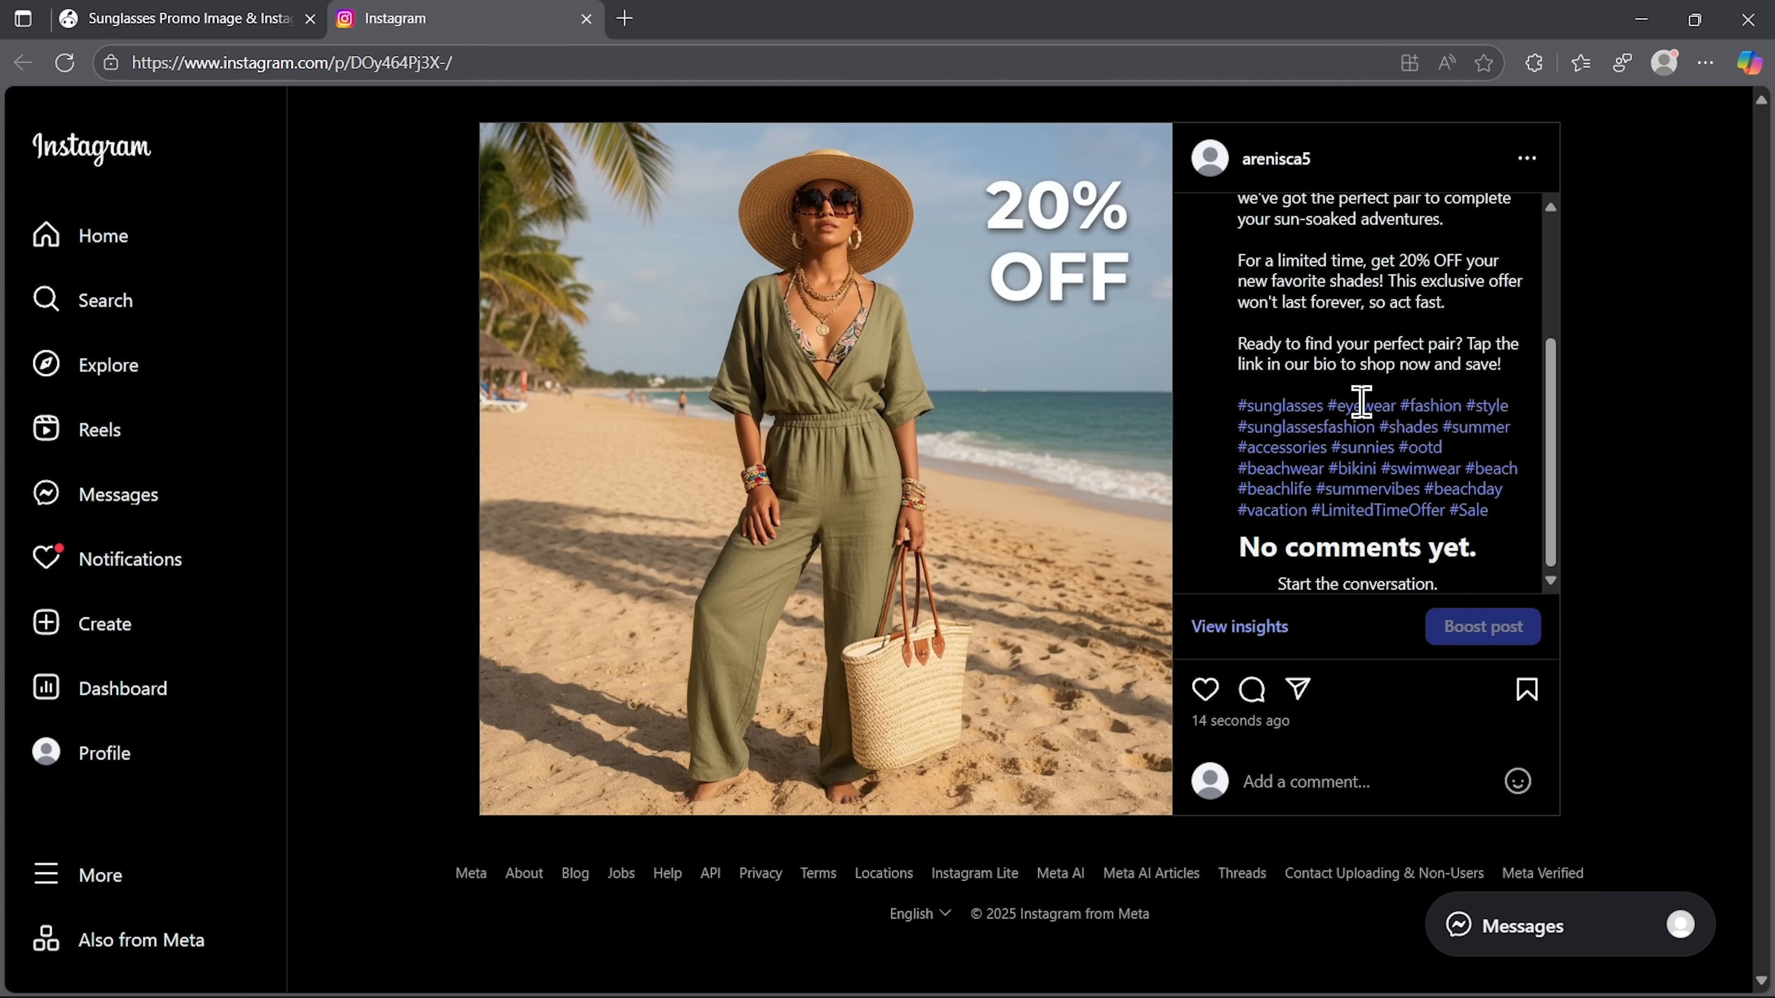
mouse_move(1364, 563)
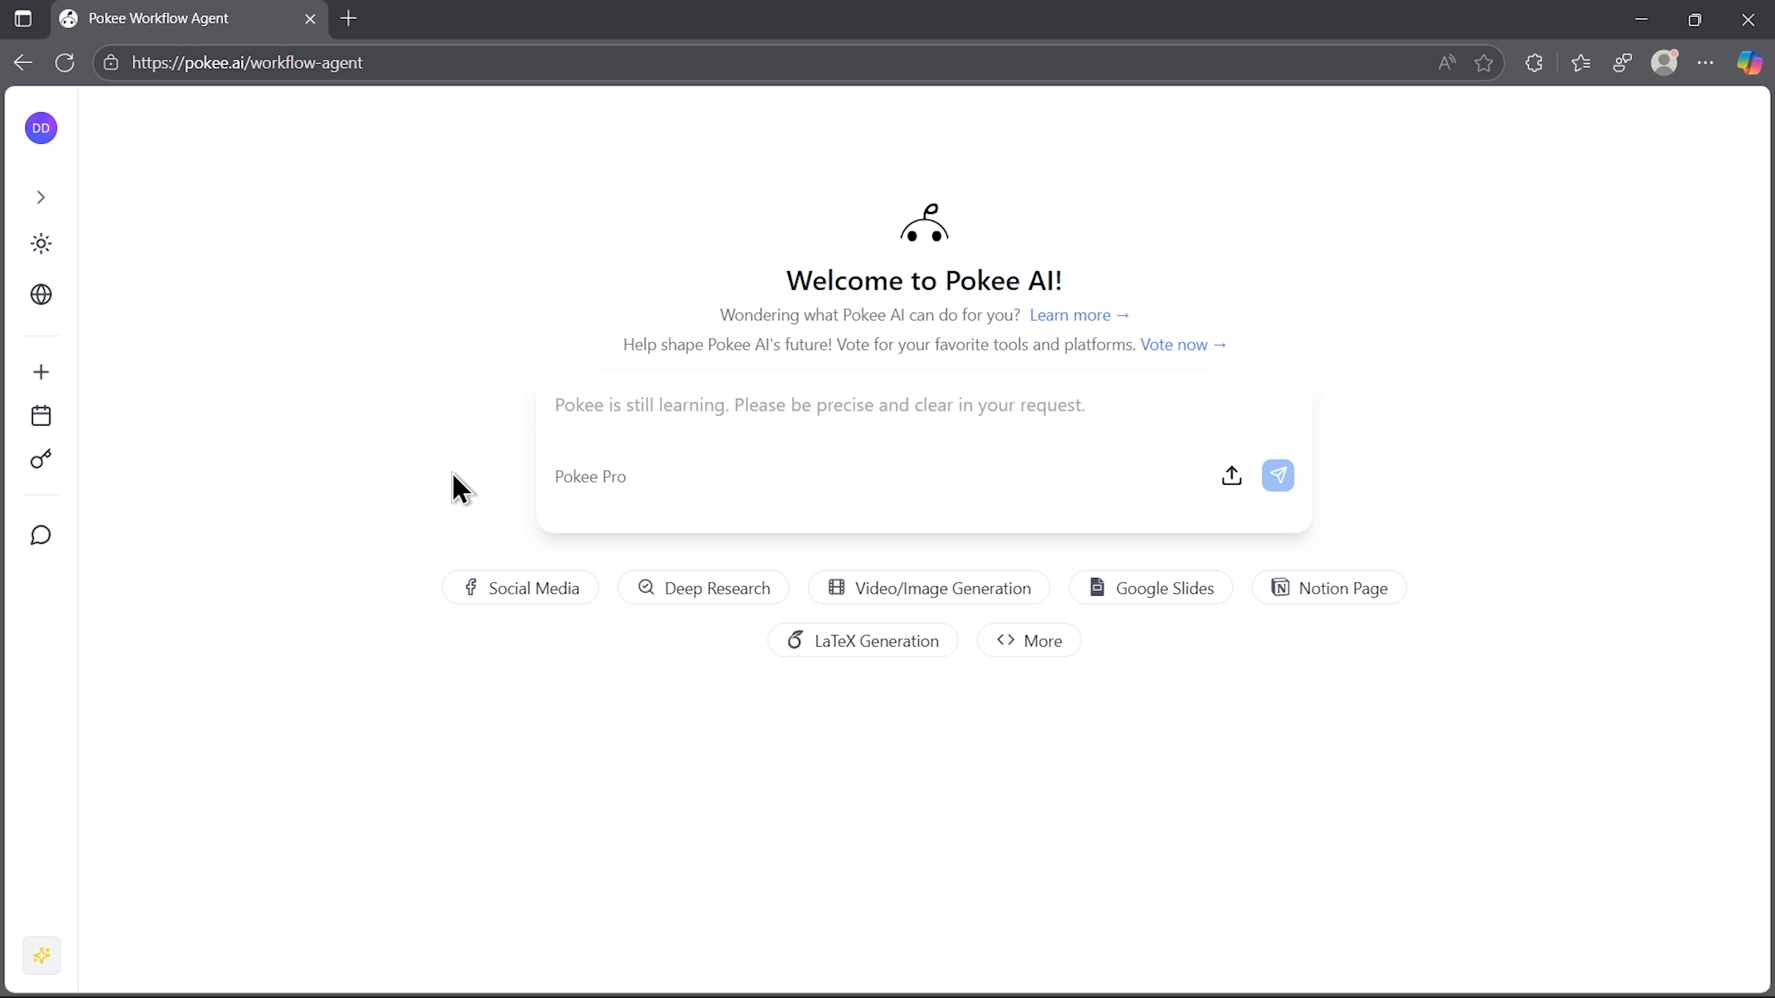
View the Scheduled Workflows for September 19, 2025, inspect the Schedule New Task form and cancel it.
left_click(41, 415)
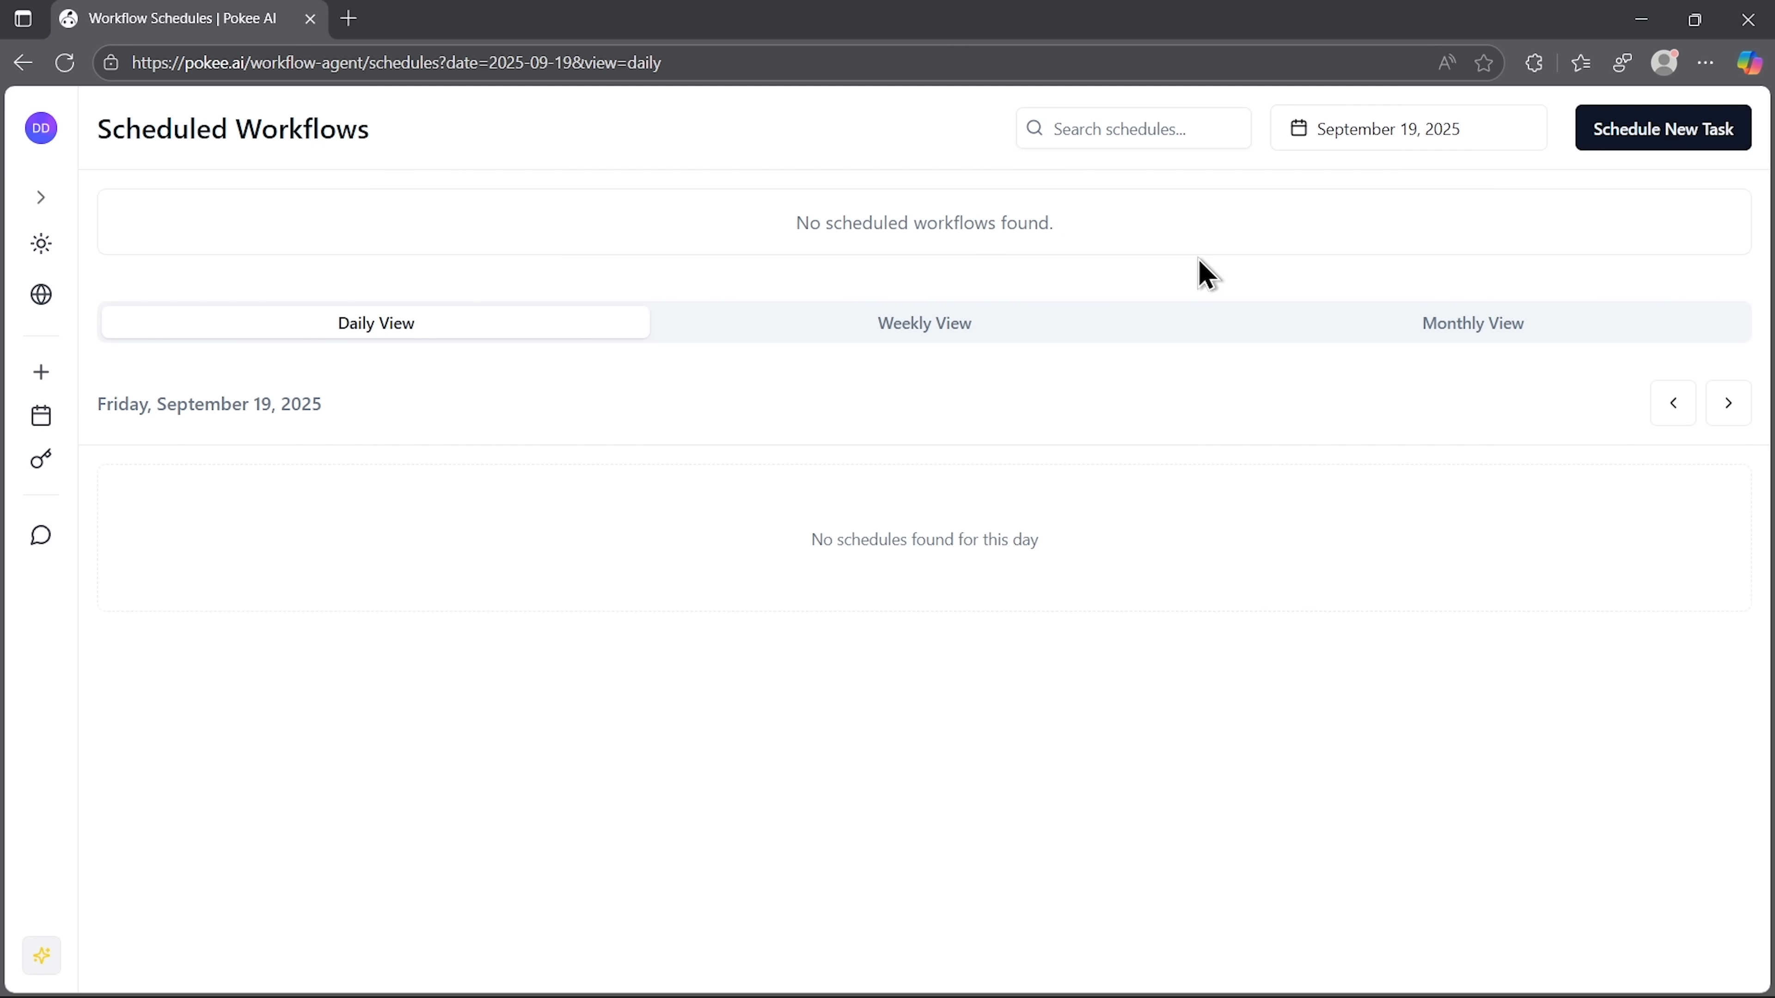
left_click(1662, 126)
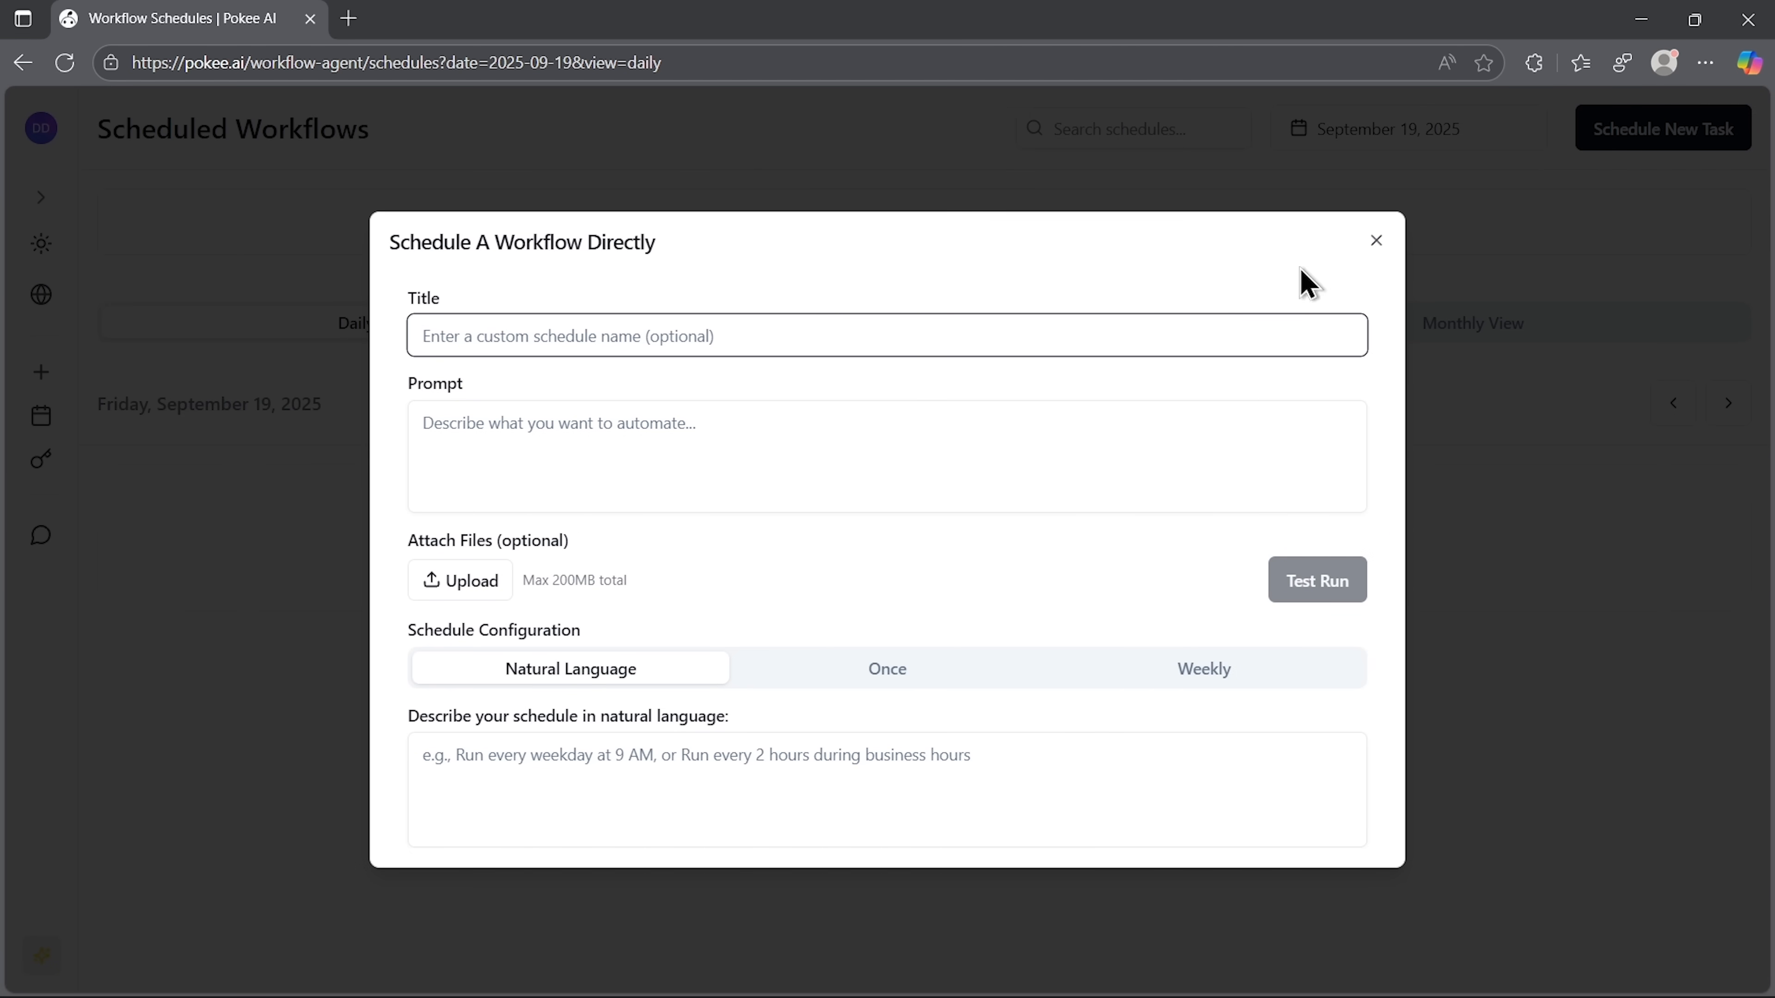
scroll("down", 3)
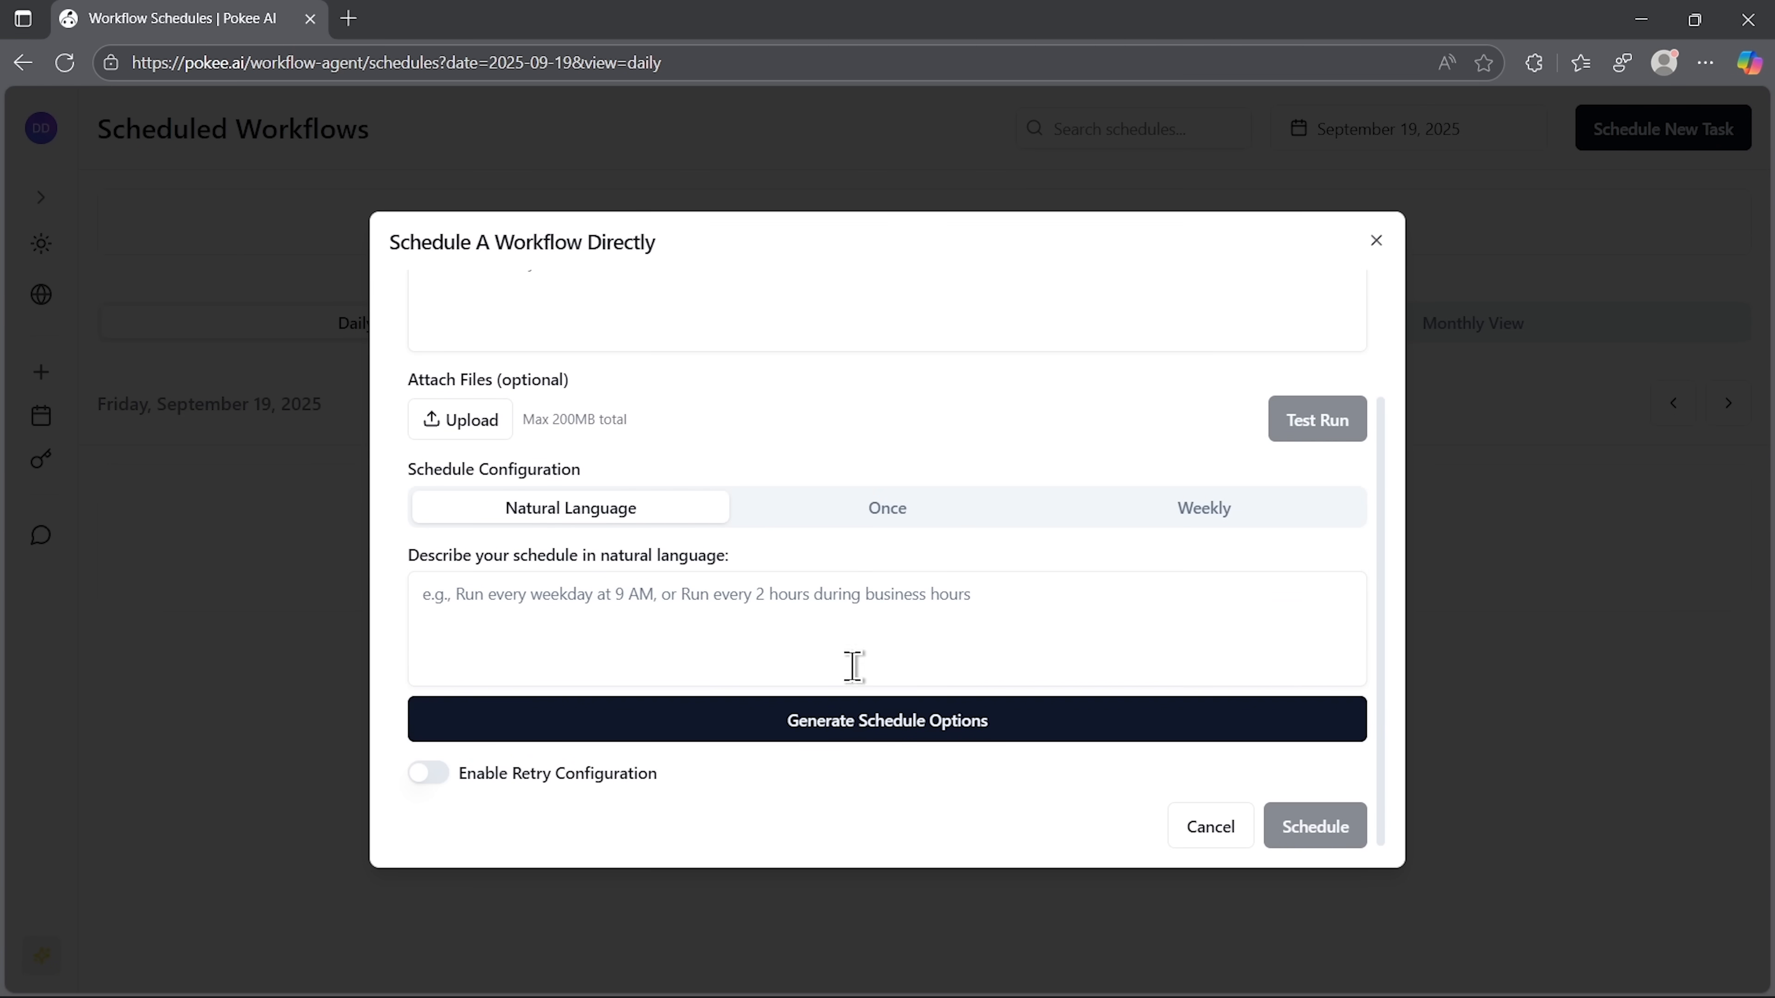
left_click(1209, 825)
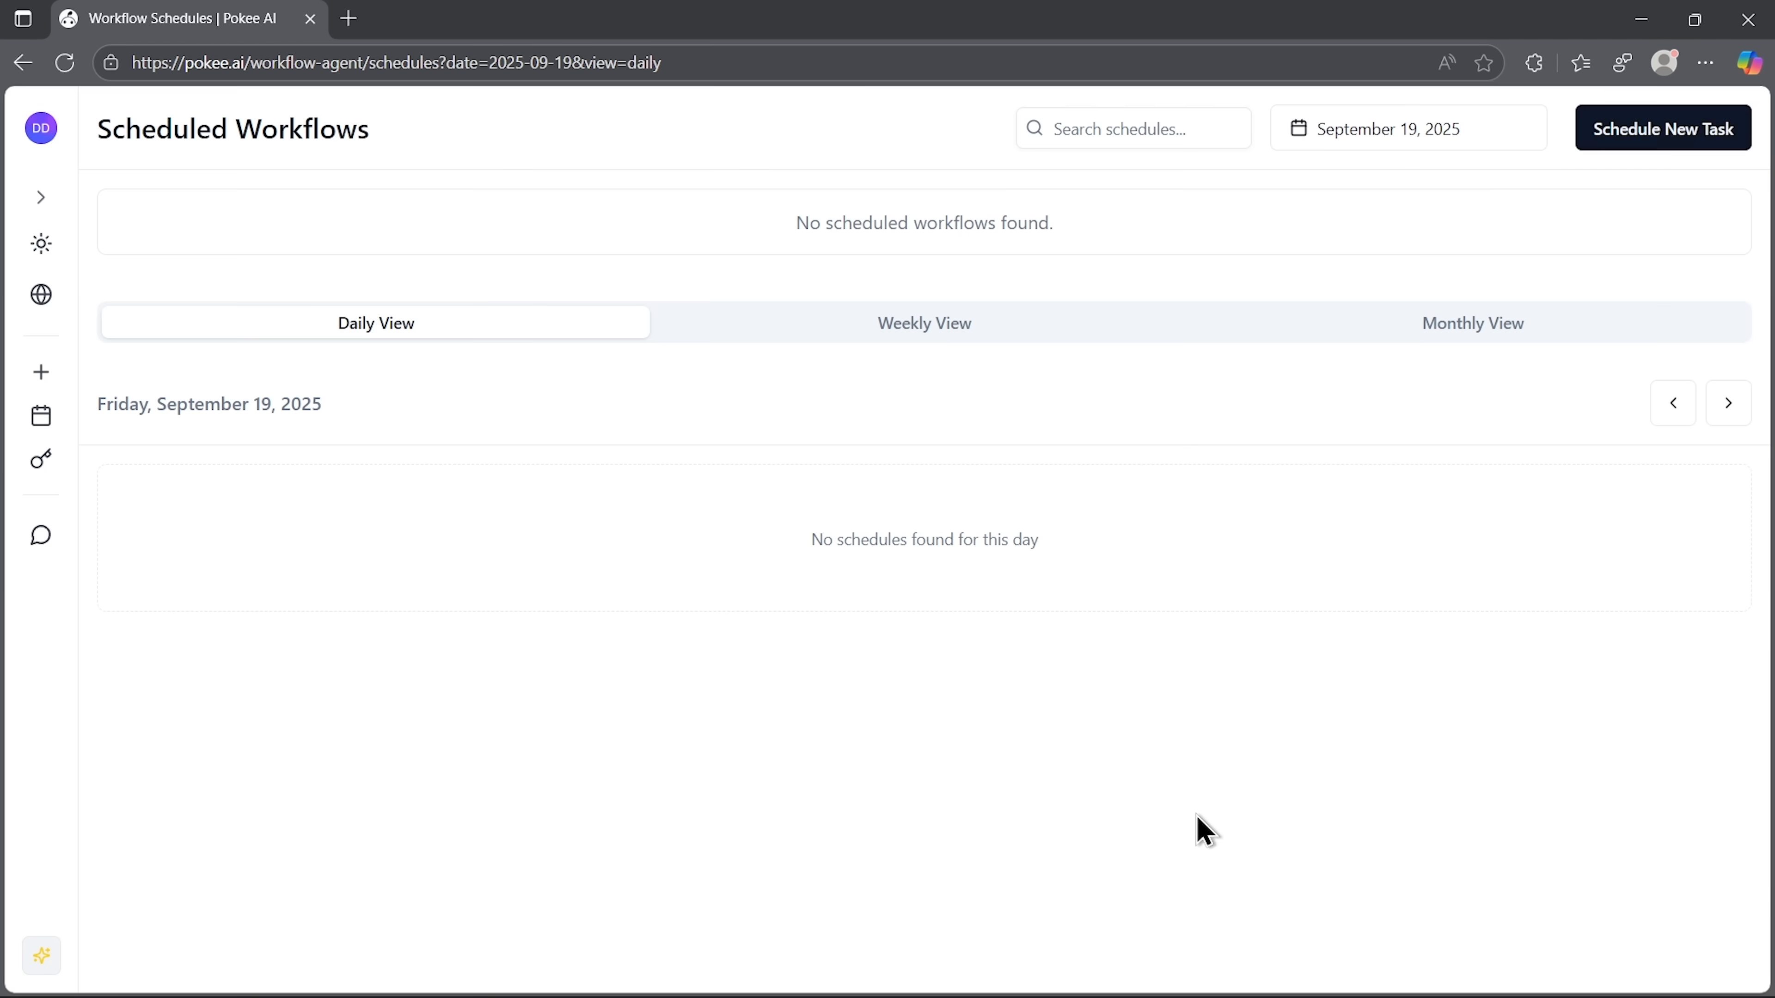
Show Your Authorizations with Instagram, Google Docs, Sheets and Slides connected and browse the remaining platforms.
left_click(41, 458)
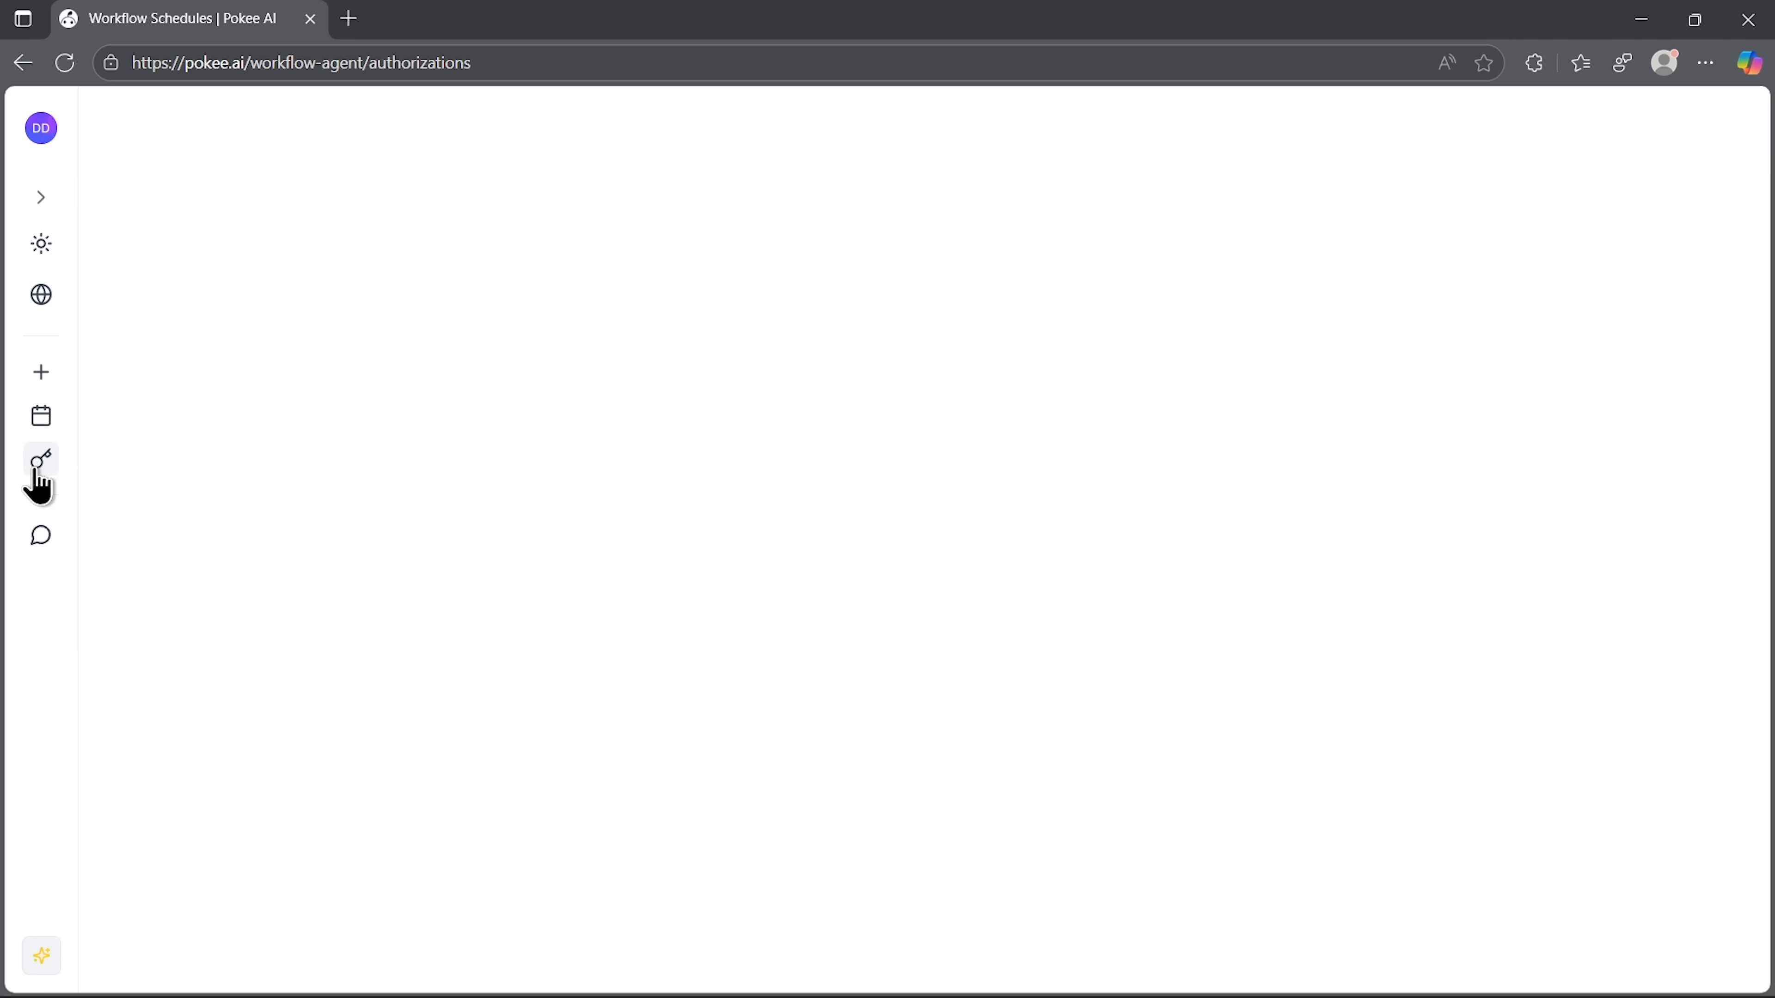
left_click(40, 459)
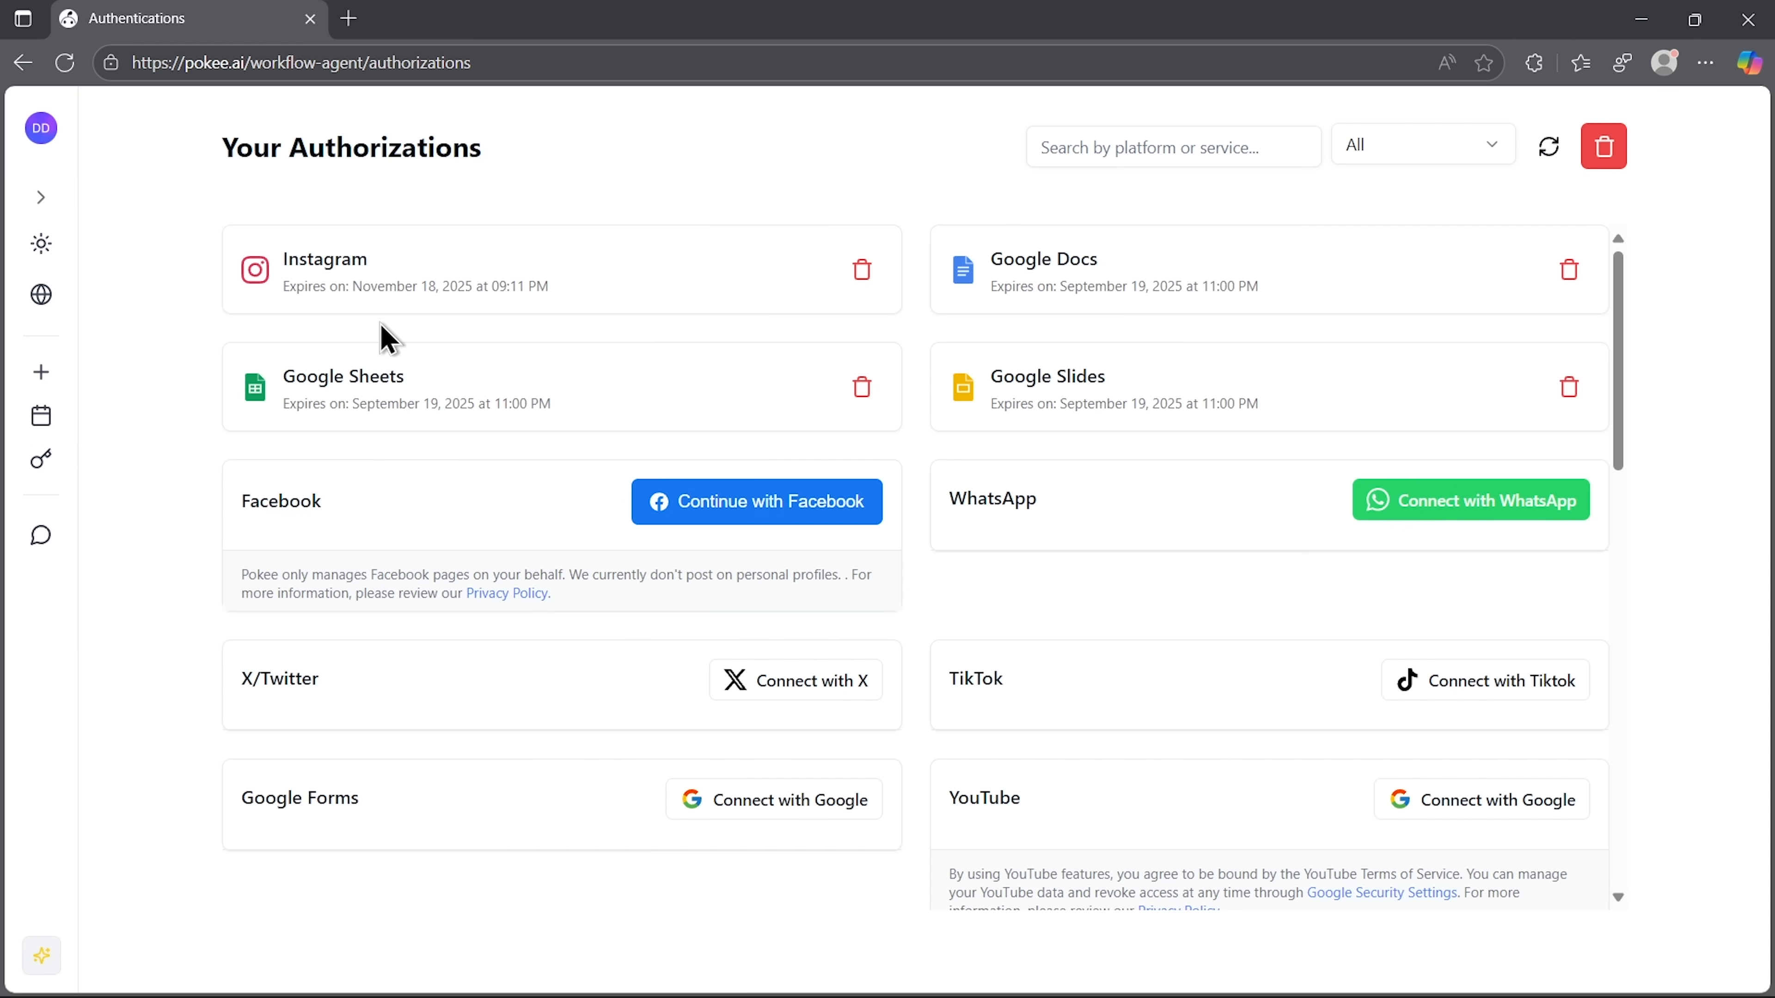
mouse_move(917, 328)
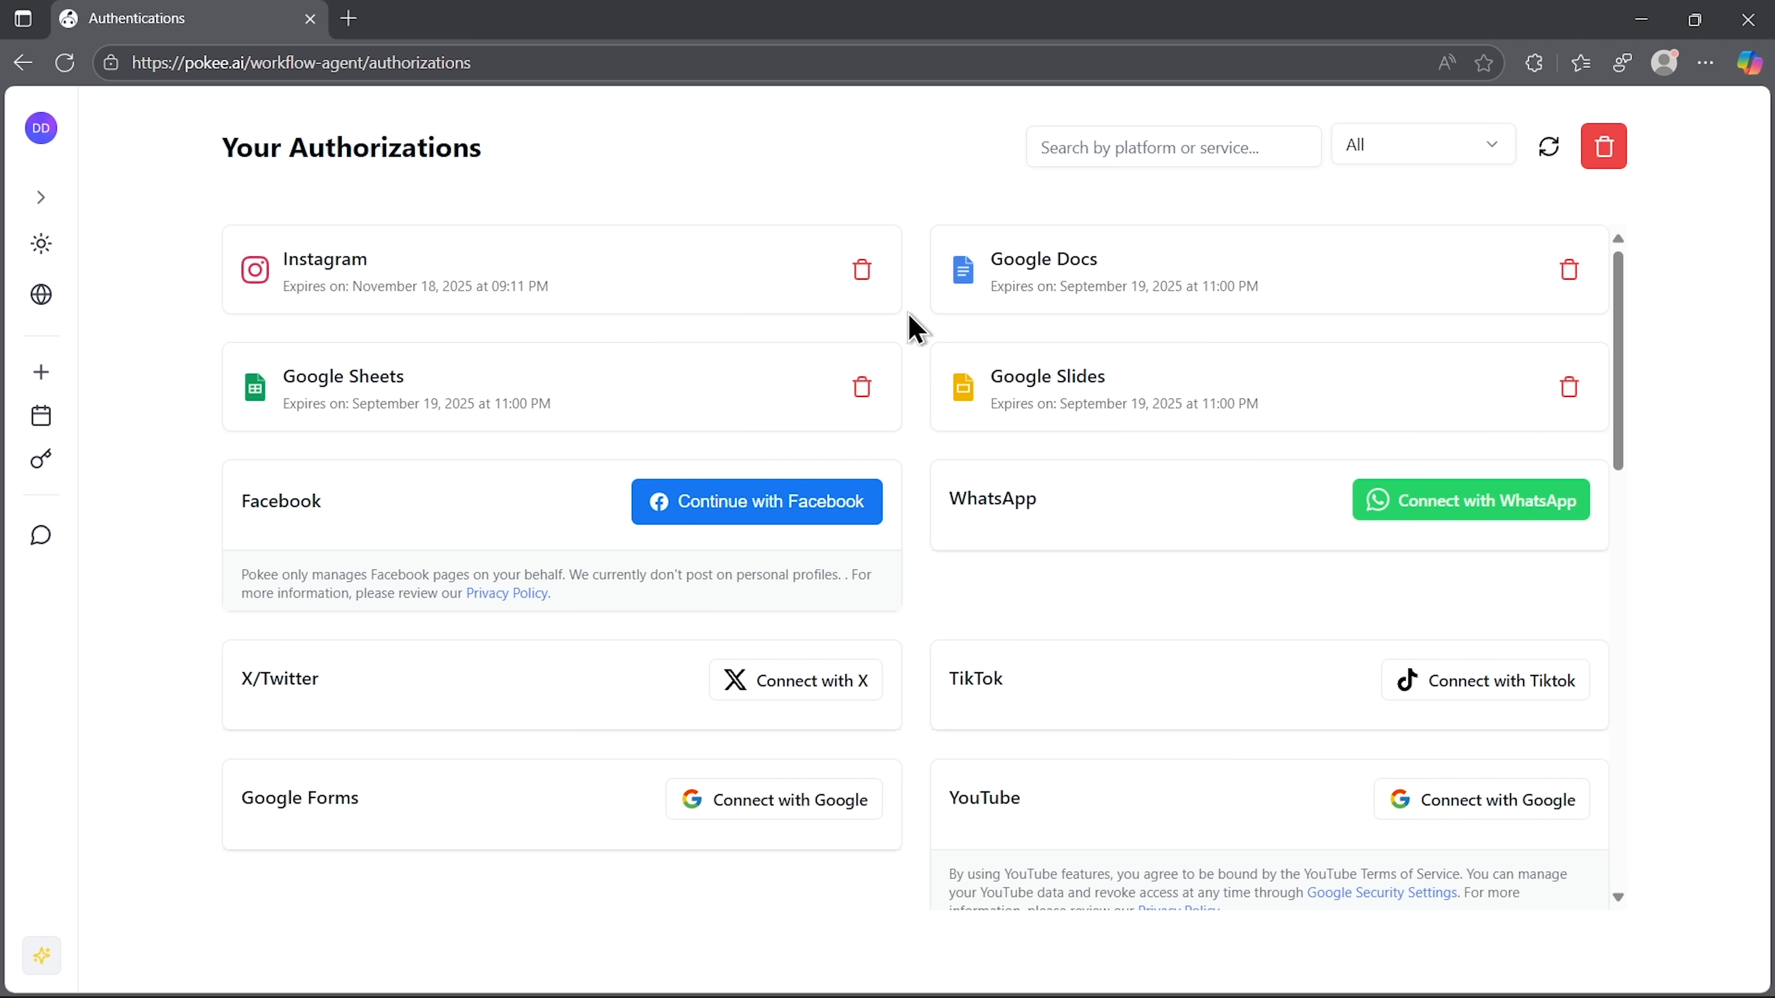
mouse_move(372, 410)
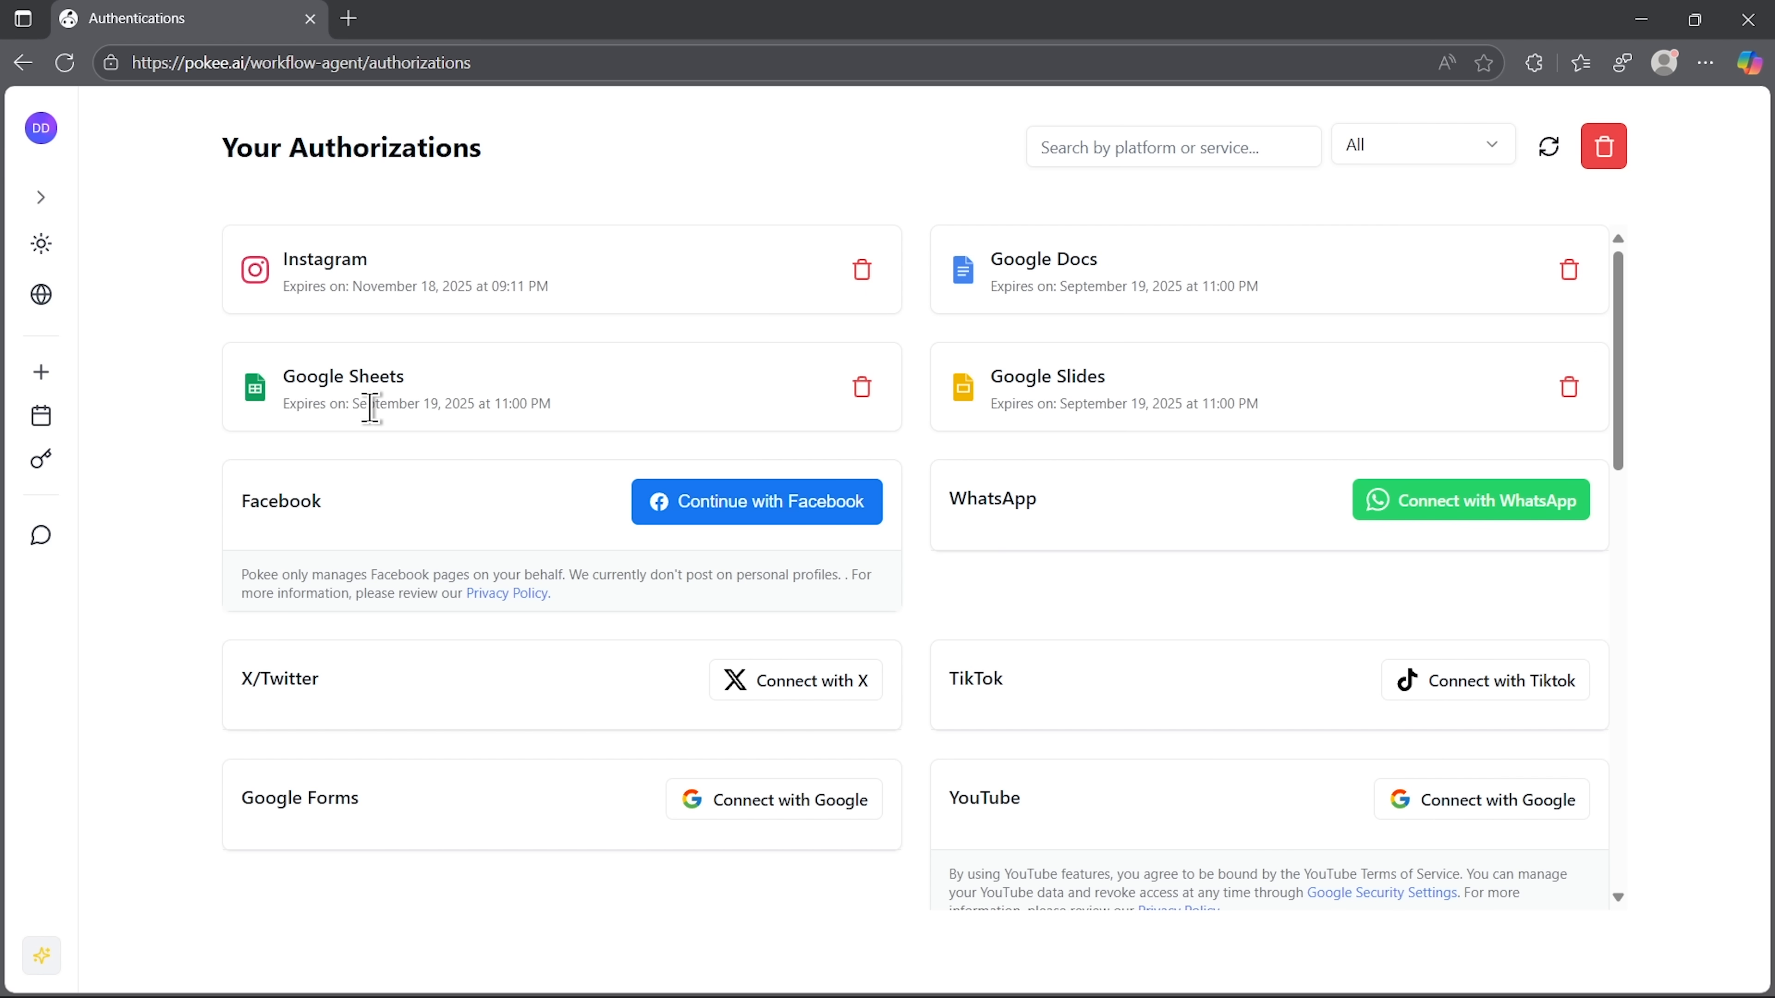
mouse_move(1634, 384)
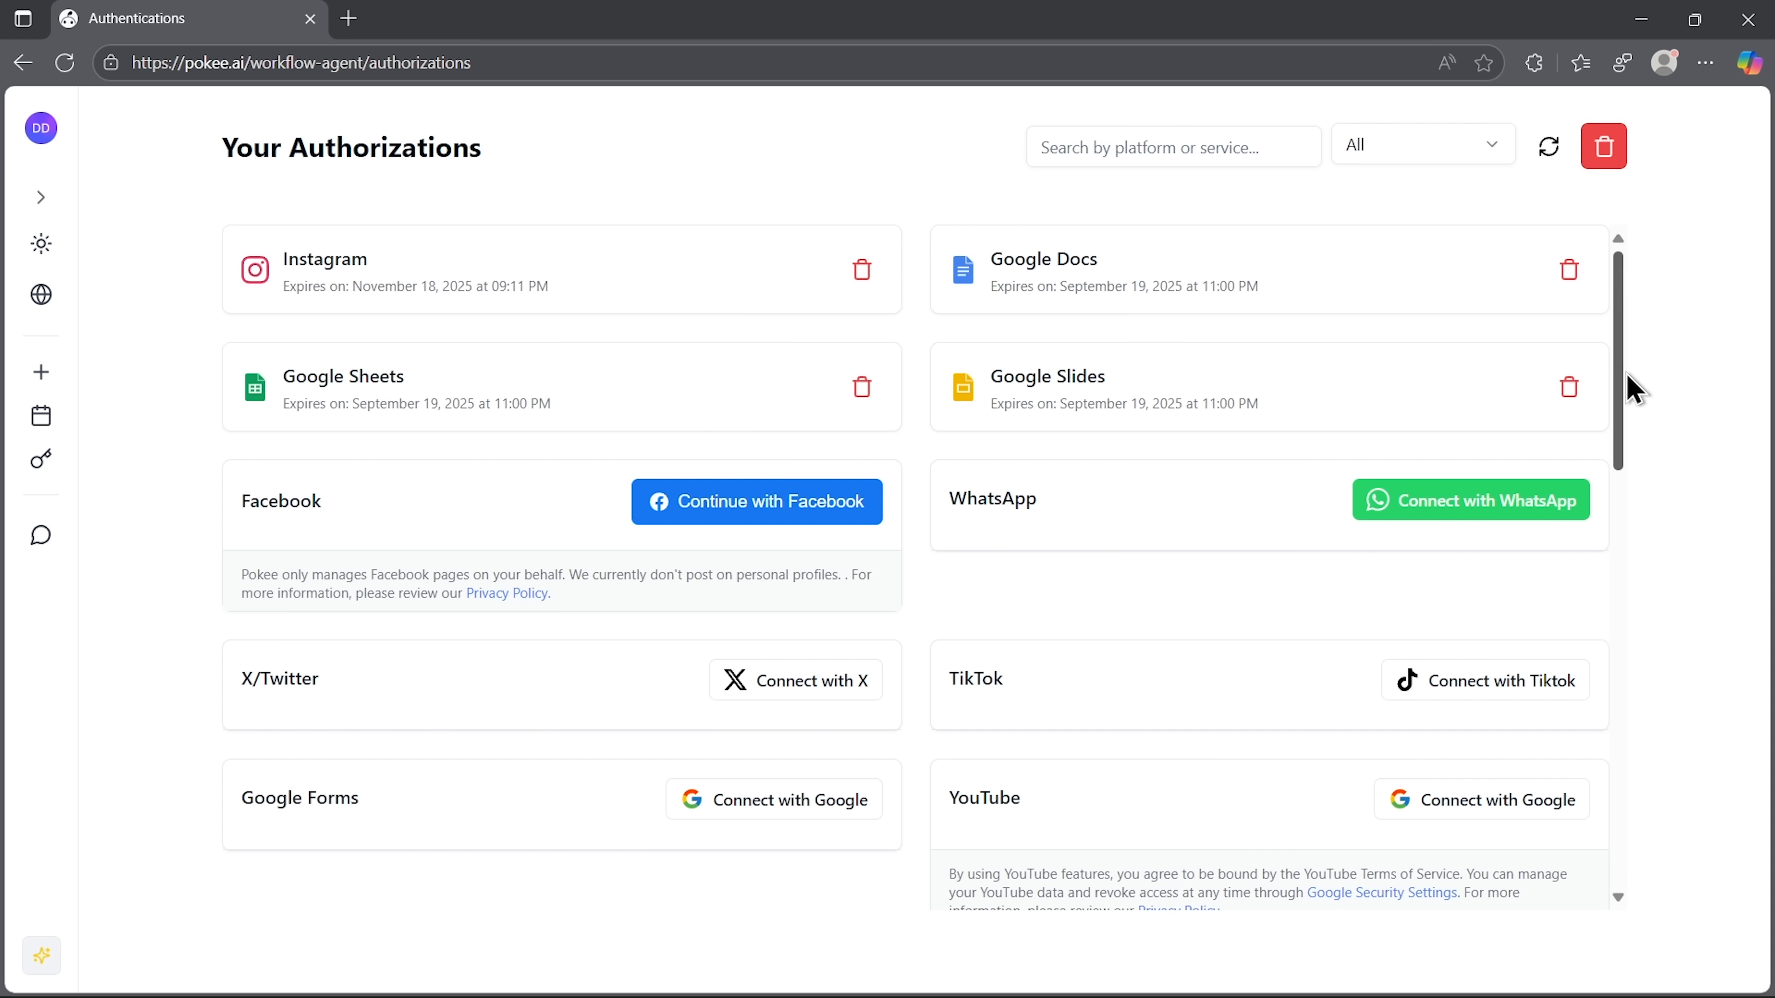
scroll("down", 3)
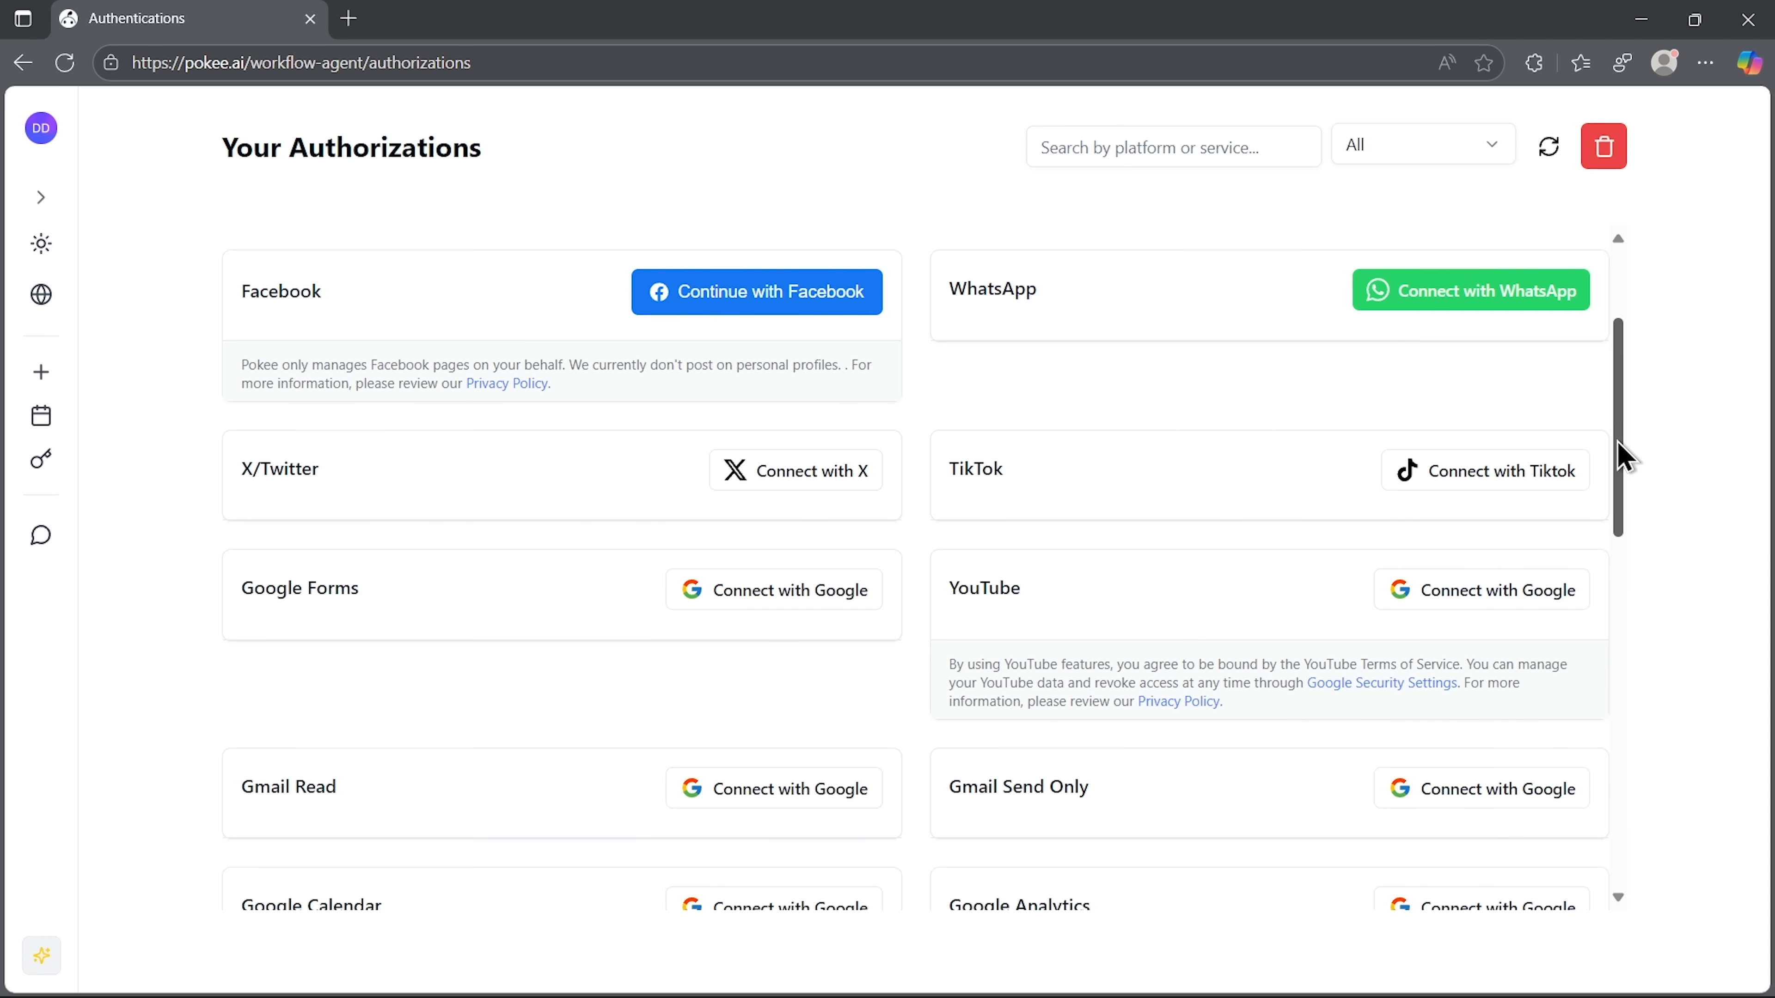
scroll("down", 3)
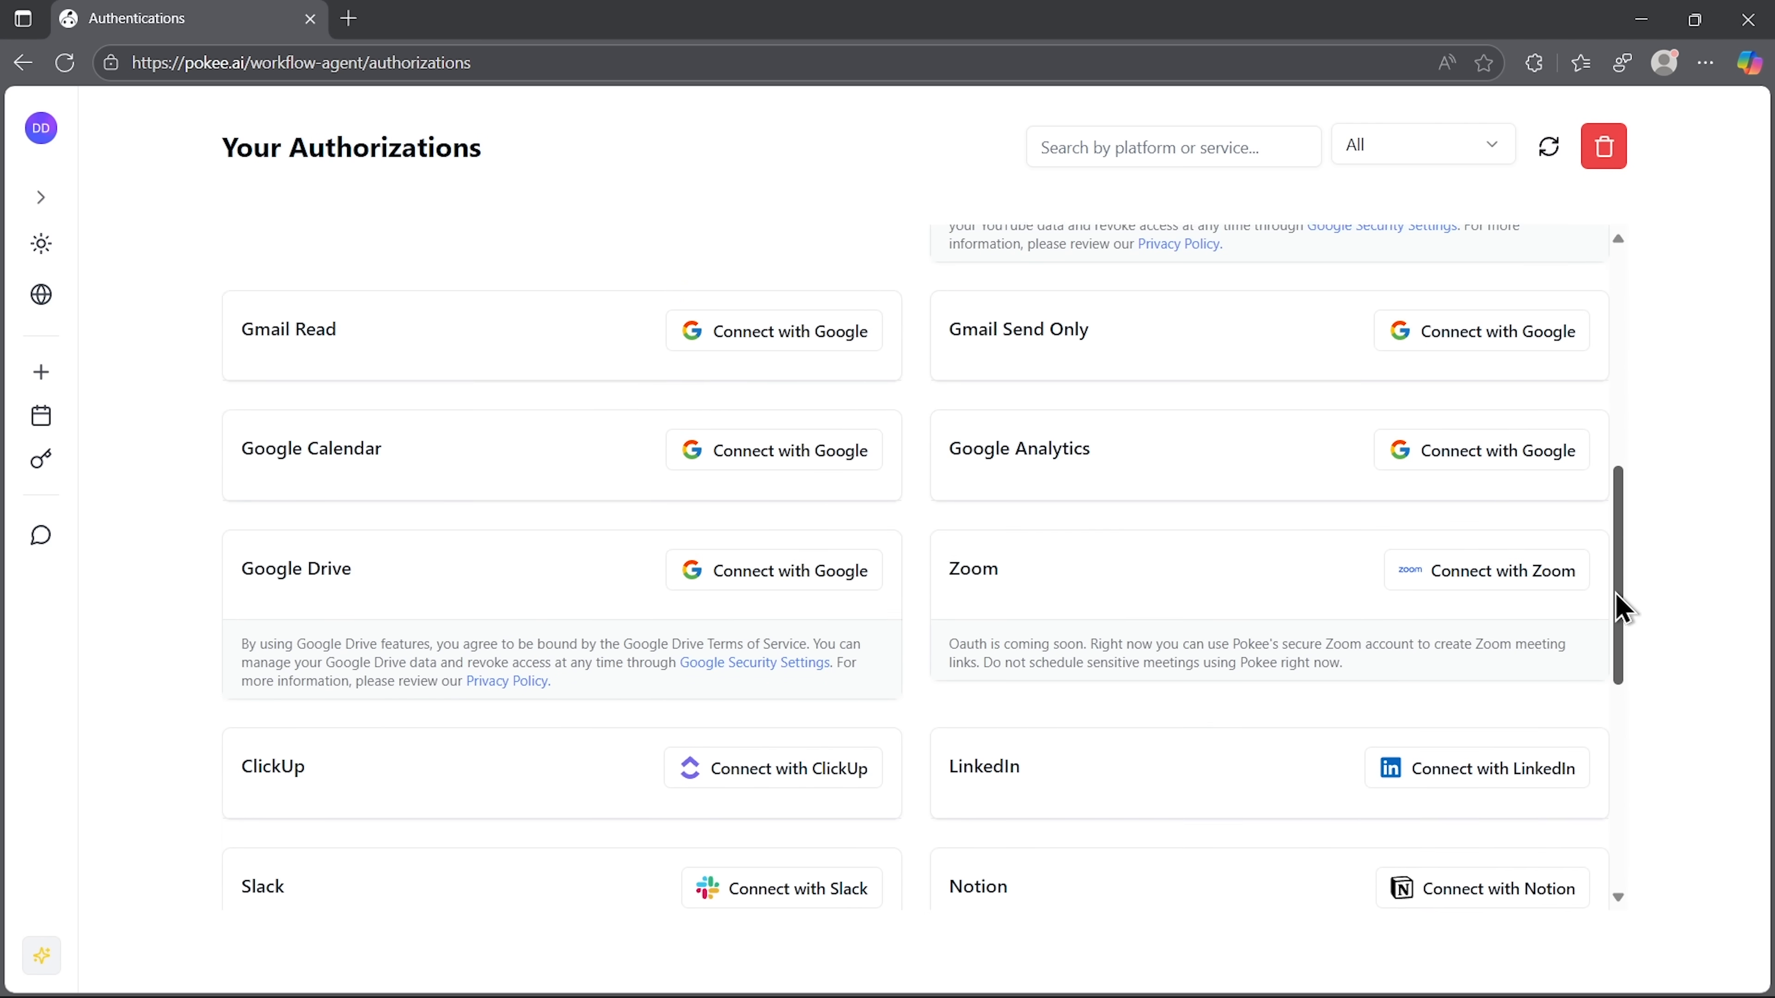
scroll("down", 3)
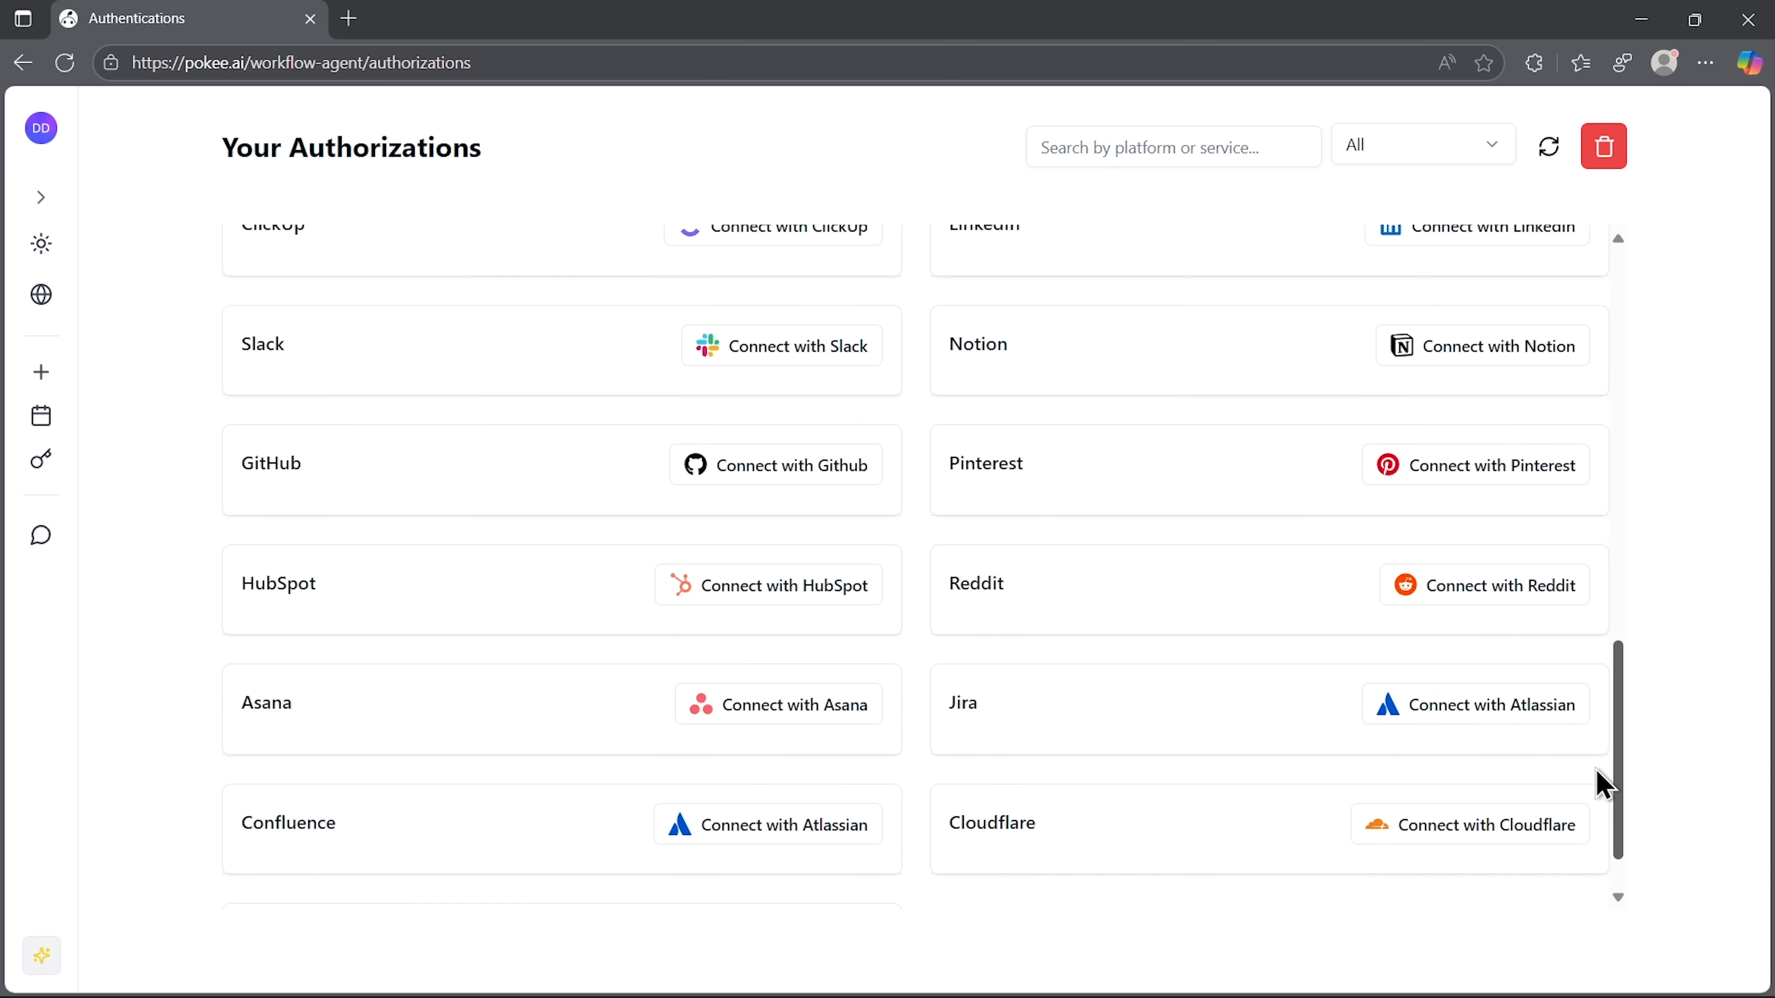
scroll("down", 3)
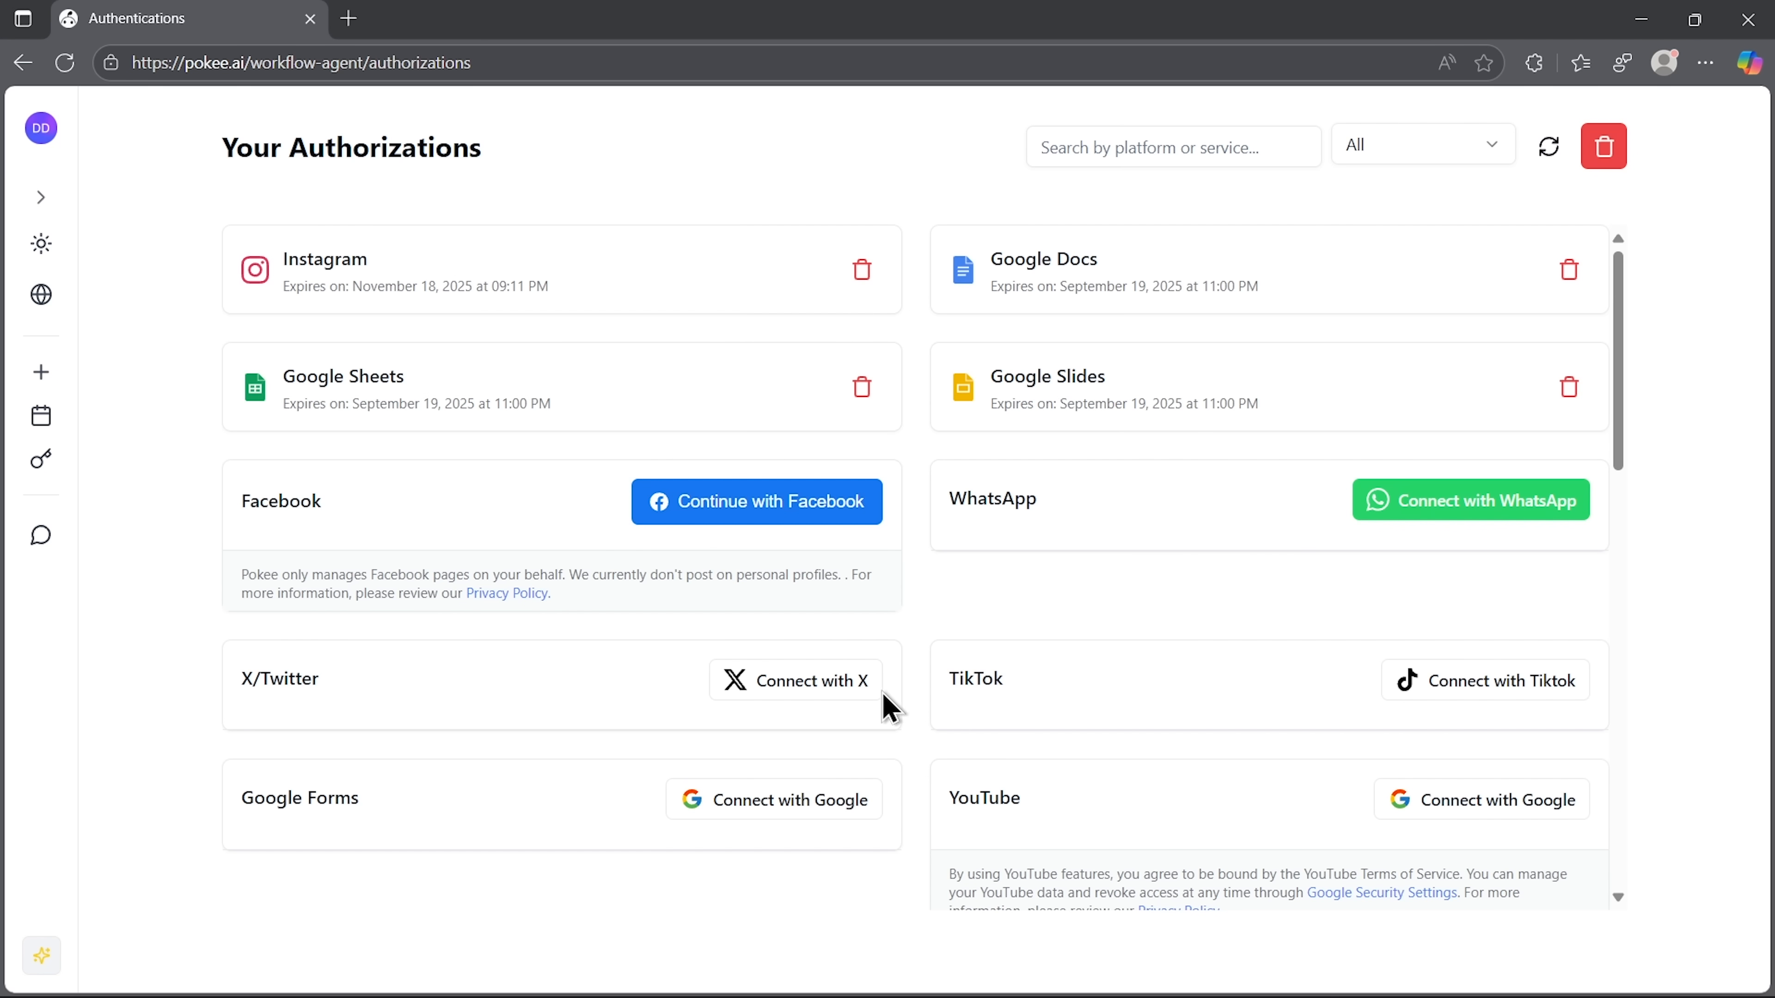
mouse_move(187, 594)
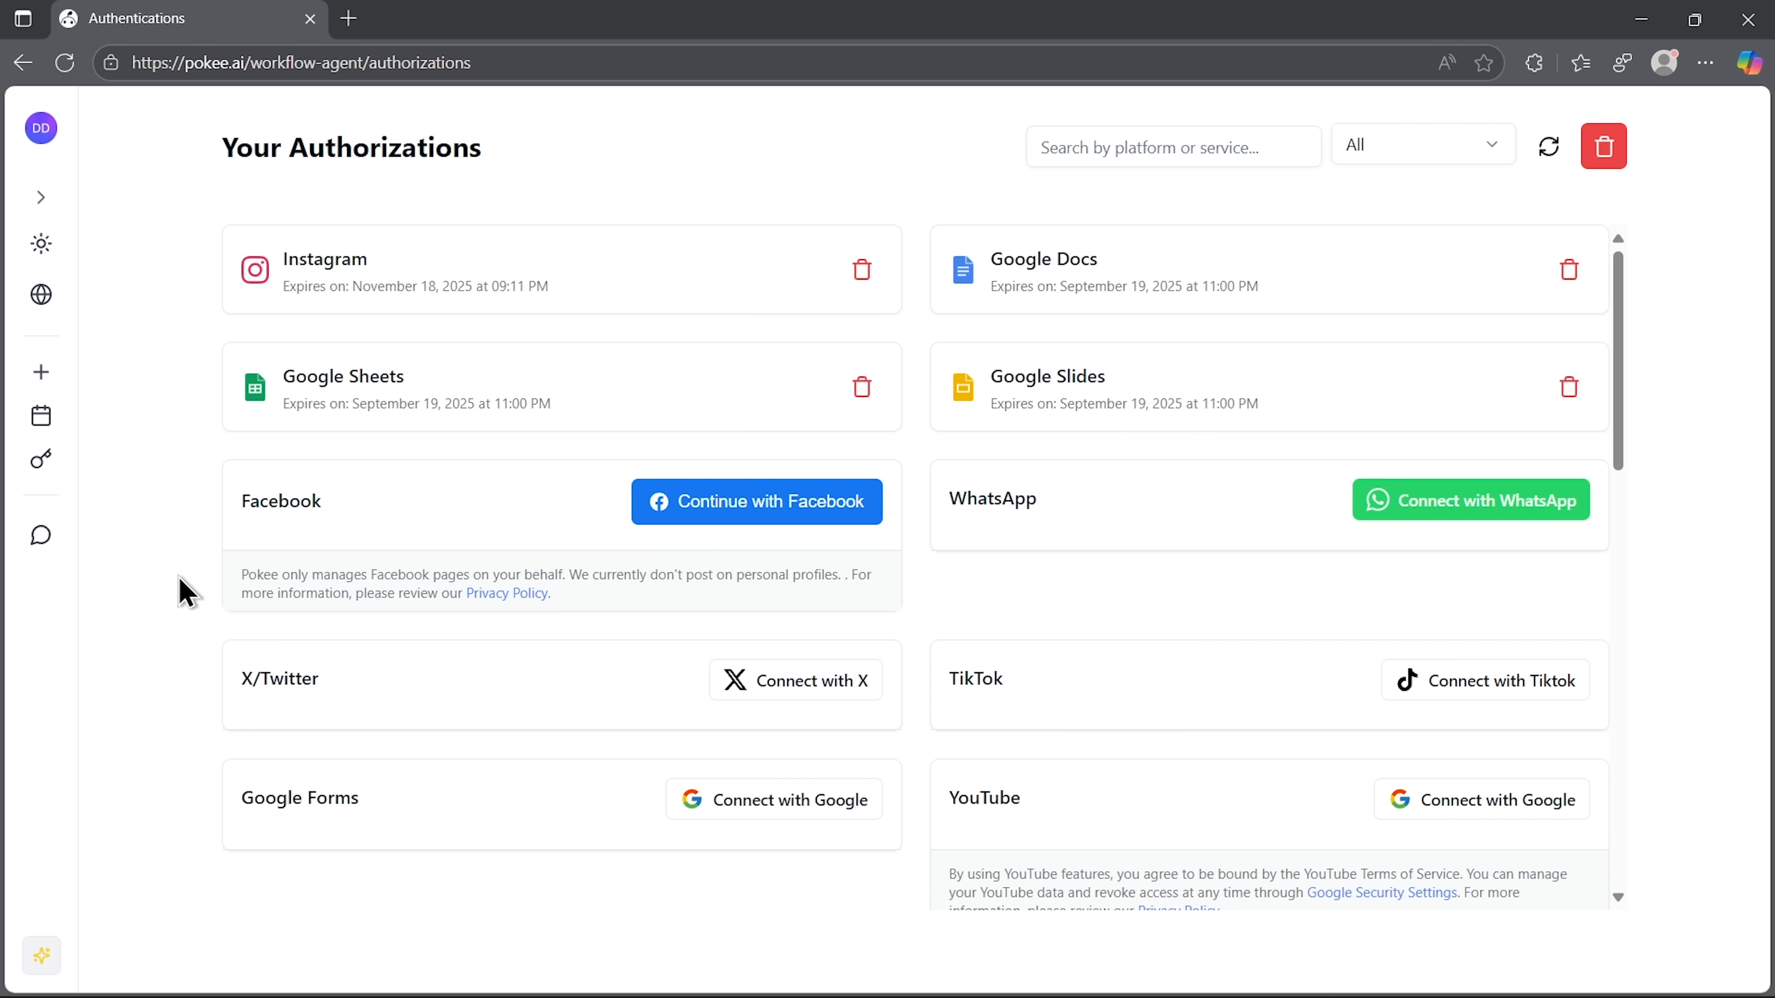